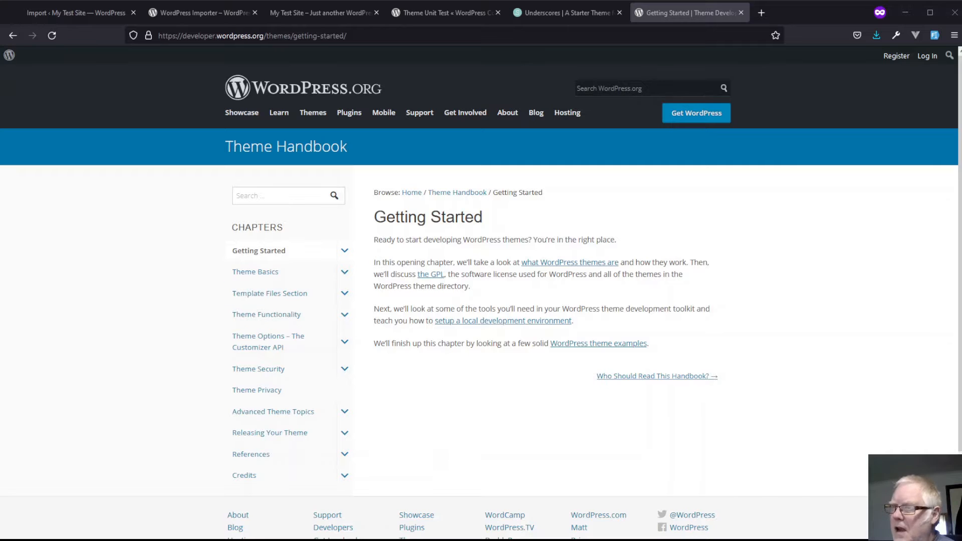
# Open the Theme Basics chapter in the Chapters sidebar and scan its sub-topics and remaining chapters
pyautogui.click(255, 271)
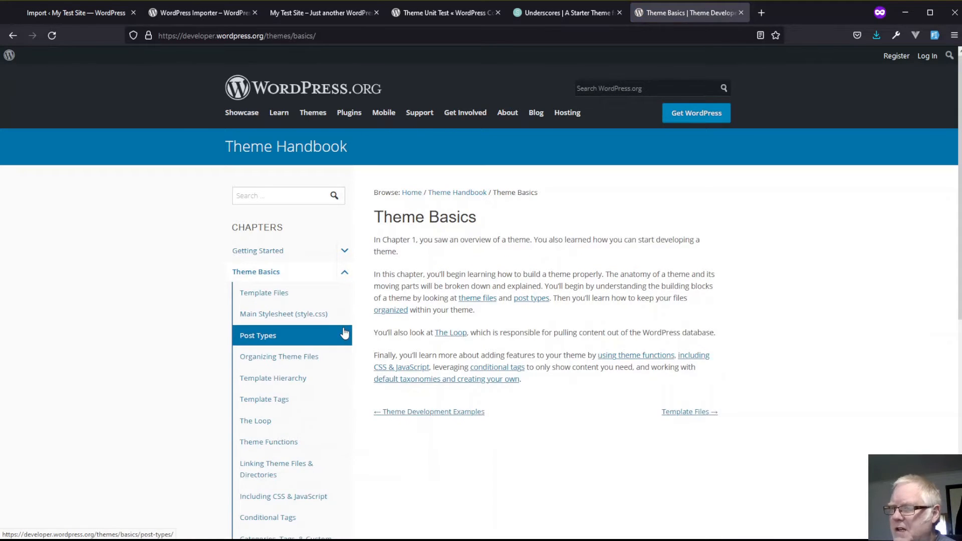
pyautogui.scroll(-3)
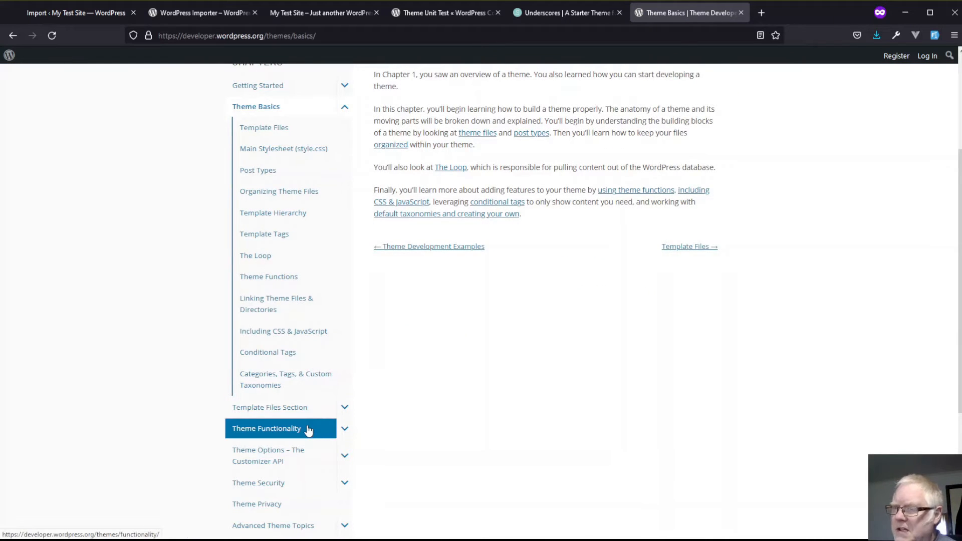
pyautogui.scroll(-3)
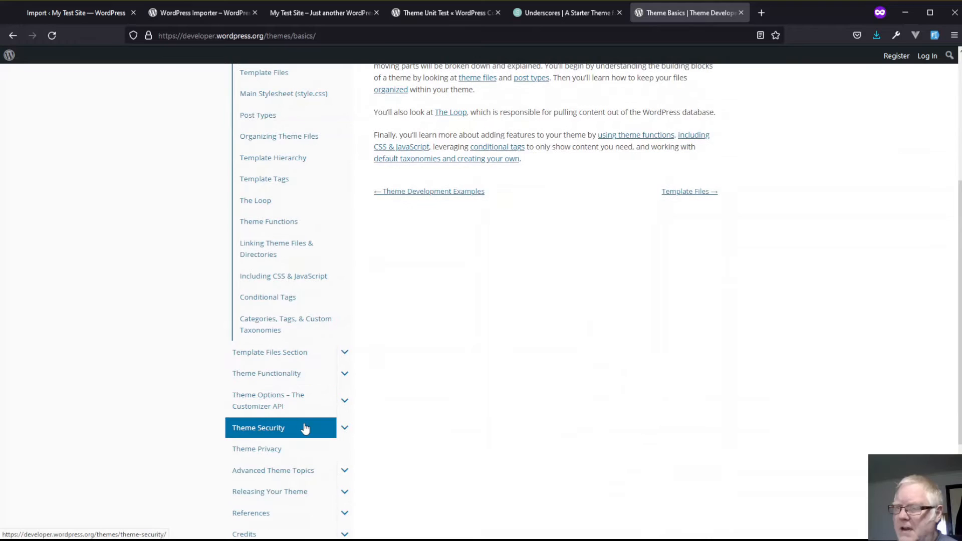
pyautogui.scroll(3)
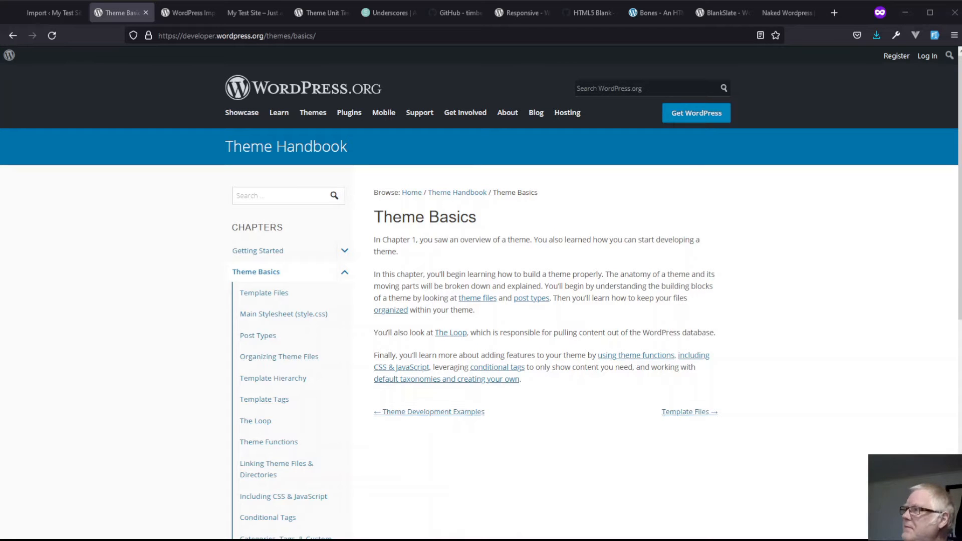
# Review the Naked WordPress and BlankSlate starter-theme pages
pyautogui.click(786, 12)
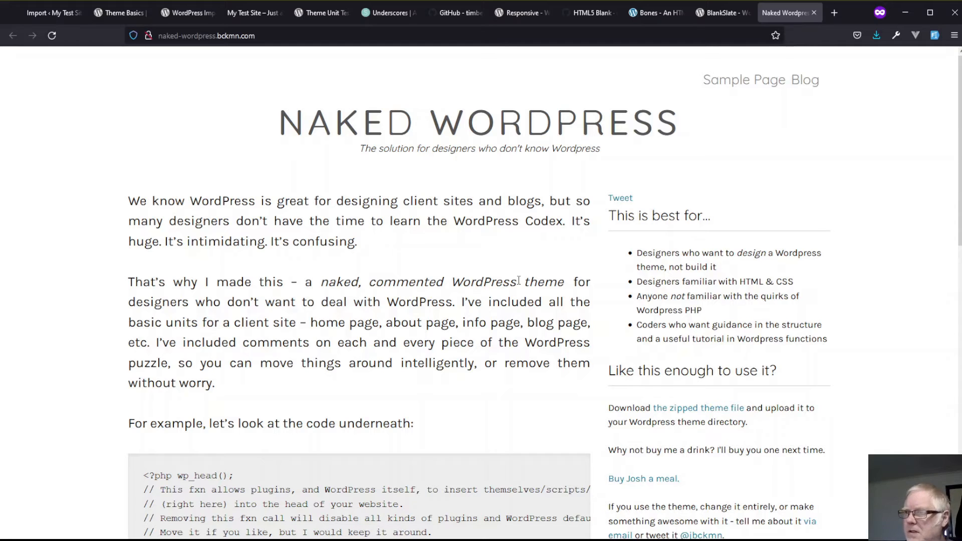
pyautogui.scroll(-3)
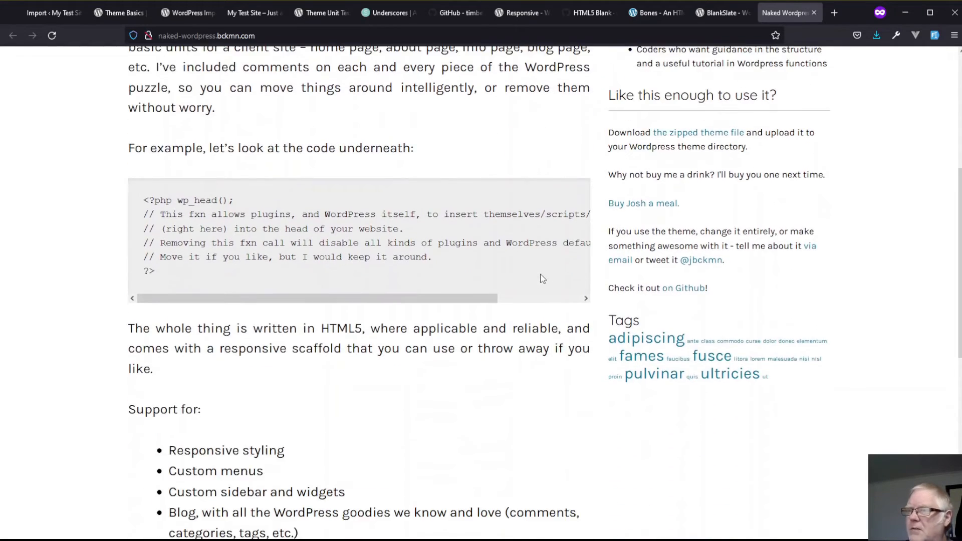
pyautogui.scroll(-3)
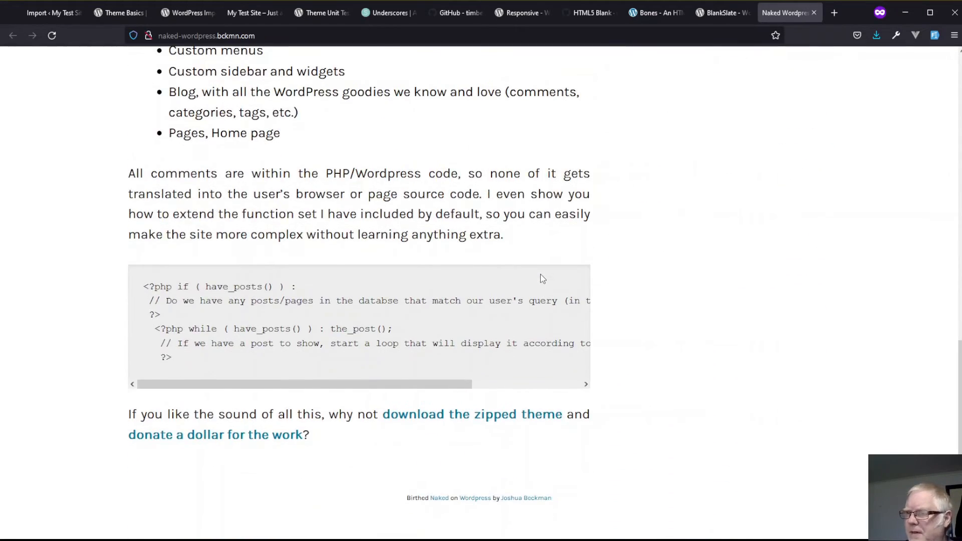
pyautogui.scroll(3)
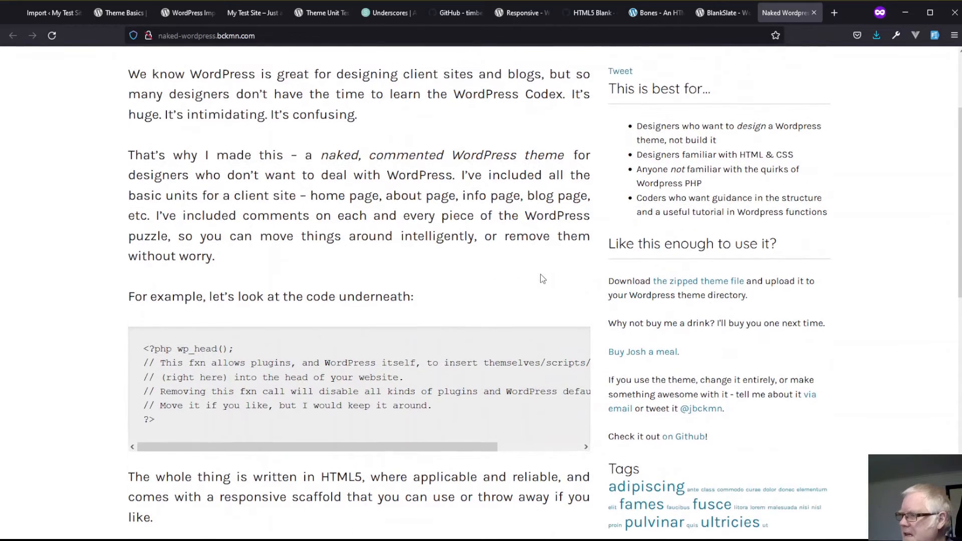
pyautogui.click(723, 12)
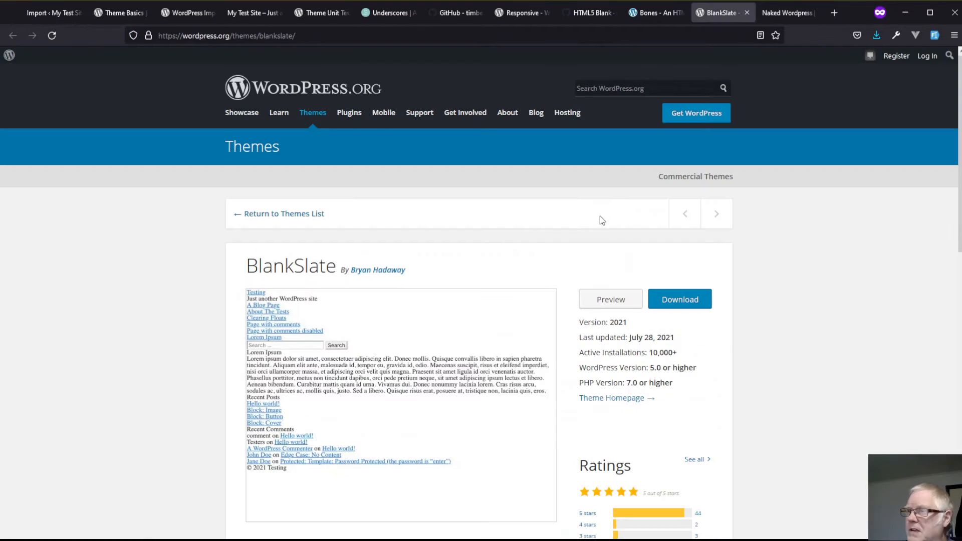
pyautogui.moveTo(542, 313)
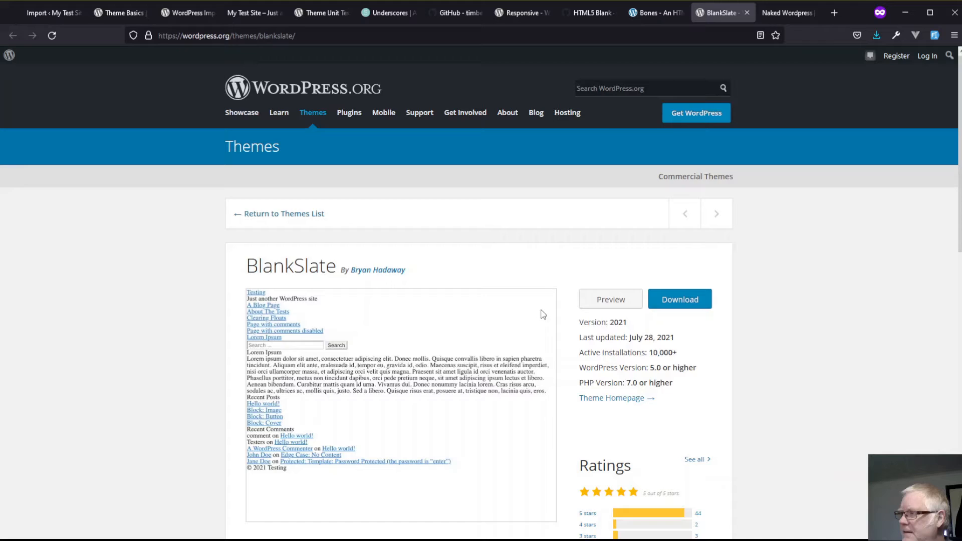
pyautogui.scroll(-3)
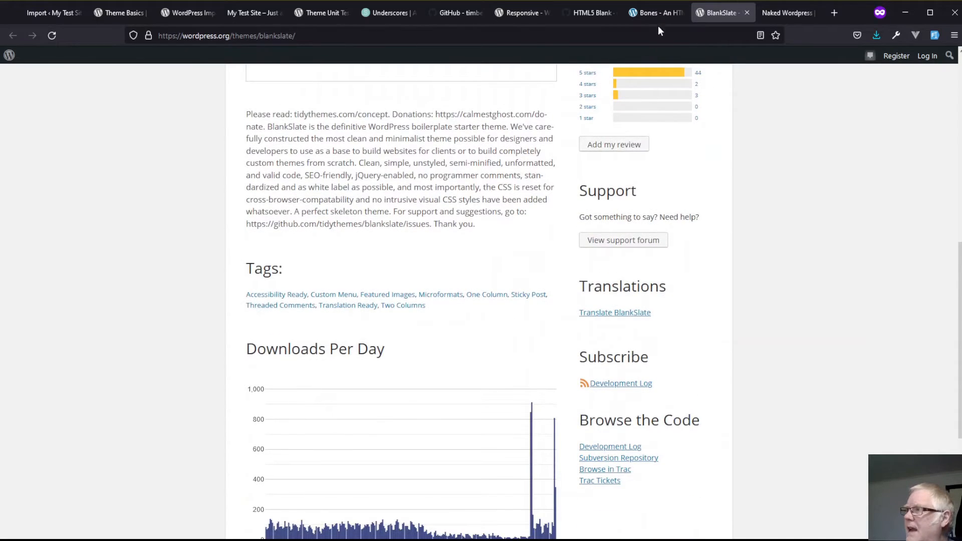
# Review the Bones article and the HTML5 Blank GitHub project page
pyautogui.click(654, 12)
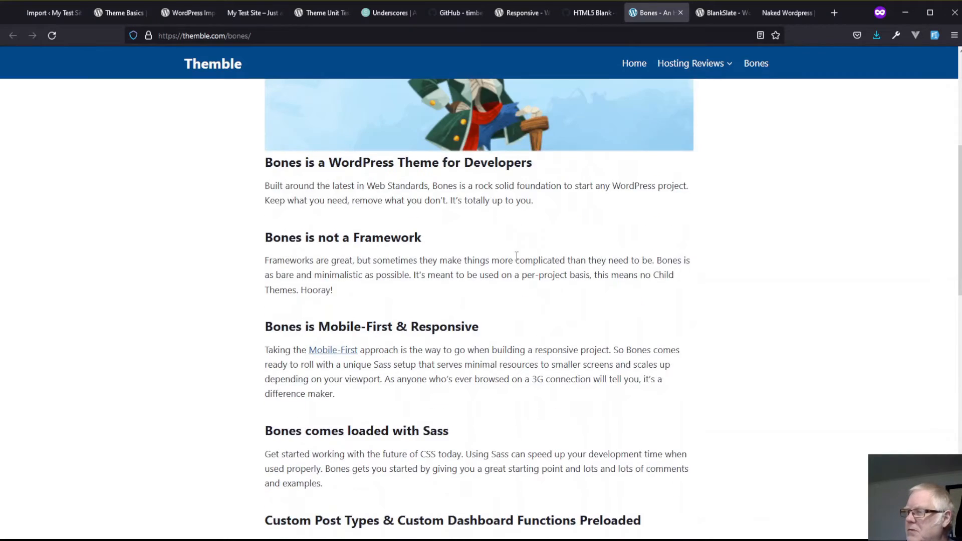
pyautogui.scroll(3)
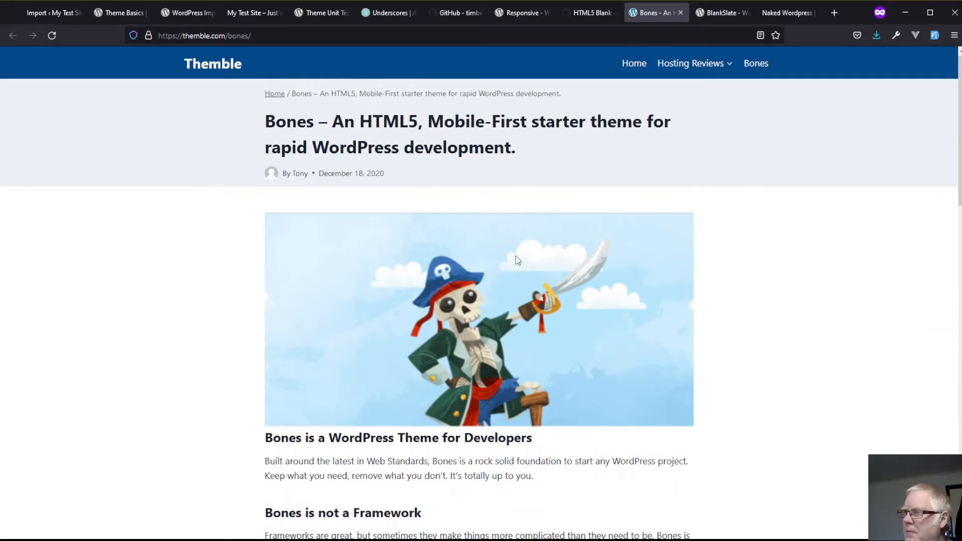
pyautogui.scroll(-3)
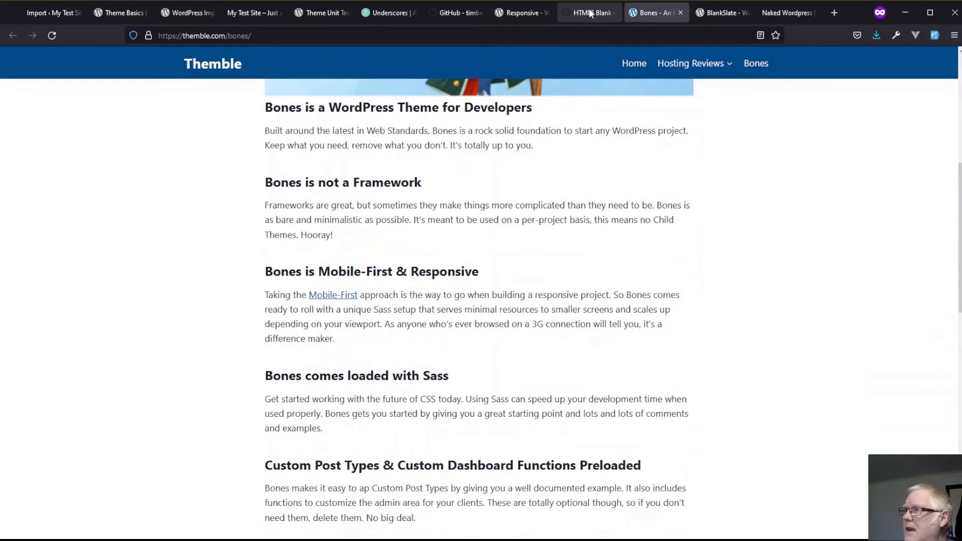
pyautogui.click(588, 12)
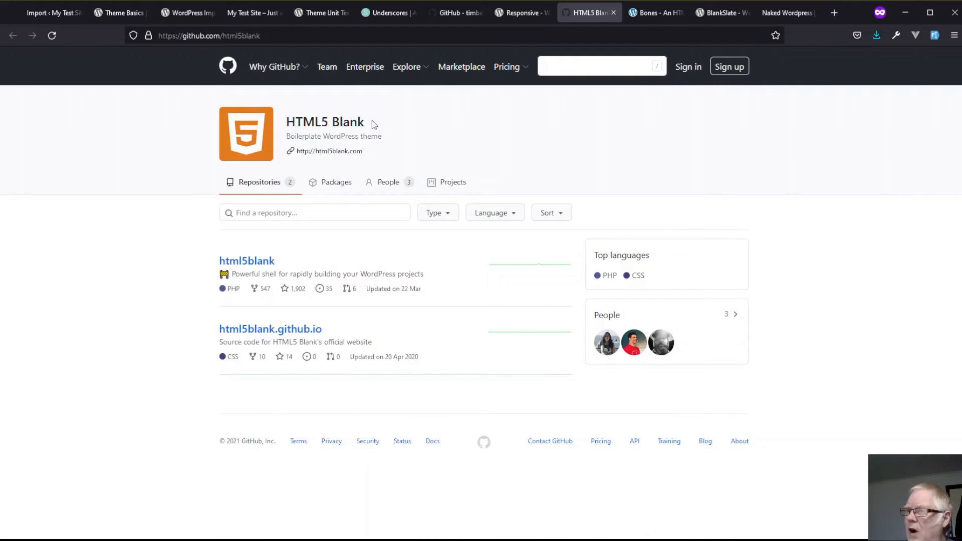
pyautogui.moveTo(343, 358)
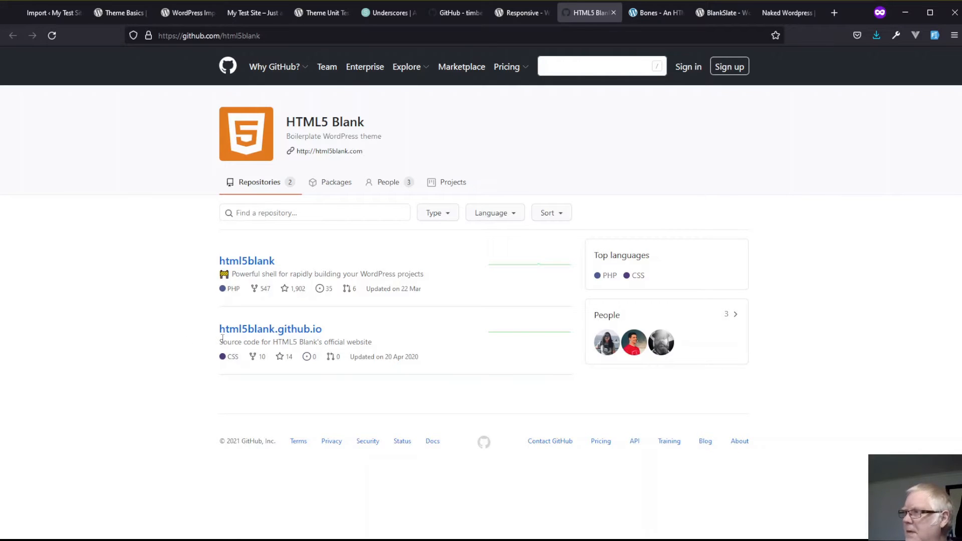
# Review the Responsive theme's WordPress.org details page
pyautogui.click(517, 12)
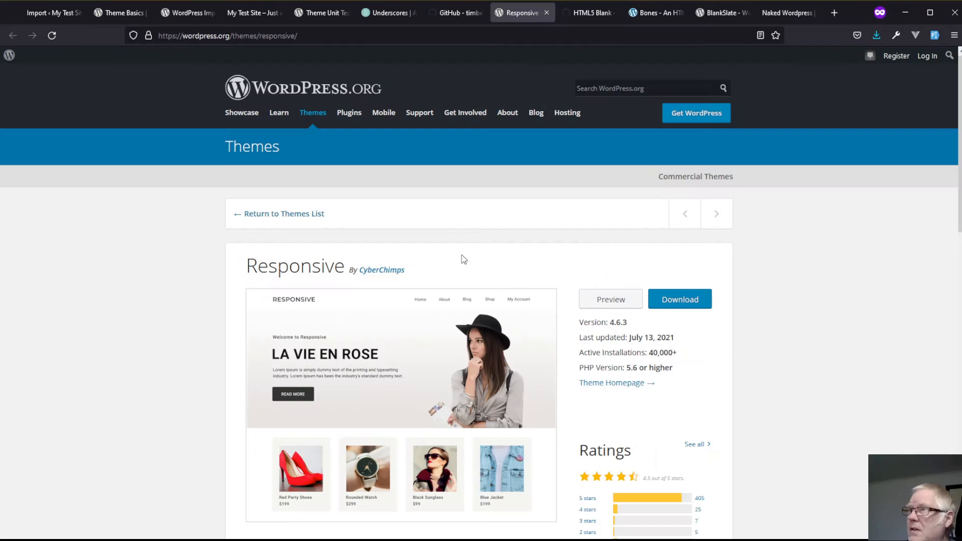
pyautogui.scroll(-3)
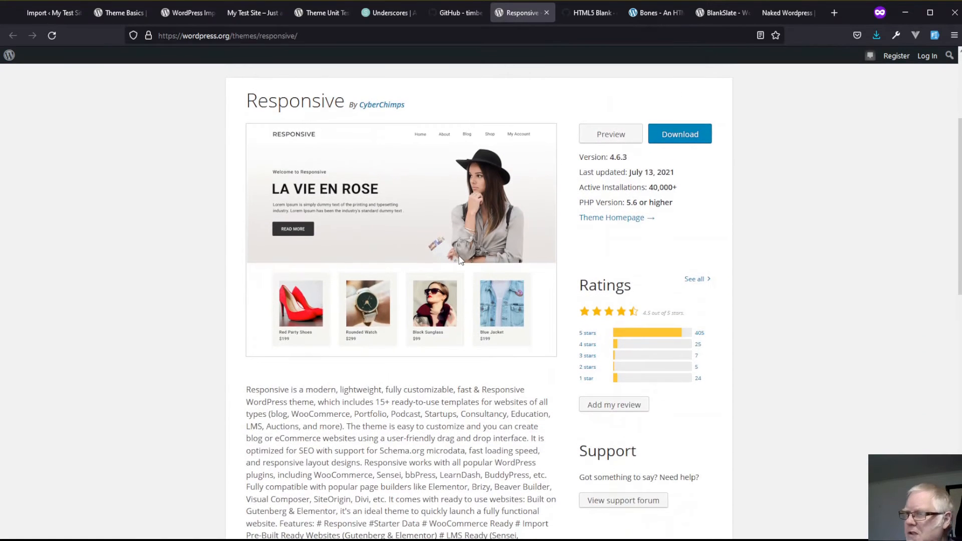
pyautogui.scroll(-3)
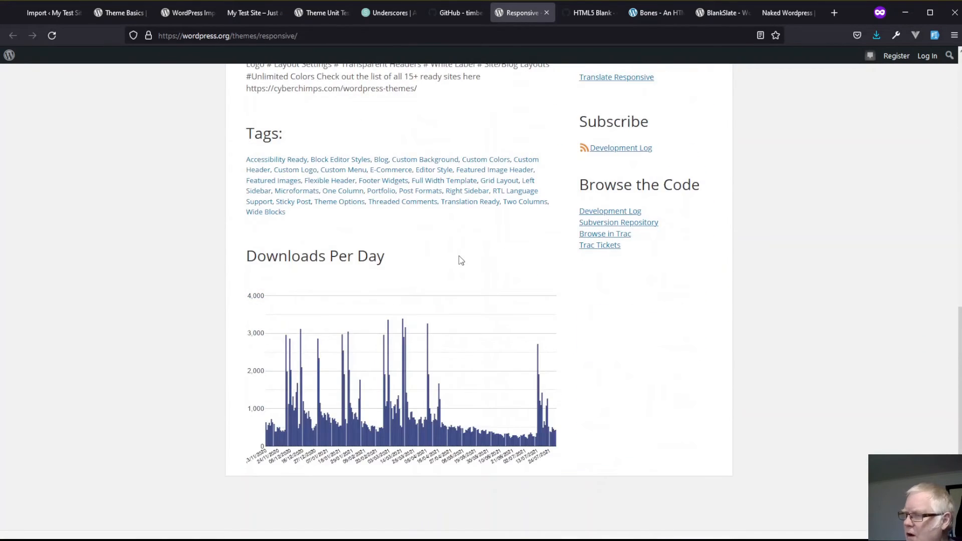
pyautogui.scroll(3)
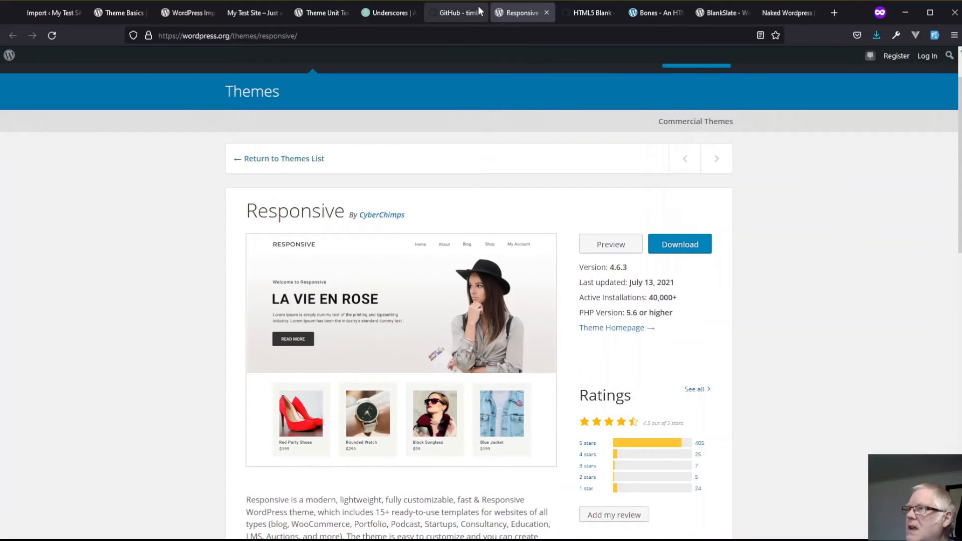
# Read through the Timber repository README on GitHub, then switch to the Underscores generator site
pyautogui.click(454, 12)
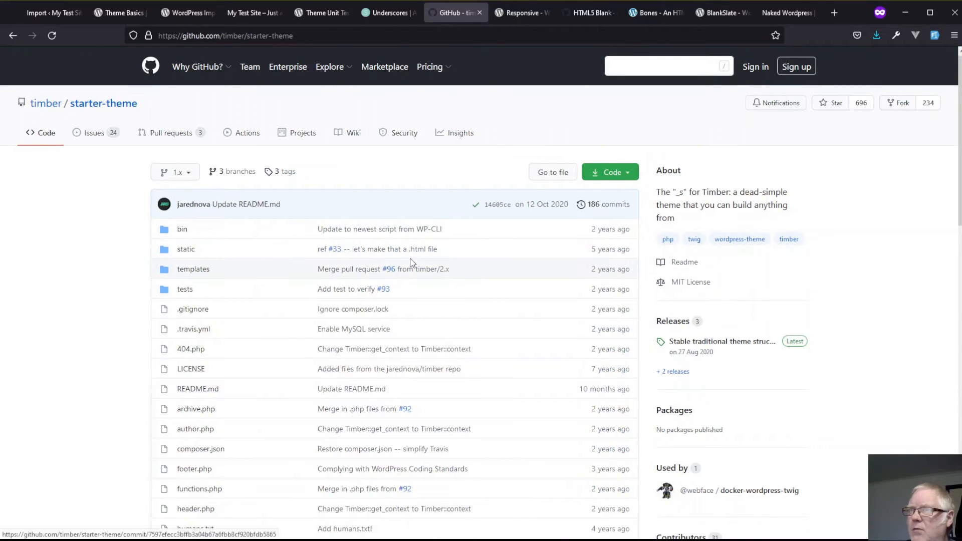
pyautogui.scroll(-3)
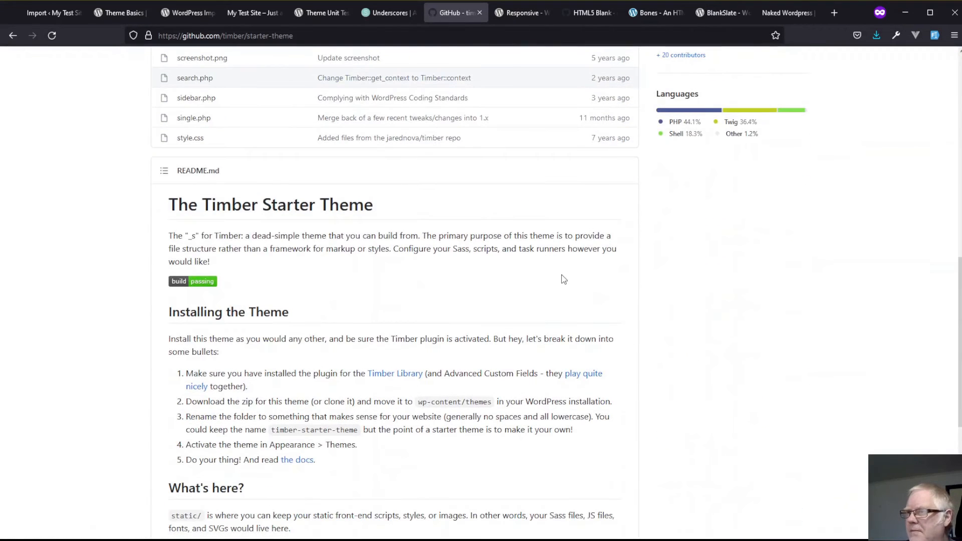
pyautogui.scroll(-3)
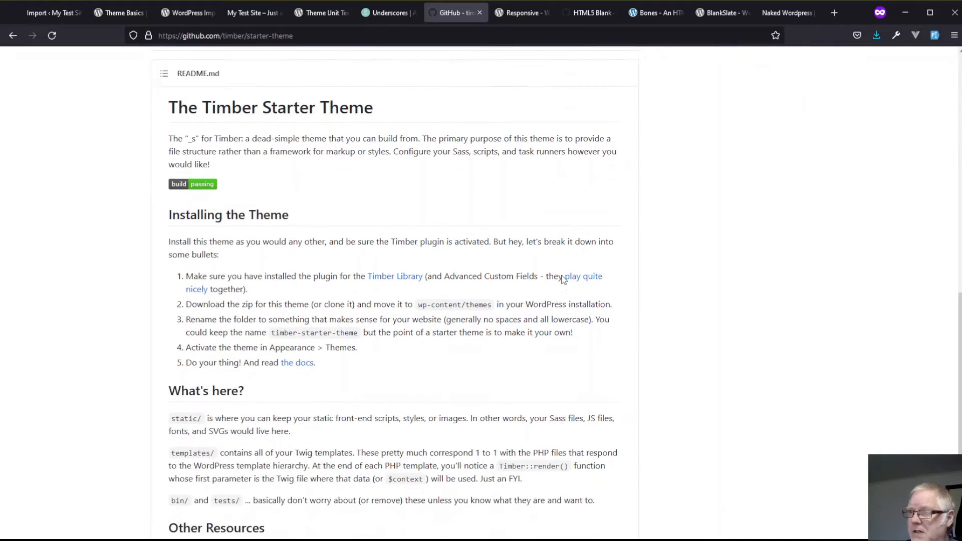
pyautogui.scroll(-3)
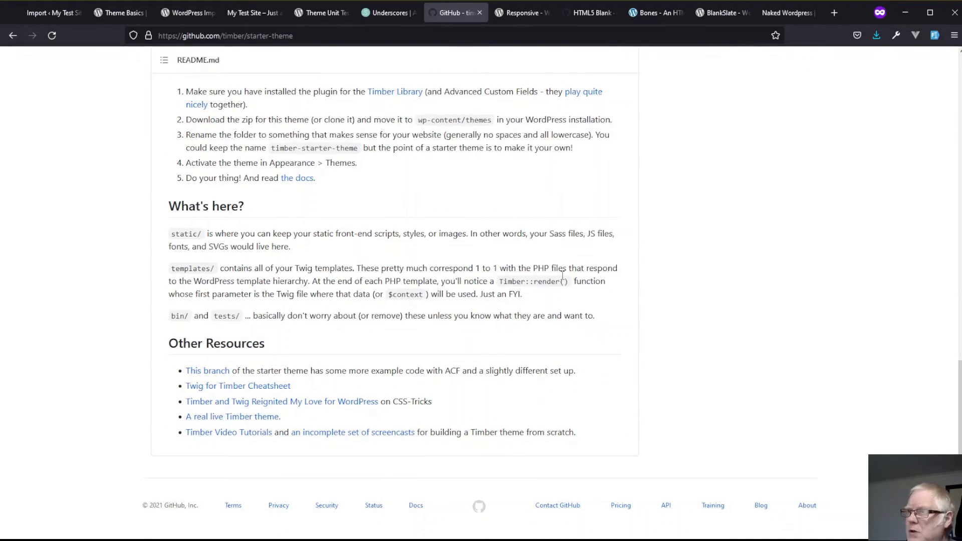
pyautogui.scroll(3)
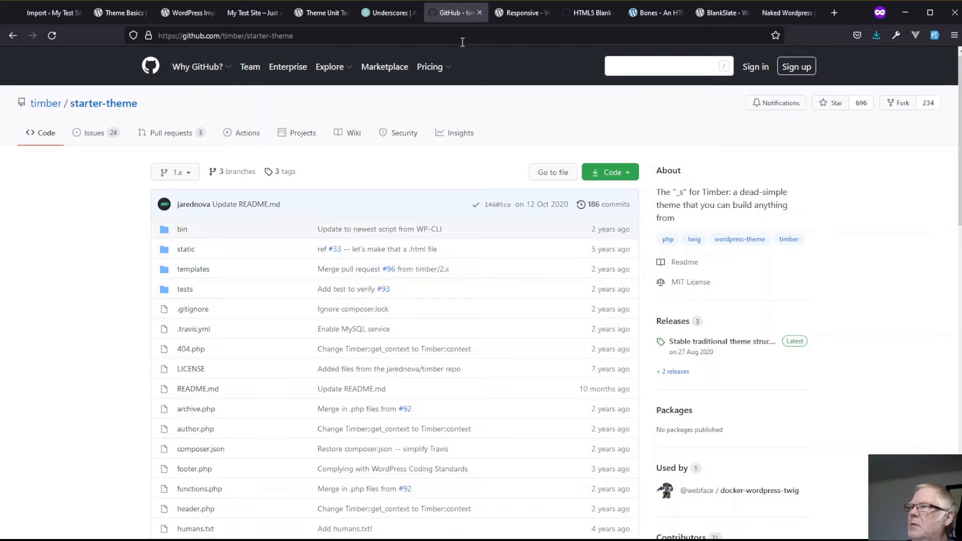
pyautogui.moveTo(513, 135)
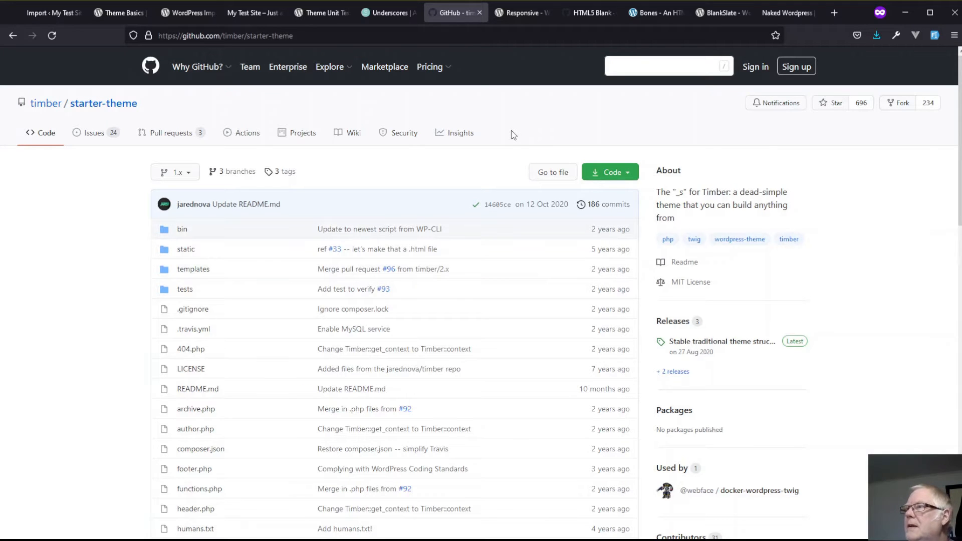
pyautogui.click(387, 12)
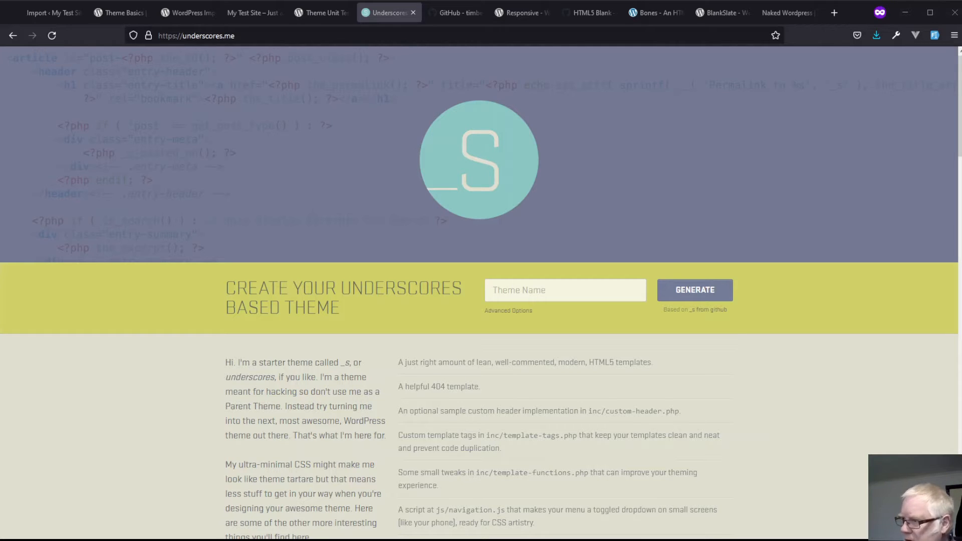
# Enter 'My Starter Theme' as the Theme Name in the Underscores generator
pyautogui.scroll(-3)
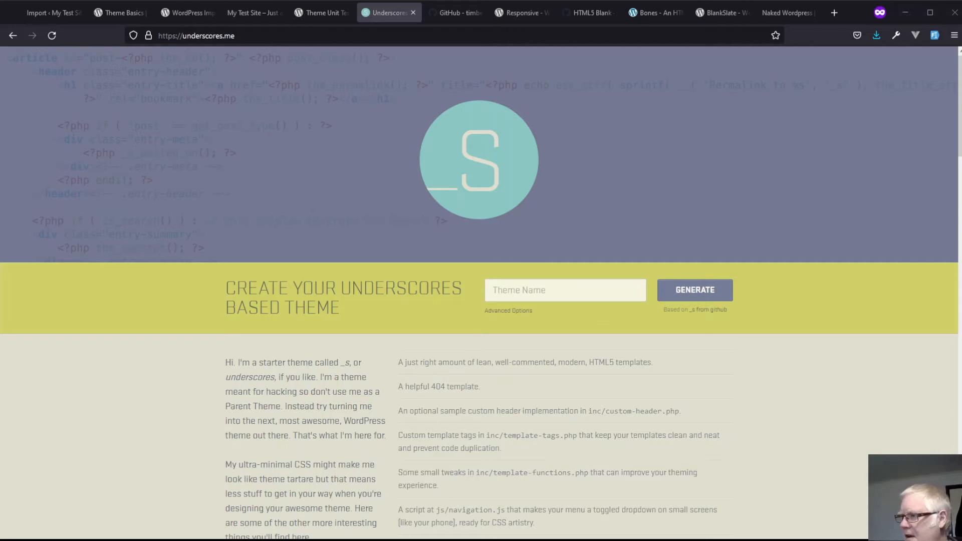
pyautogui.click(564, 289)
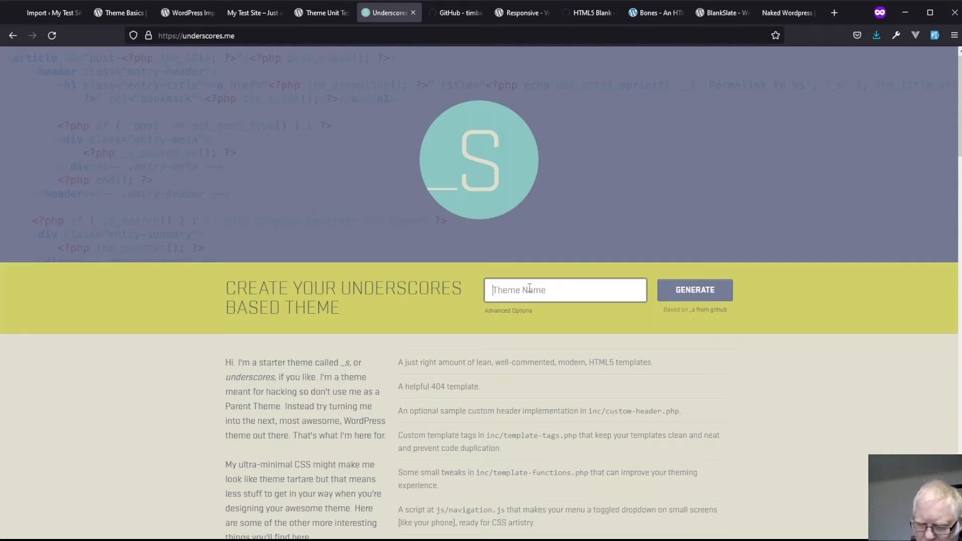
pyautogui.write('My Star')
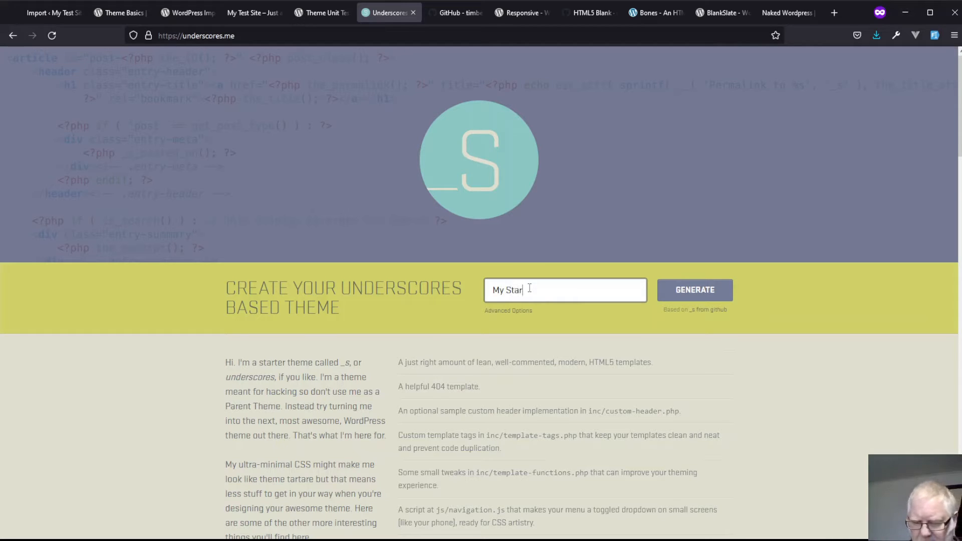
pyautogui.write('ter The')
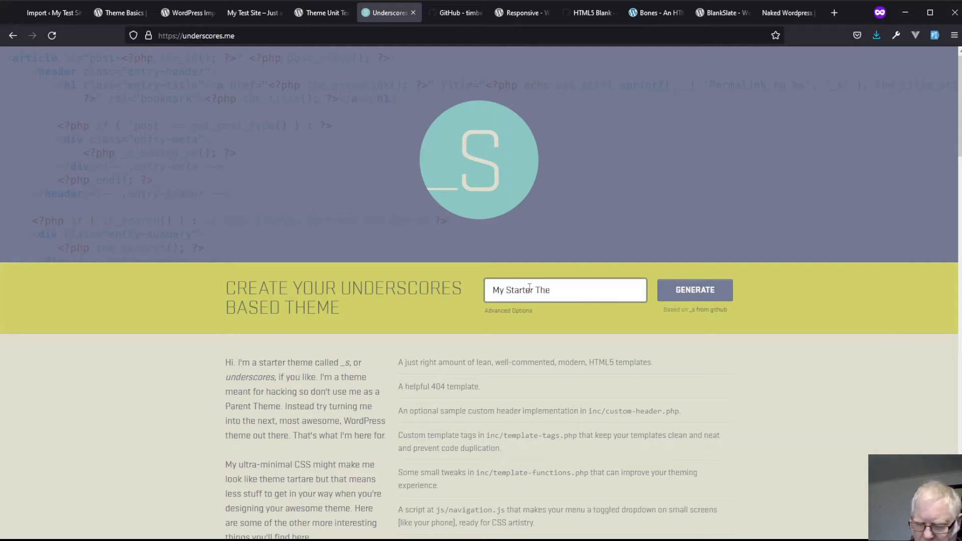
pyautogui.write('me')
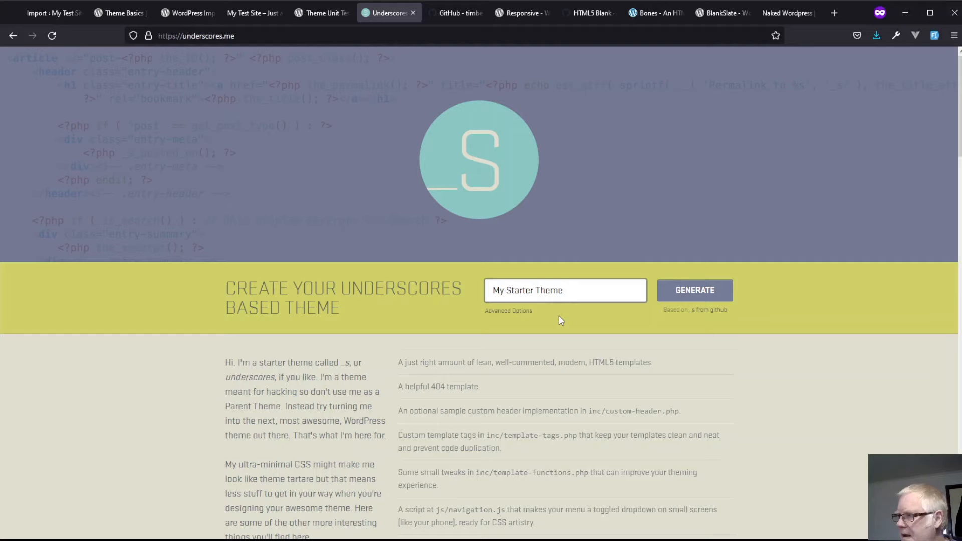
# Under Advanced Options tick WooCommerce boilerplate and _sassify!, then generate the theme
pyautogui.click(508, 310)
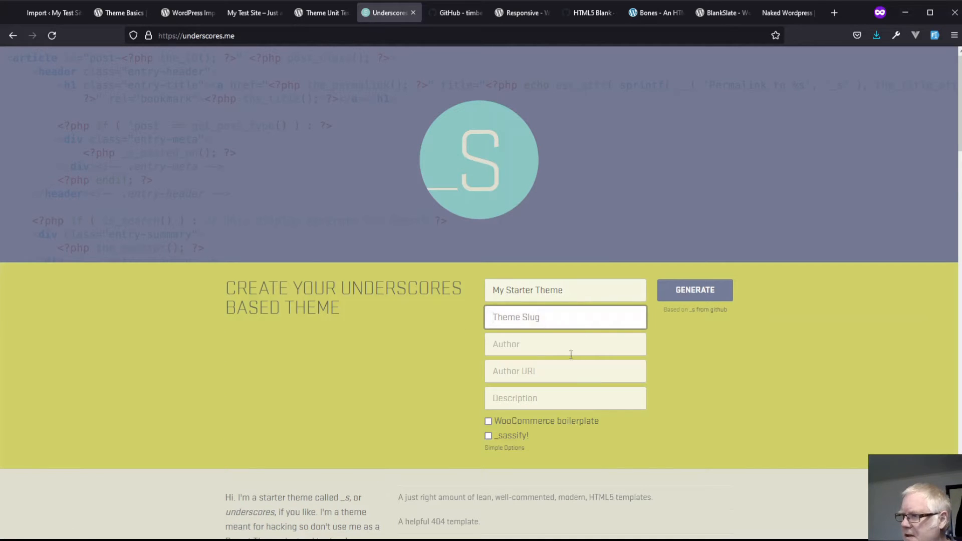
pyautogui.click(564, 344)
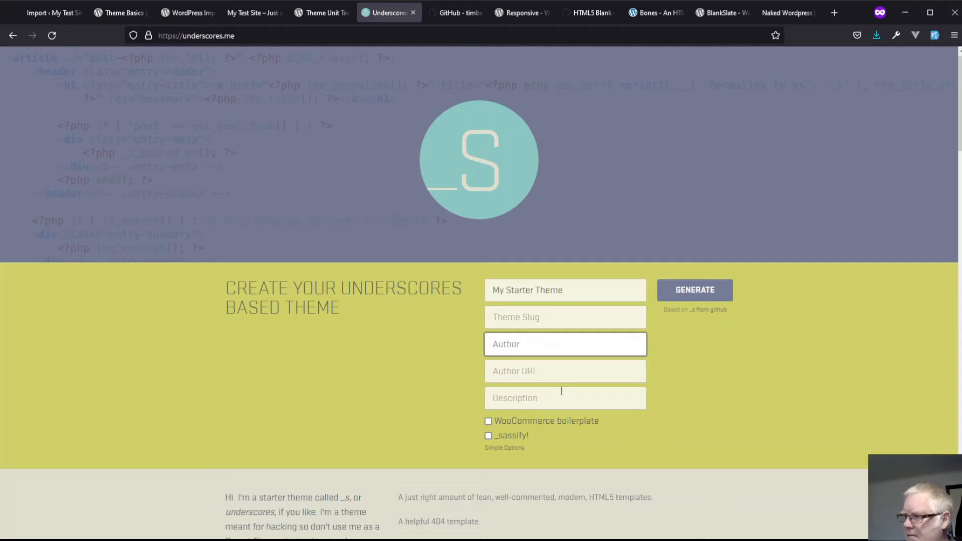
pyautogui.click(564, 344)
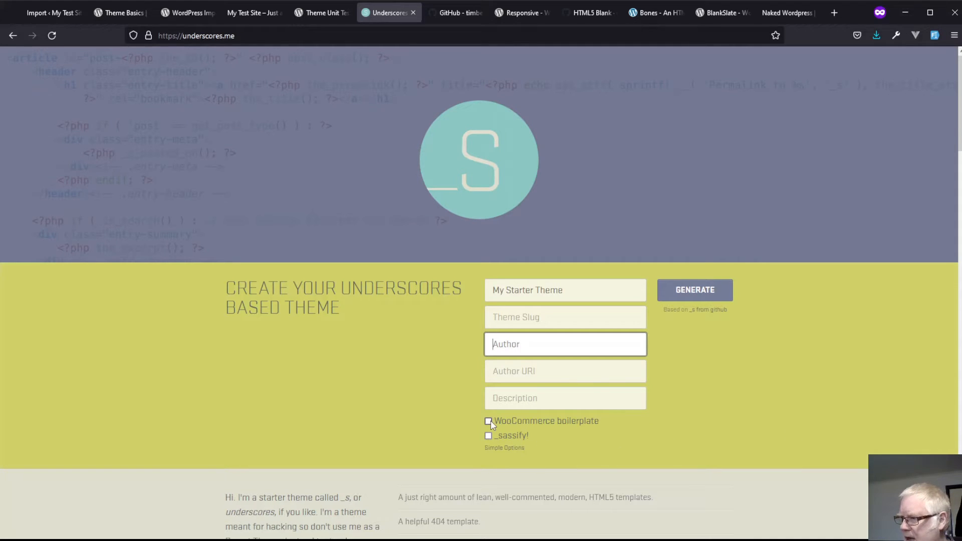
pyautogui.click(488, 421)
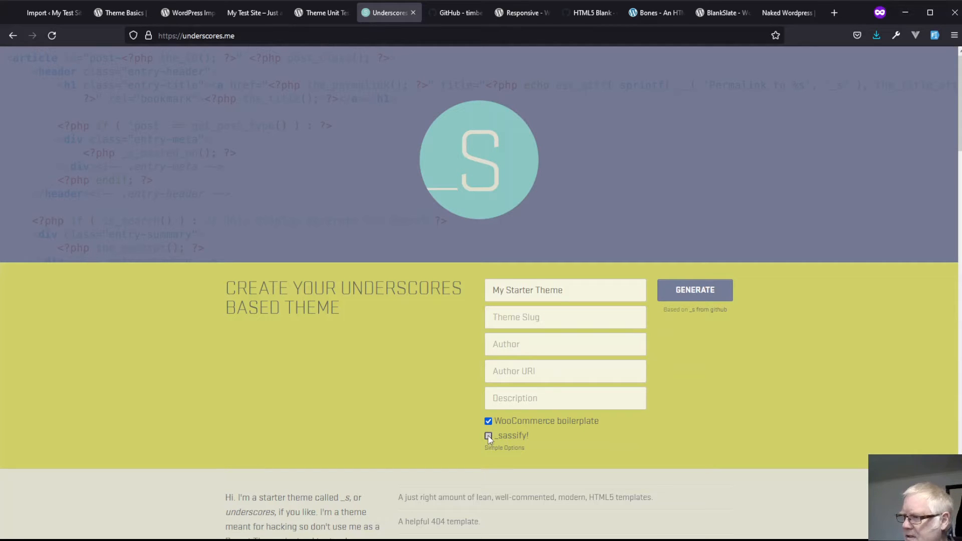
pyautogui.click(488, 436)
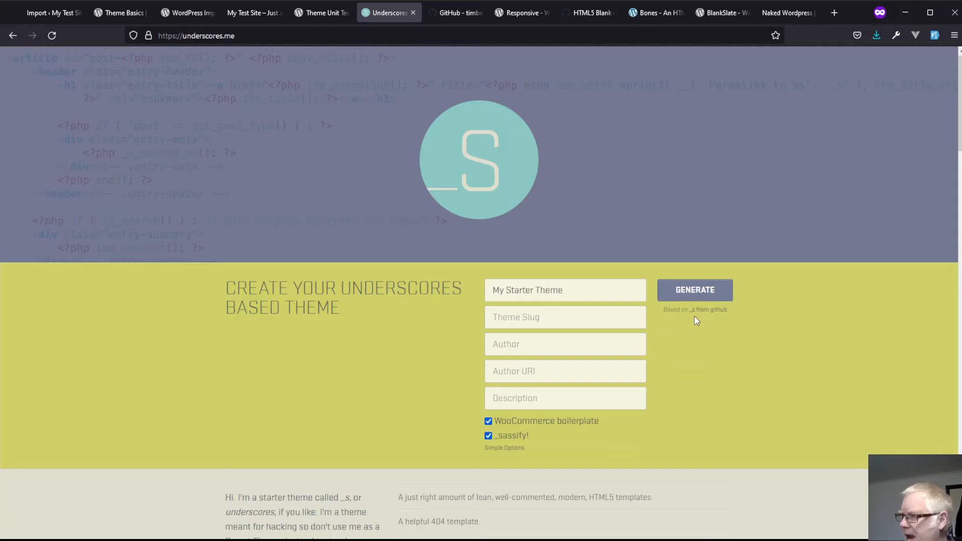
pyautogui.click(695, 289)
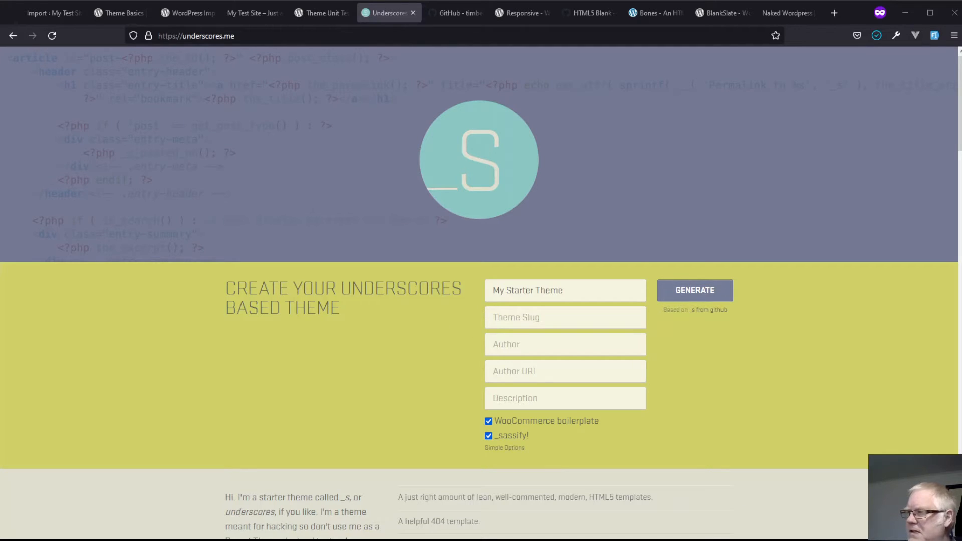
# Widen the Explorer sidebar and expand the my-starter-theme inc folder
pyautogui.click(694, 290)
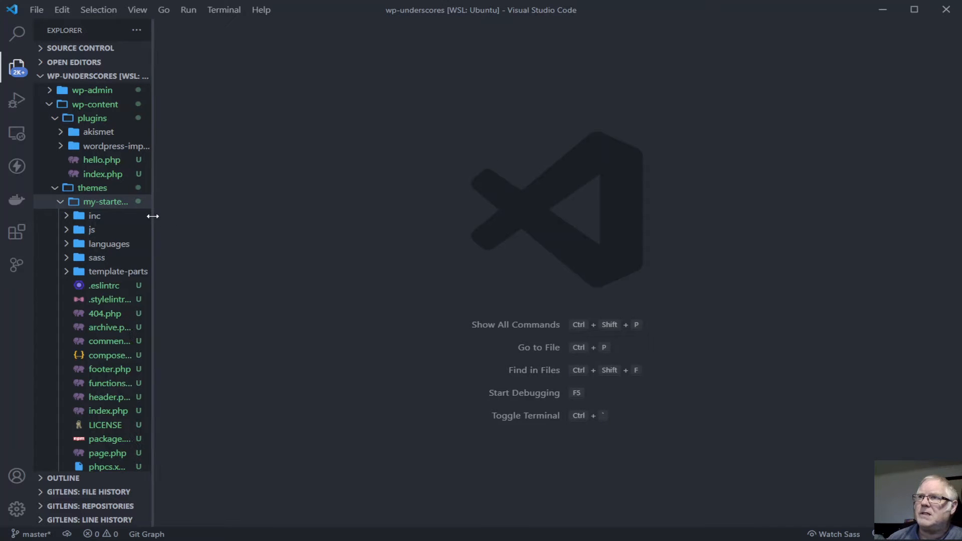
pyautogui.moveTo(154, 216); pyautogui.dragTo(265, 216)
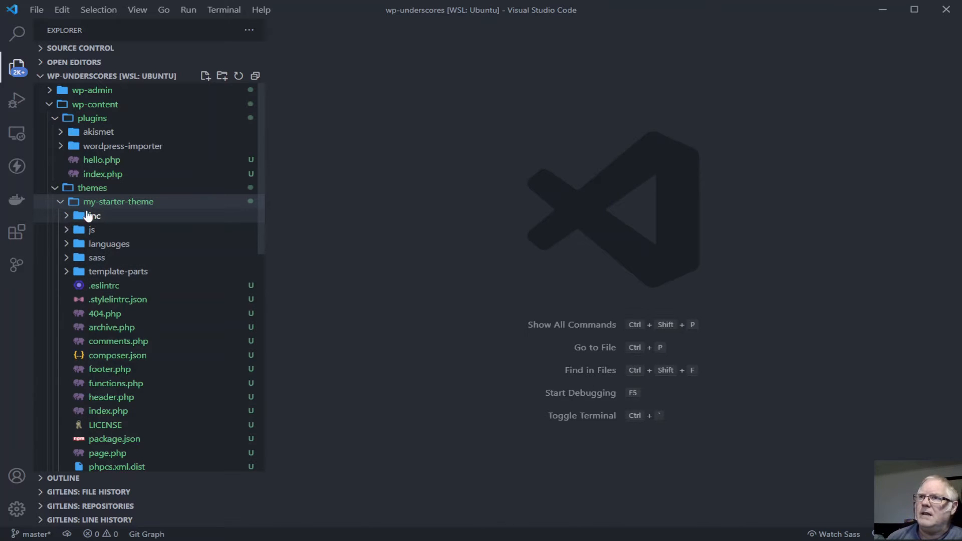
pyautogui.click(95, 215)
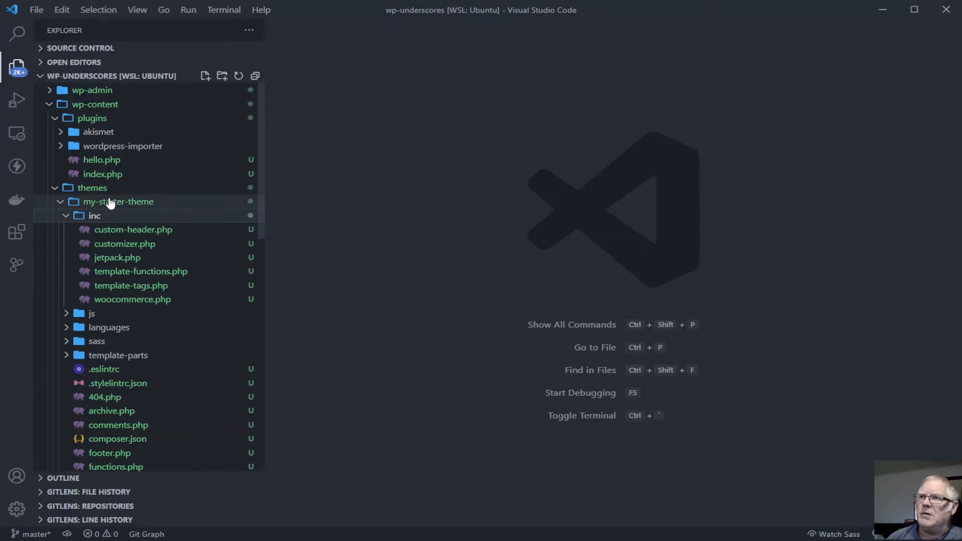
pyautogui.moveTo(118, 257)
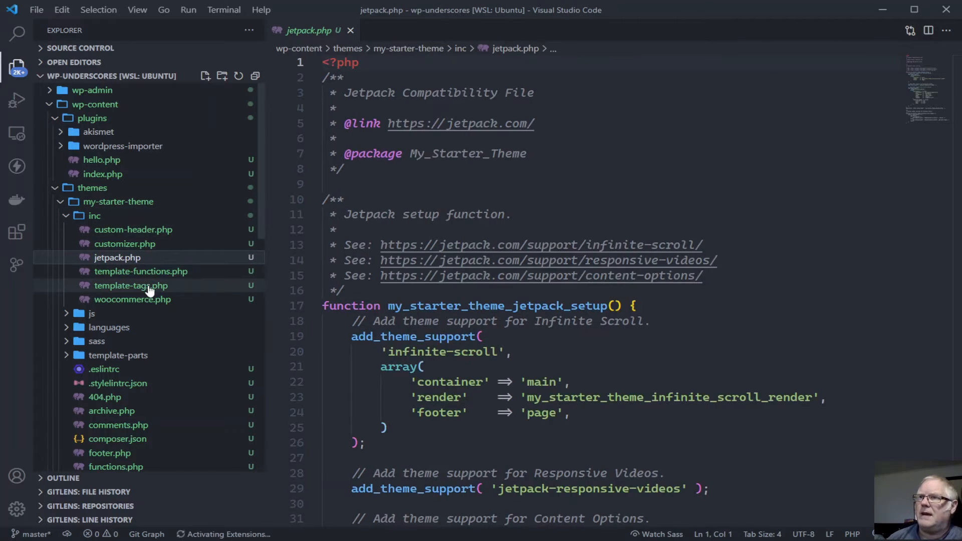
# View template-tags.php, woocommerce.php, customizer.php and custom-header.php, then collapse inc
pyautogui.click(131, 286)
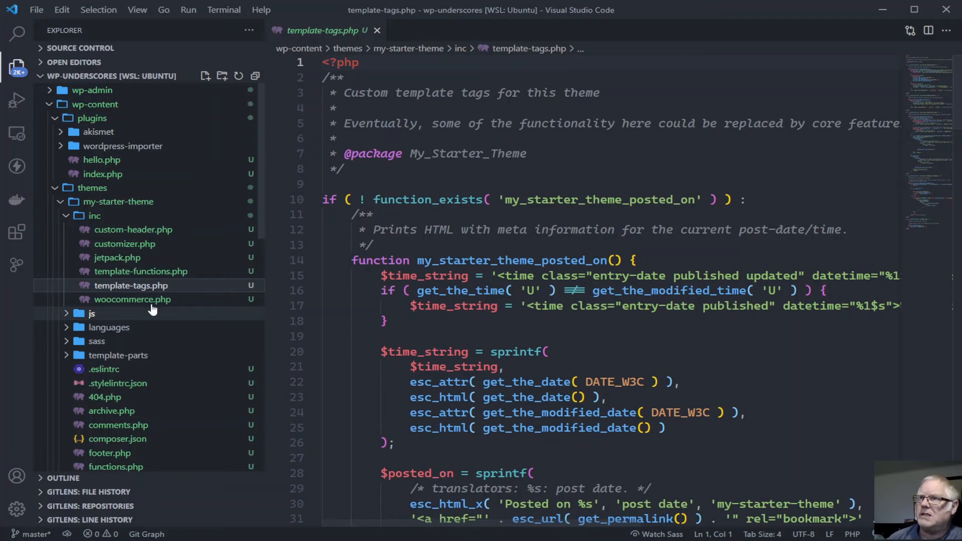
pyautogui.click(132, 300)
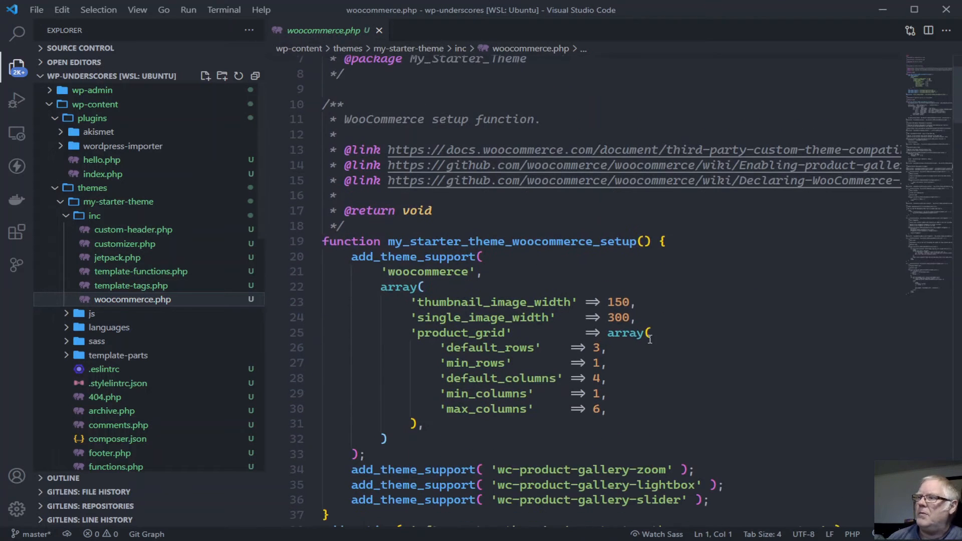
pyautogui.click(126, 244)
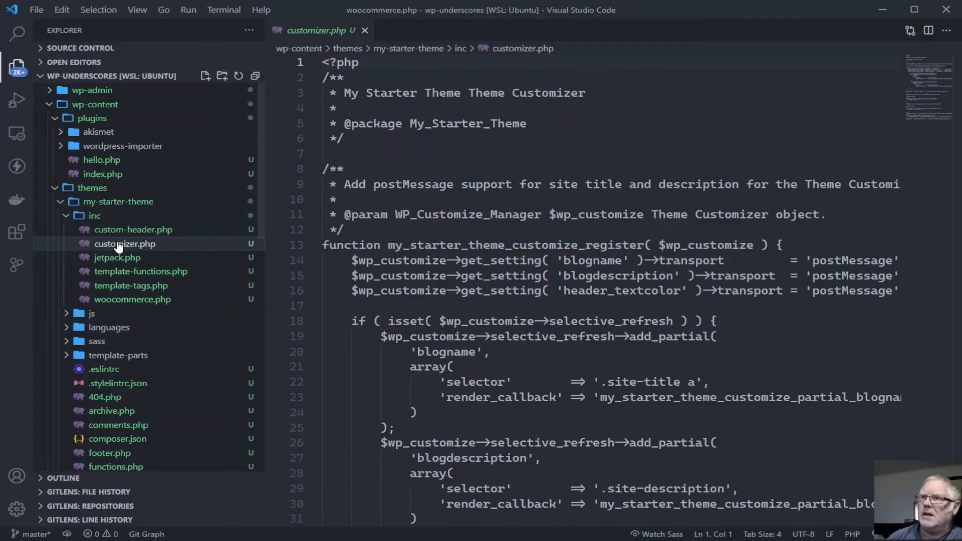
pyautogui.click(132, 230)
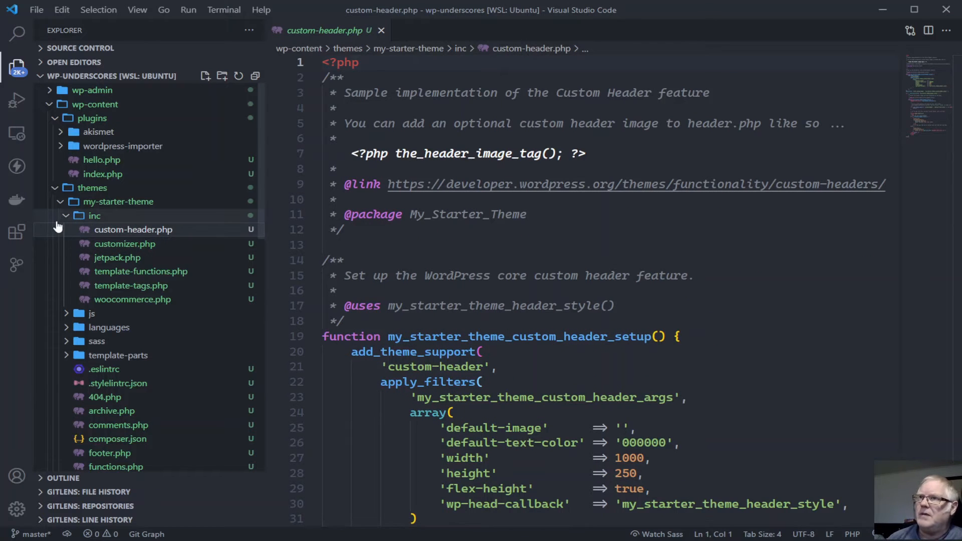
pyautogui.click(94, 215)
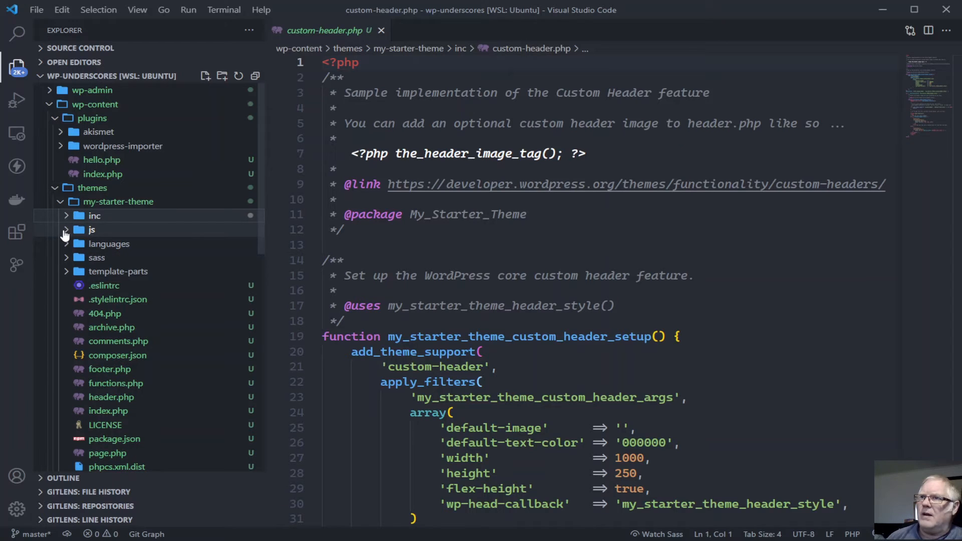
# Expand the js folder, read through navigation.js, then collapse js again
pyautogui.click(92, 230)
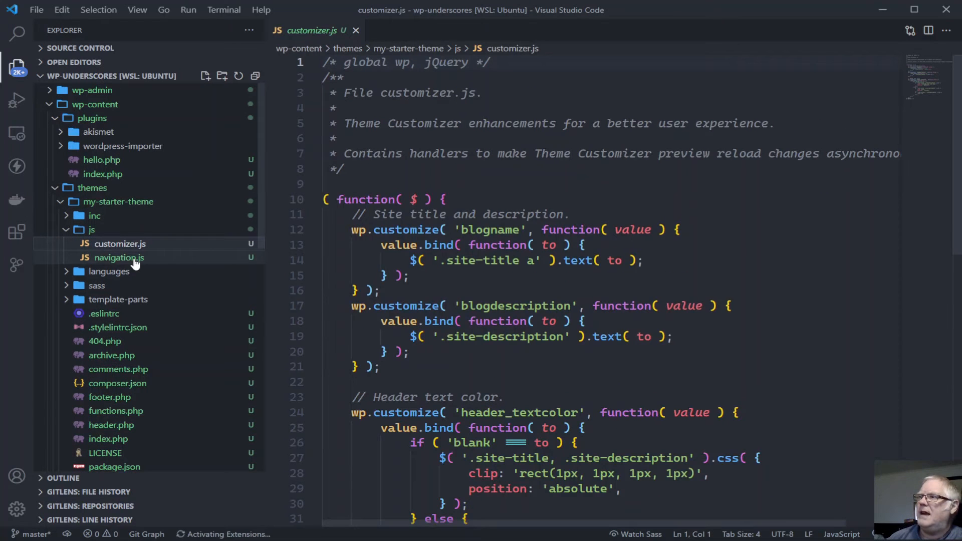
pyautogui.click(119, 257)
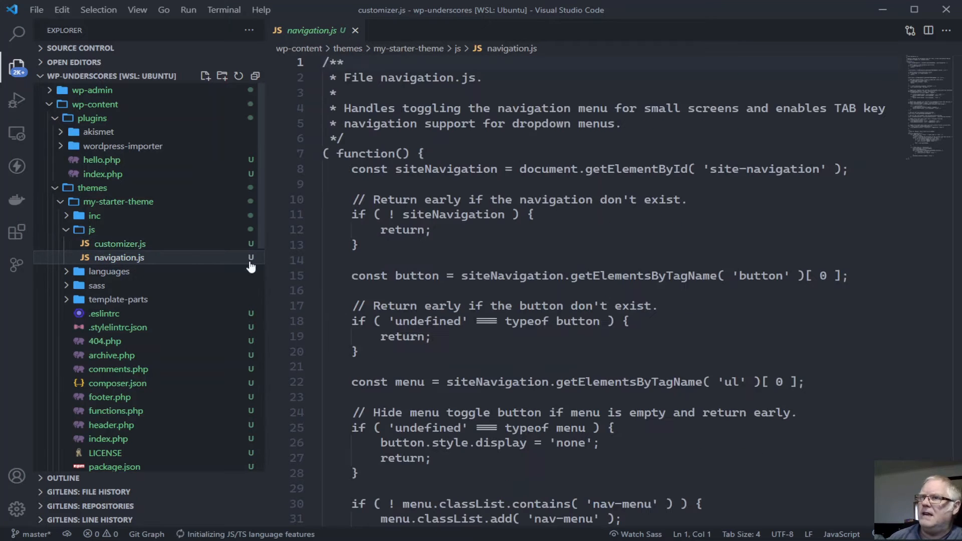
pyautogui.scroll(-3)
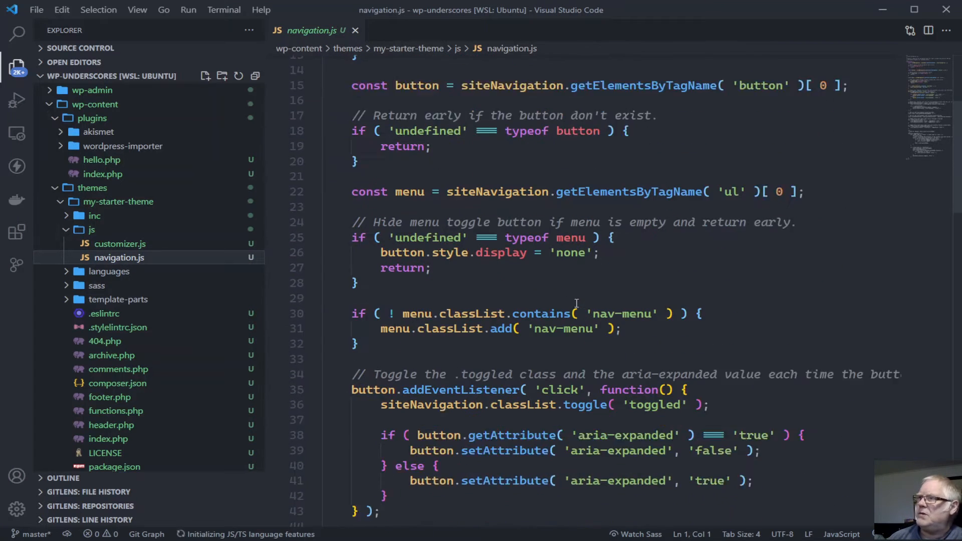
pyautogui.scroll(-3)
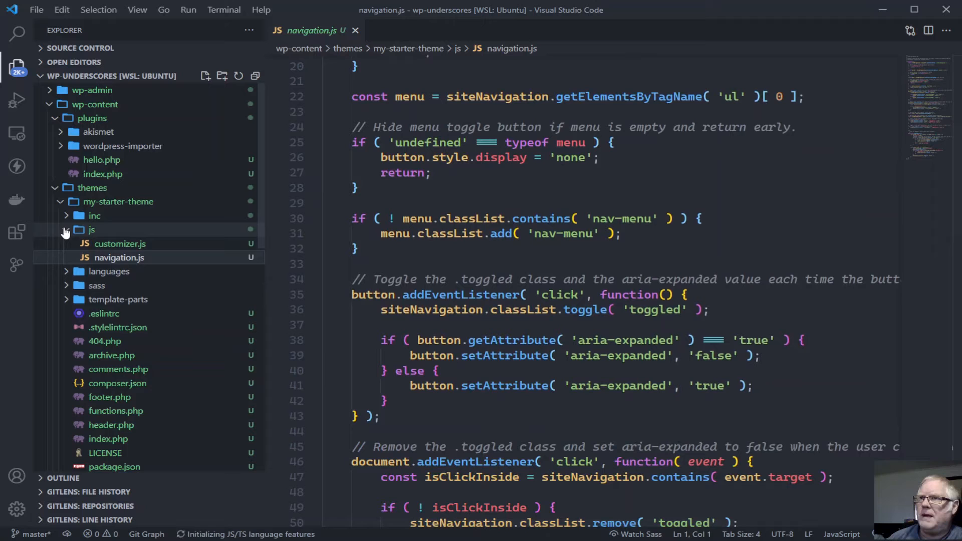
pyautogui.click(91, 229)
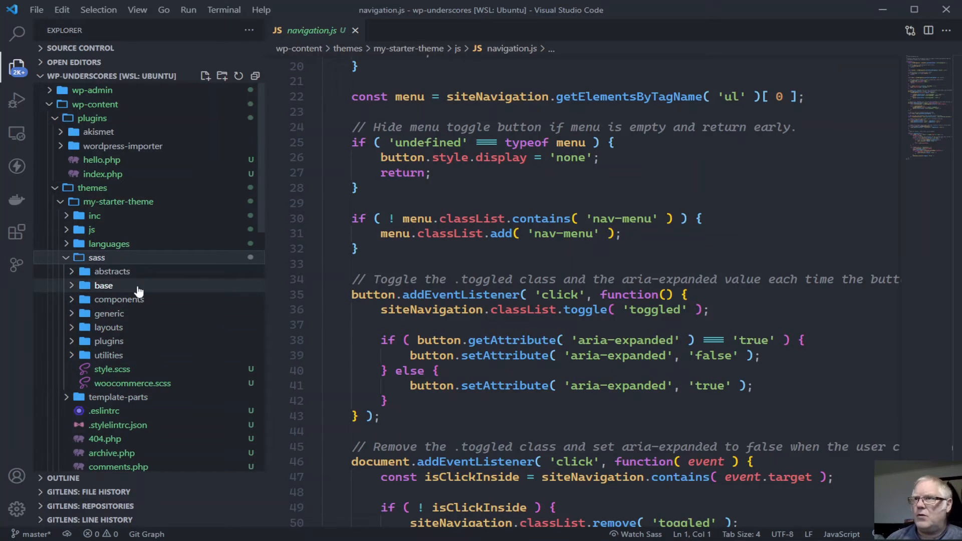
pyautogui.moveTo(187, 367)
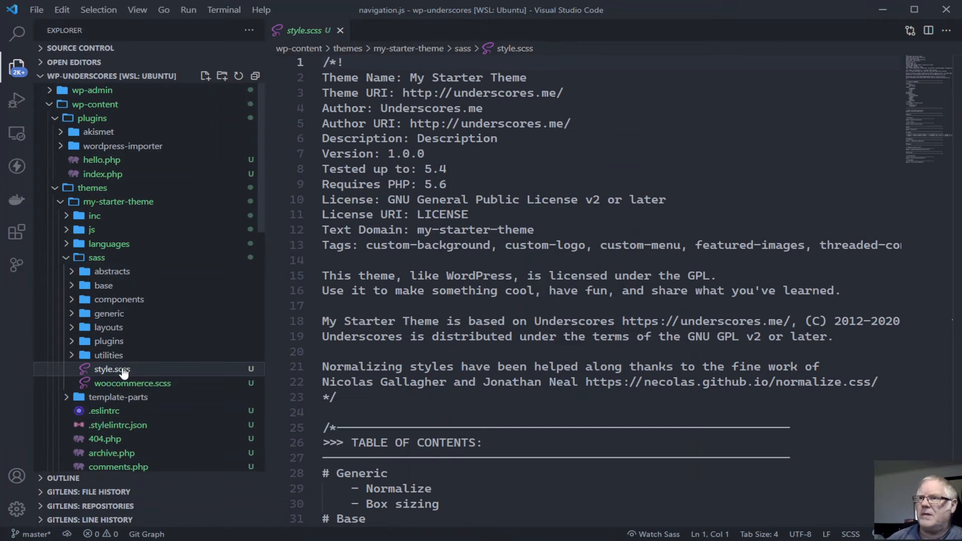
# Read style.scss from its header comment and table of contents into the first import sections
pyautogui.scroll(-3)
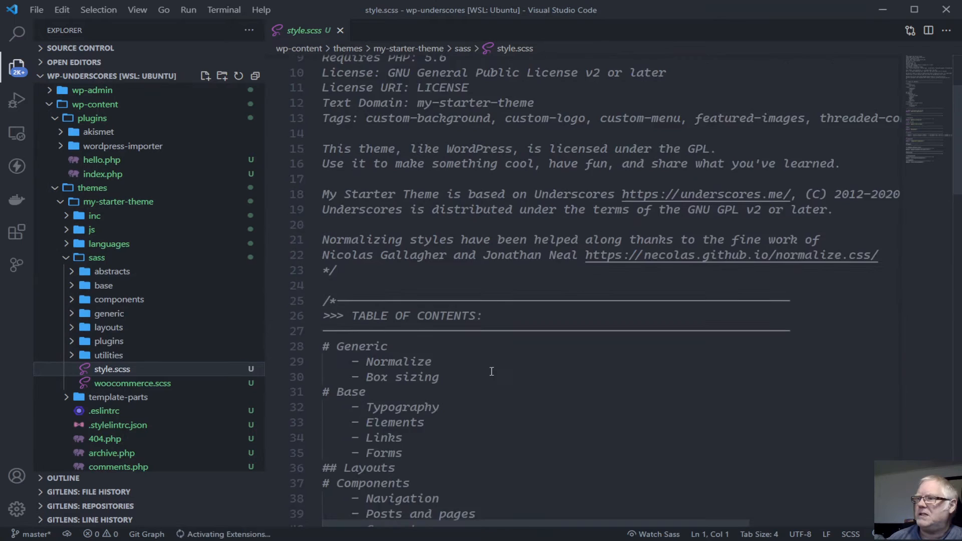
pyautogui.scroll(3)
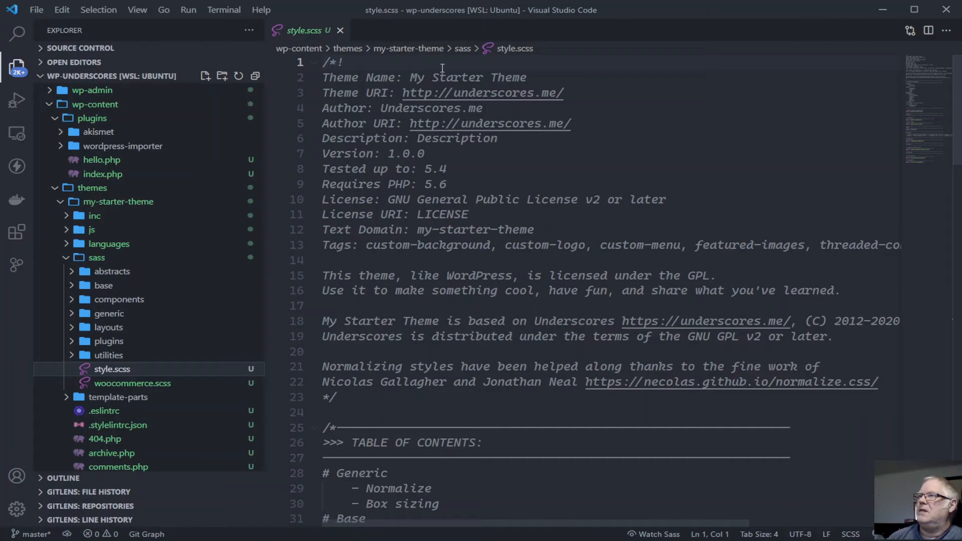
pyautogui.moveTo(408, 92)
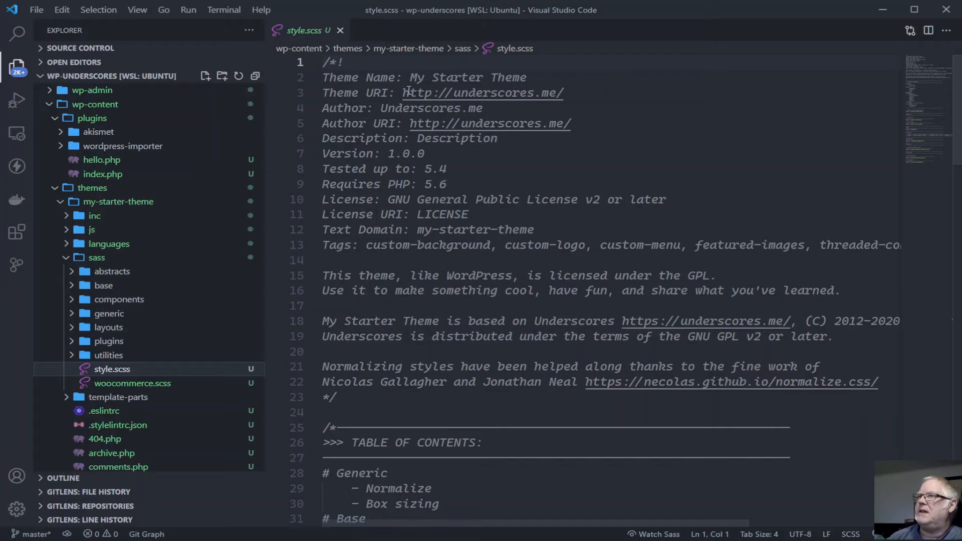
pyautogui.moveTo(560, 179)
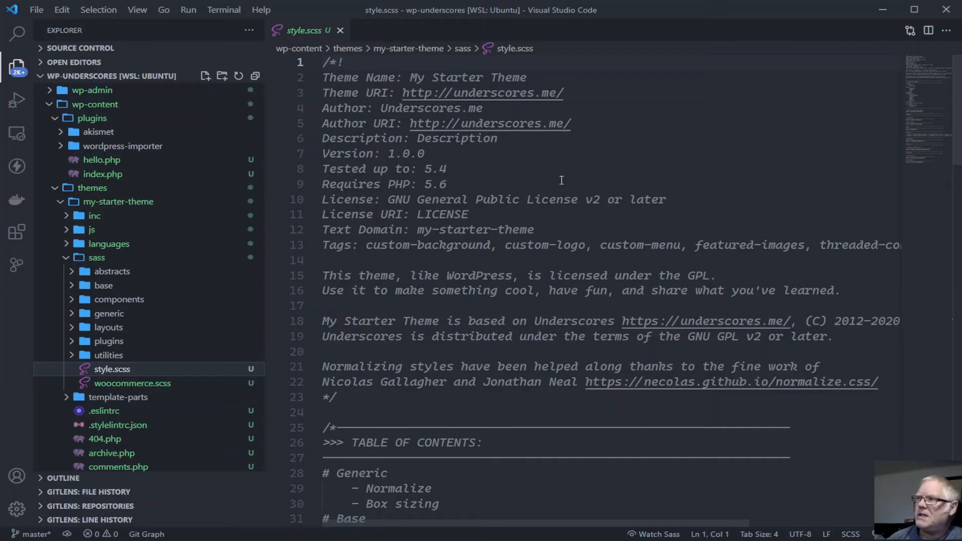
pyautogui.scroll(-3)
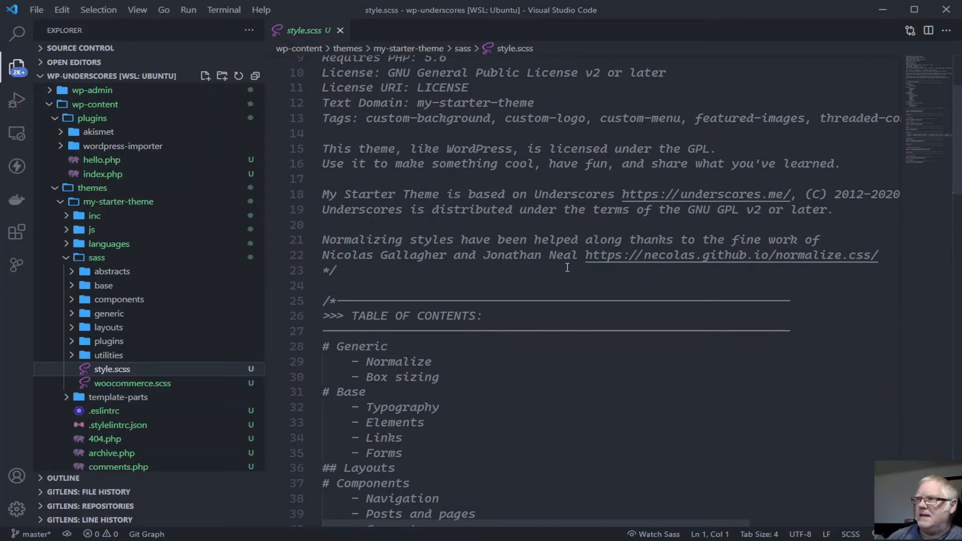
pyautogui.scroll(-3)
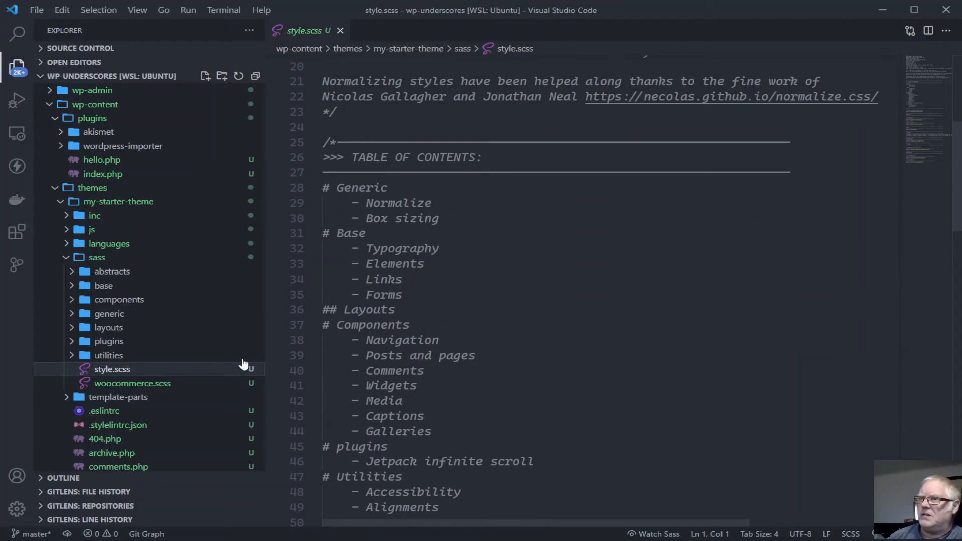
pyautogui.moveTo(103, 373)
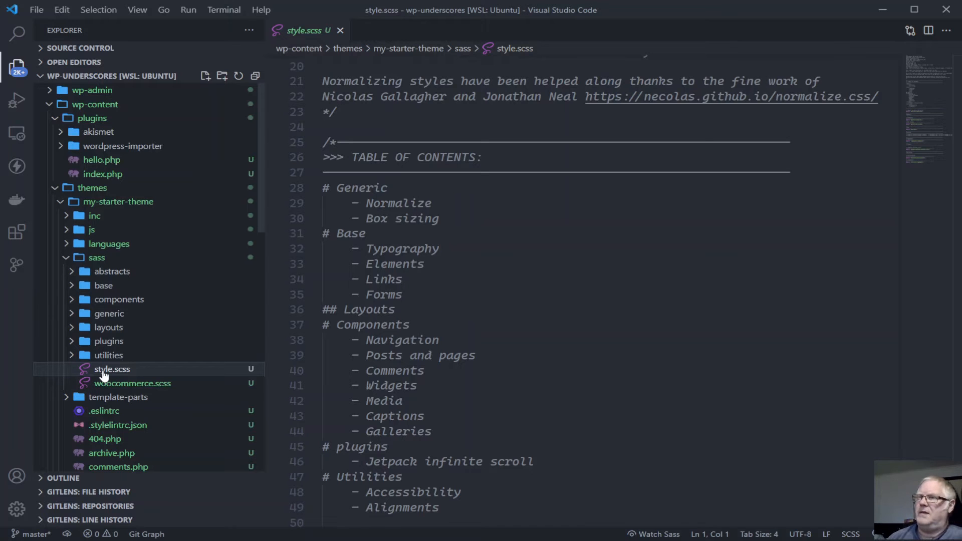
pyautogui.scroll(-3)
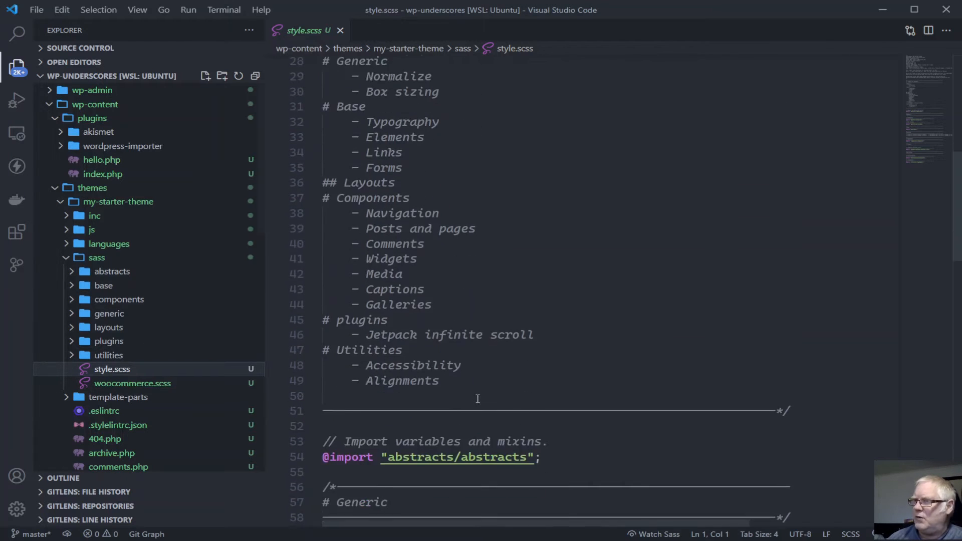
pyautogui.scroll(-3)
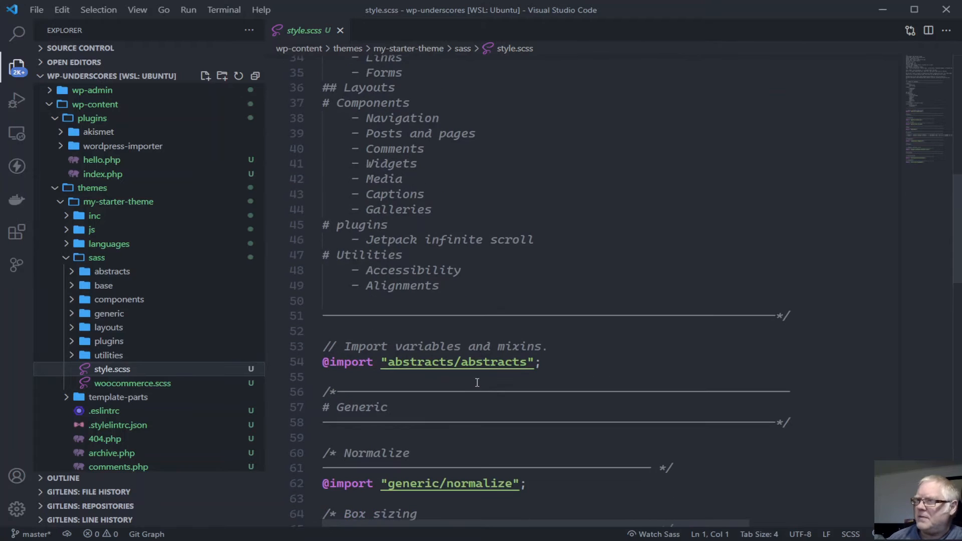
pyautogui.scroll(-3)
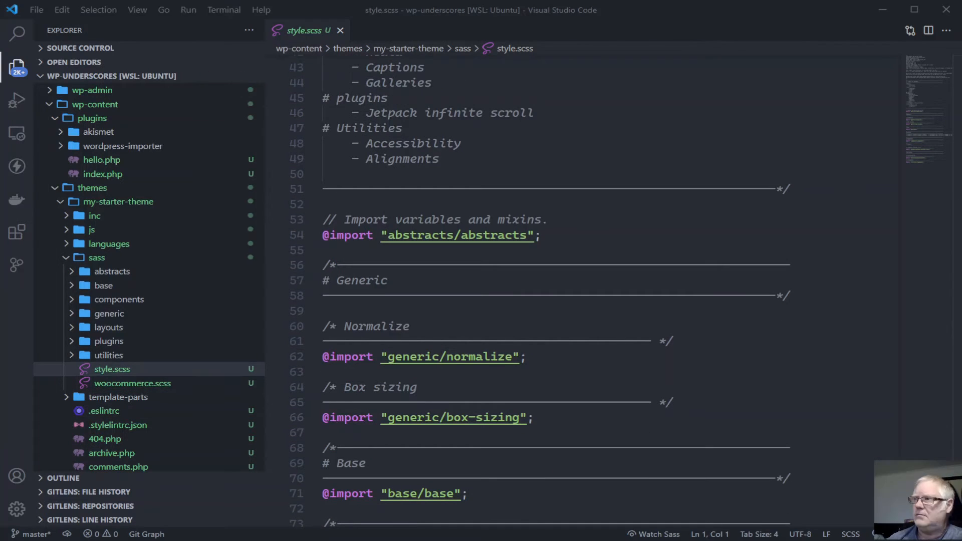
pyautogui.scroll(-3)
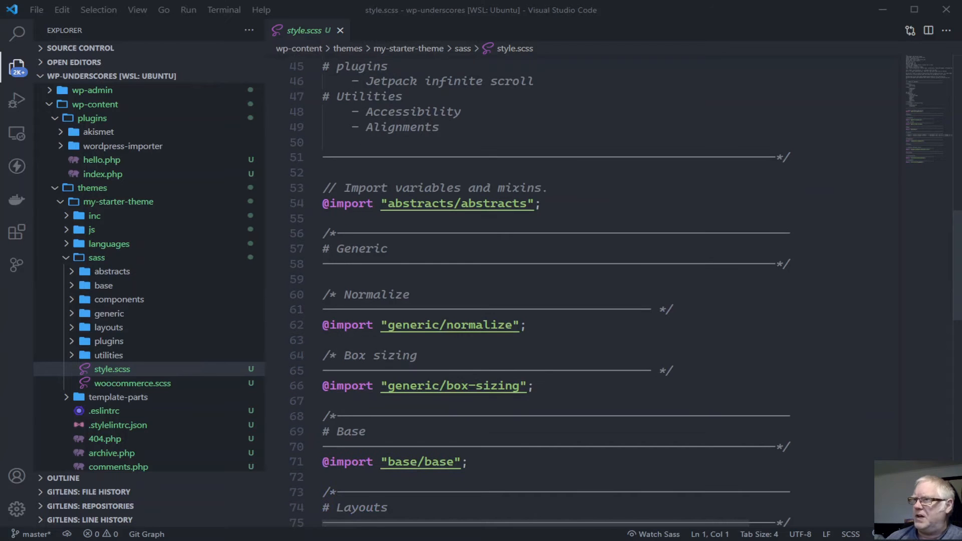
pyautogui.scroll(-3)
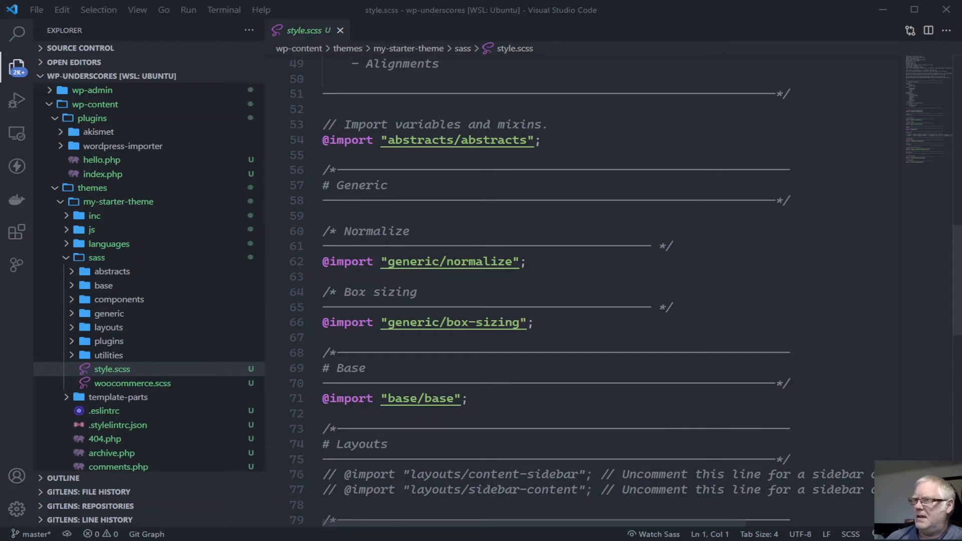
pyautogui.scroll(-3)
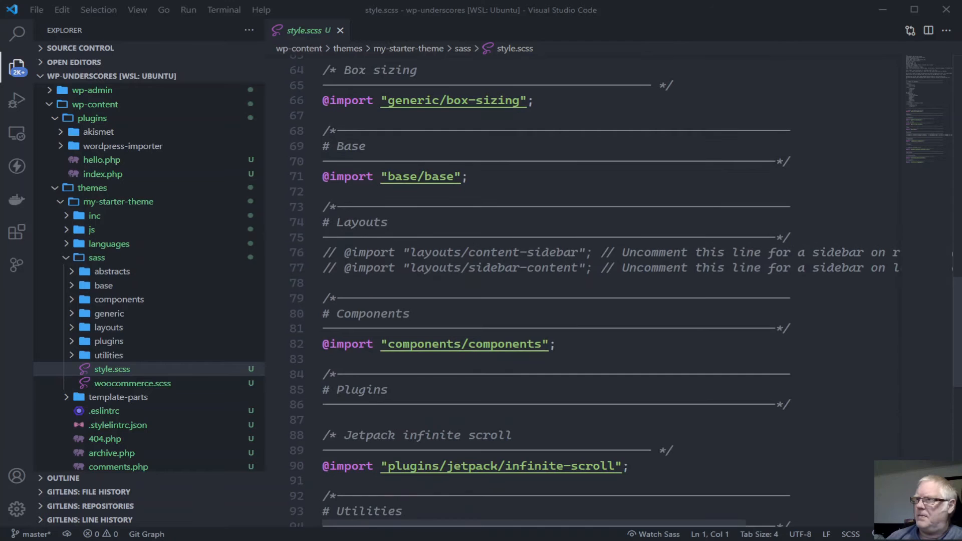
pyautogui.scroll(-3)
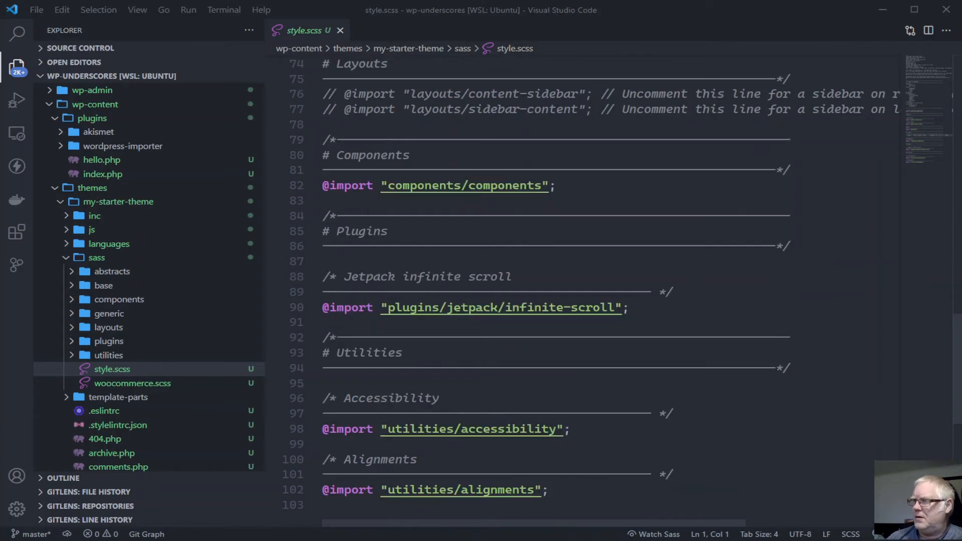
pyautogui.scroll(-3)
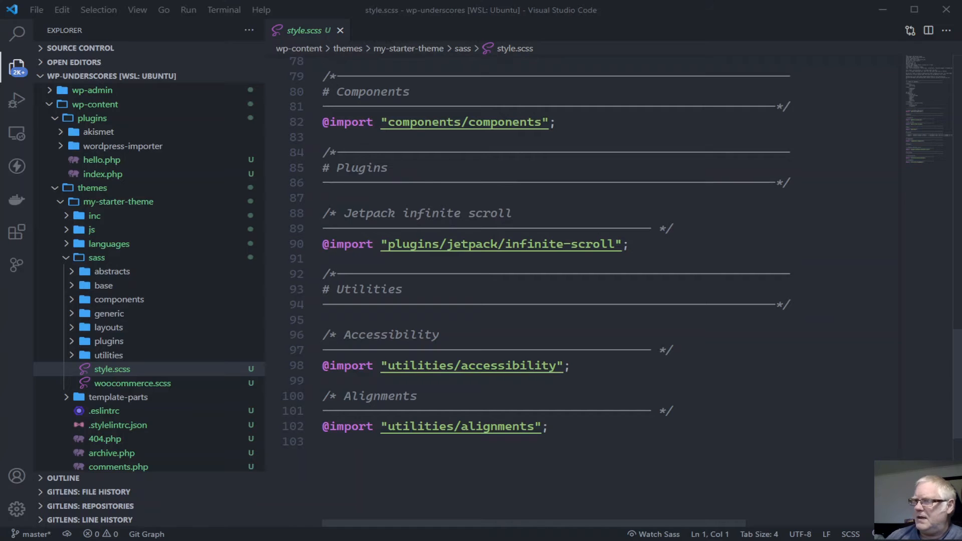
pyautogui.scroll(-3)
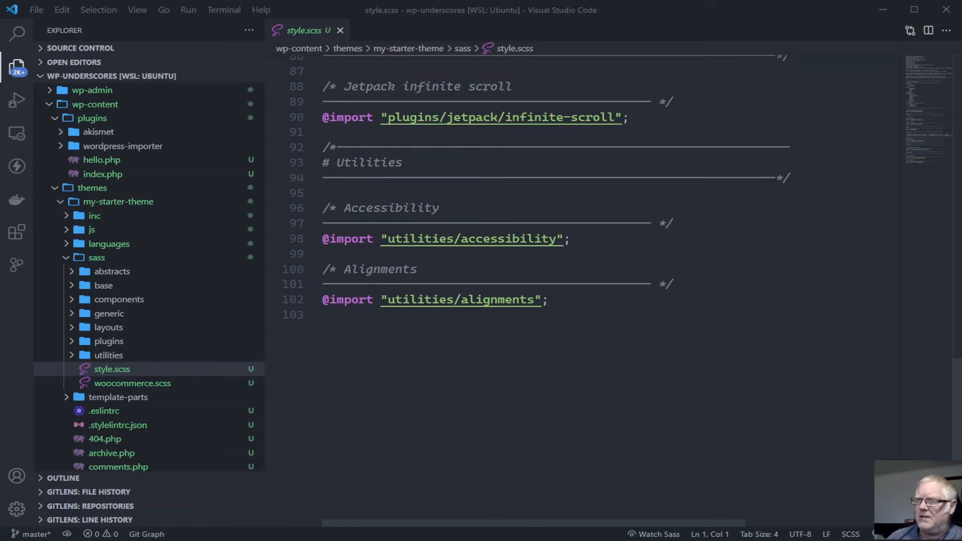
# View woocommerce.scss imports and expand the sass abstracts mixins and variables folders
pyautogui.click(132, 383)
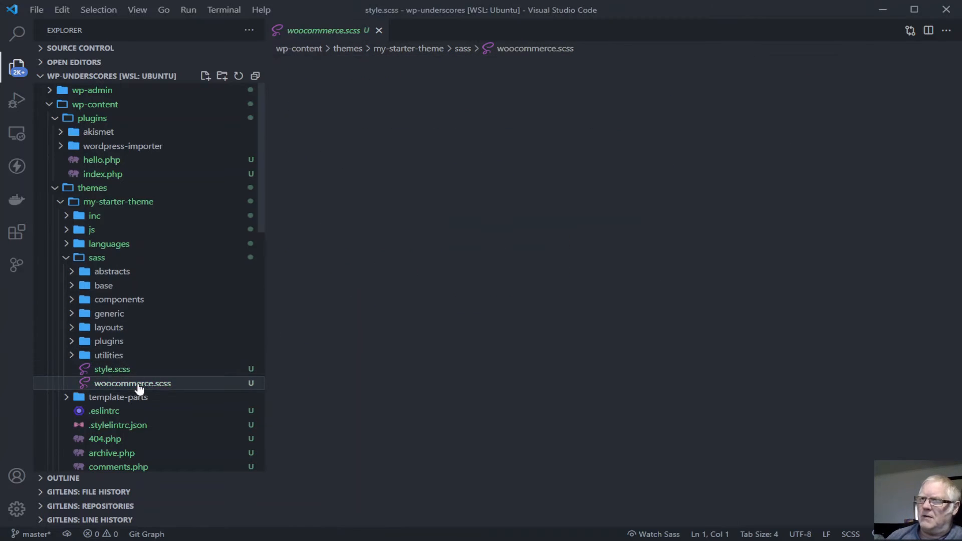
pyautogui.click(132, 383)
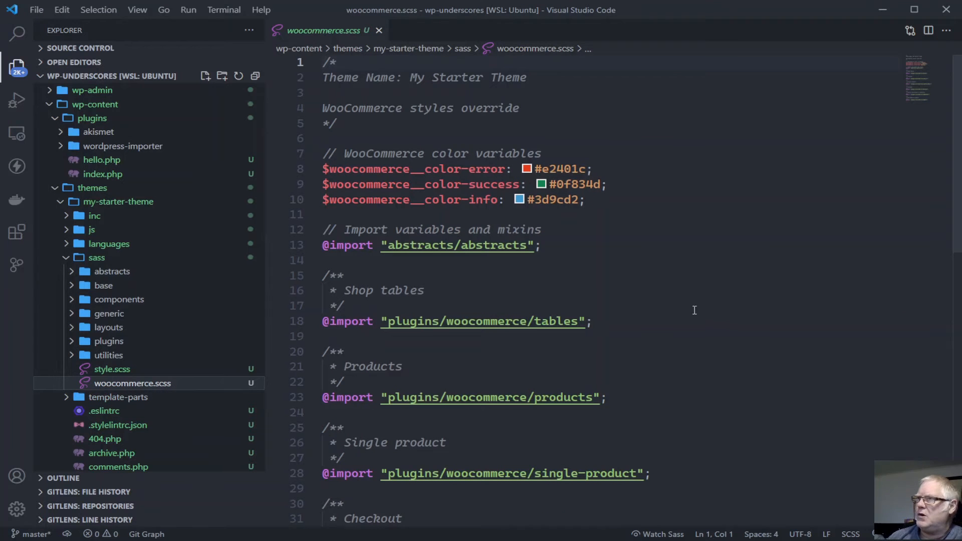
pyautogui.scroll(-3)
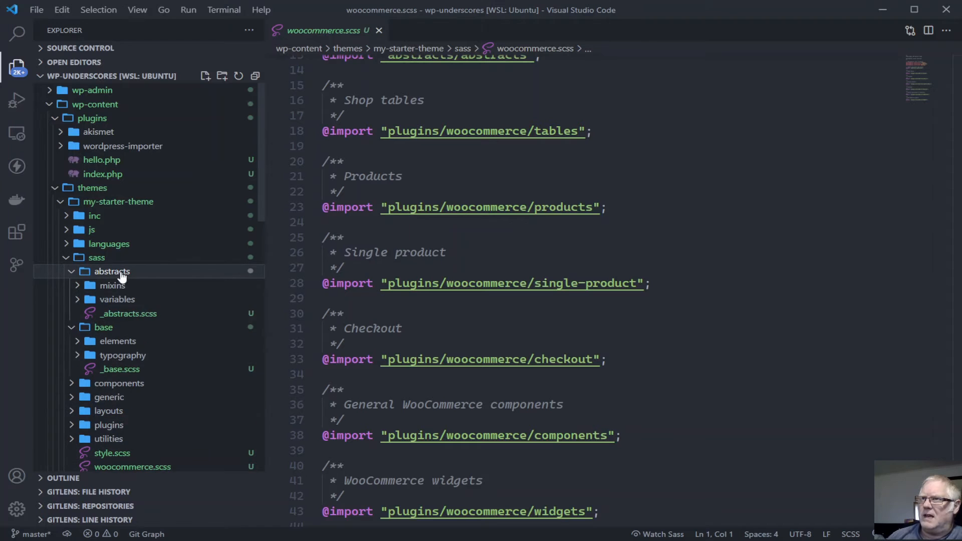
pyautogui.click(111, 285)
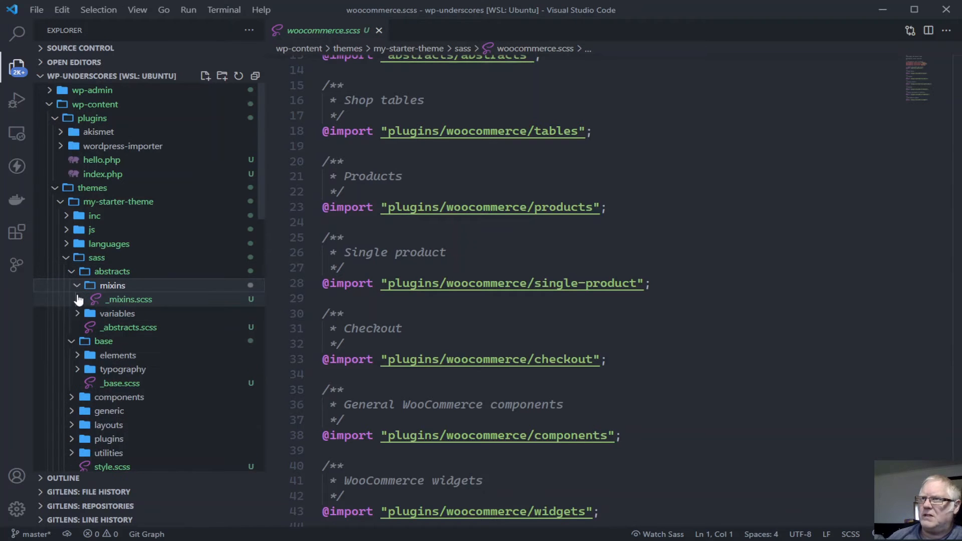
pyautogui.click(116, 312)
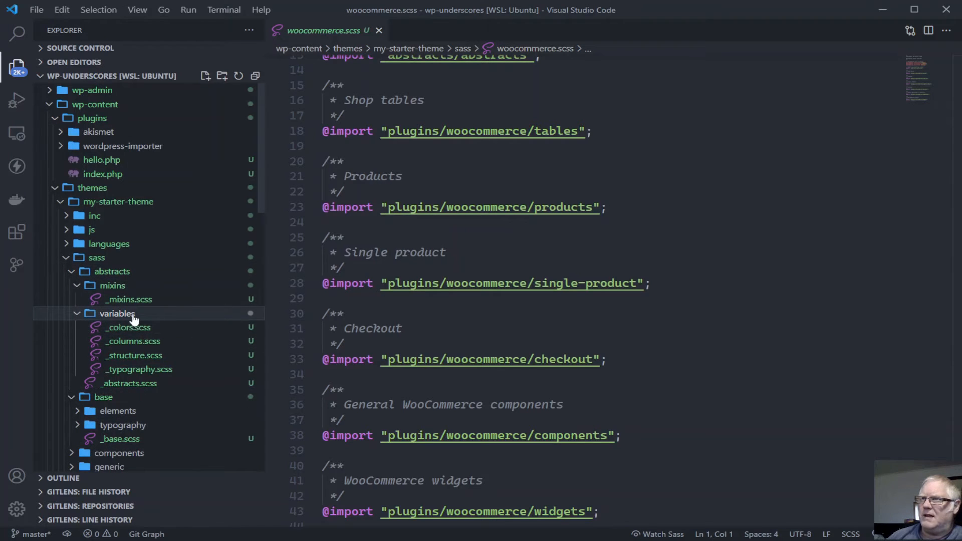
# Look over _colors.scss variables, then open _links.scss from base elements
pyautogui.click(126, 327)
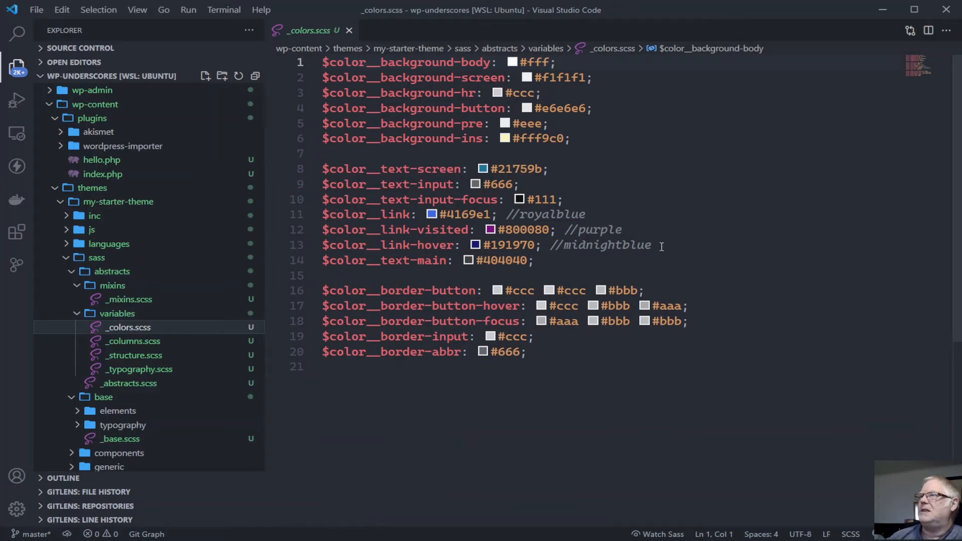
pyautogui.moveTo(368, 329)
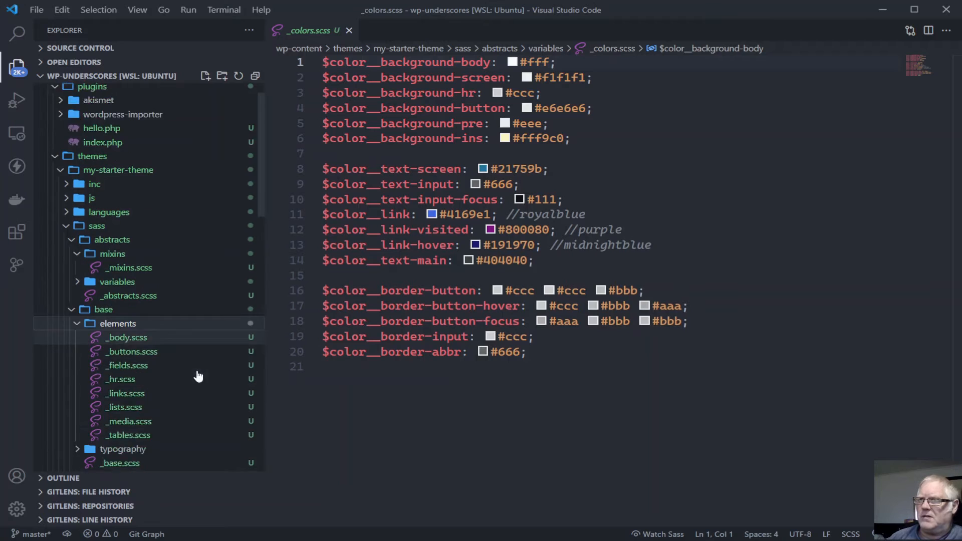
pyautogui.scroll(-3)
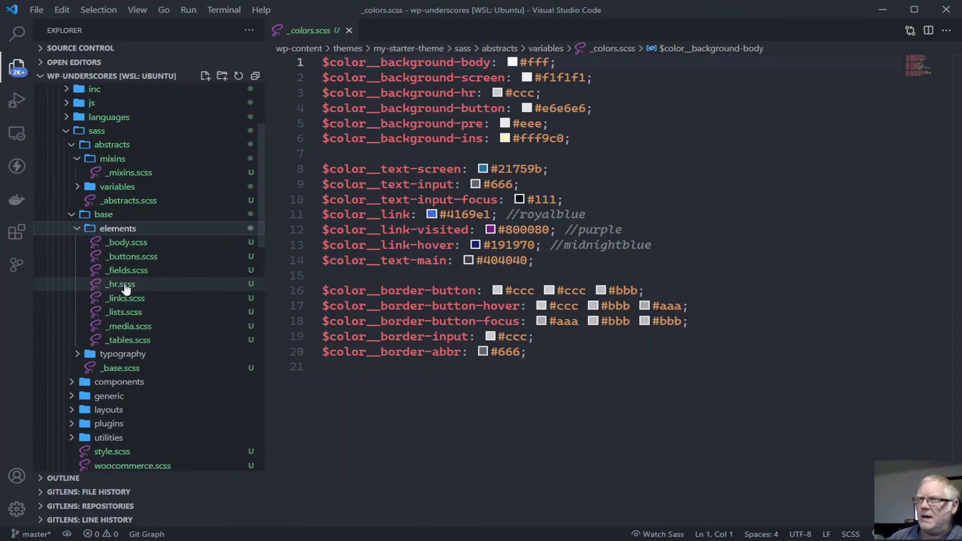
pyautogui.click(123, 297)
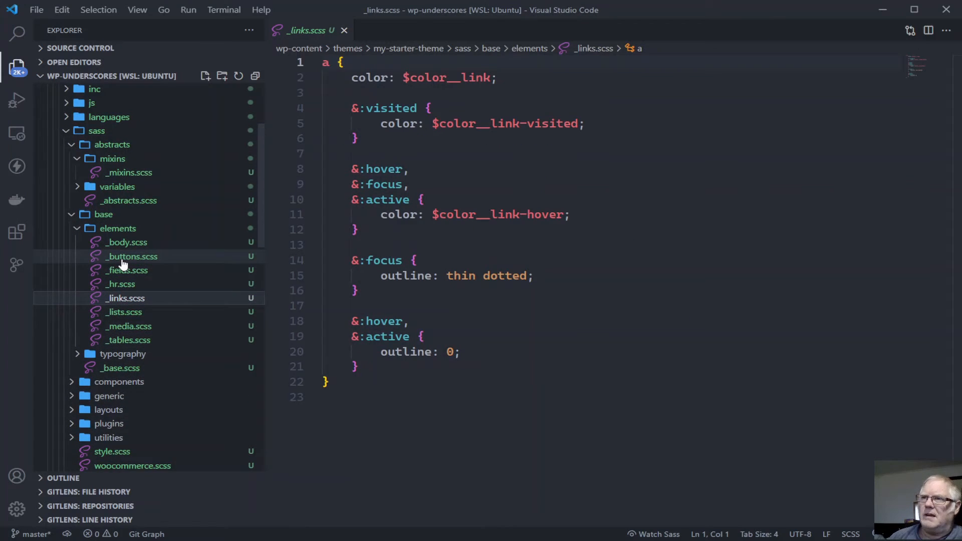
# View _copy.scss, _headings.scss and _typography.scss, then _base.scss with its imports
pyautogui.click(133, 255)
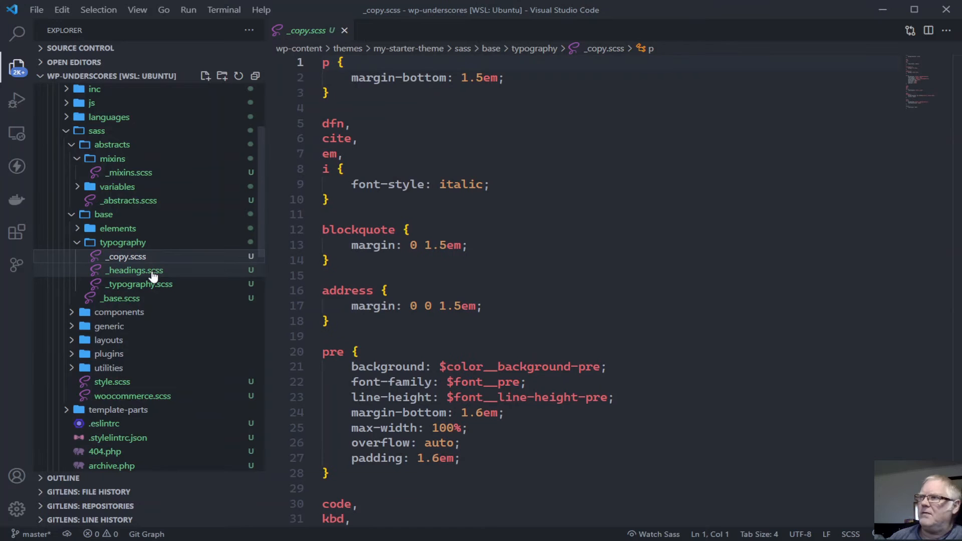
pyautogui.click(134, 269)
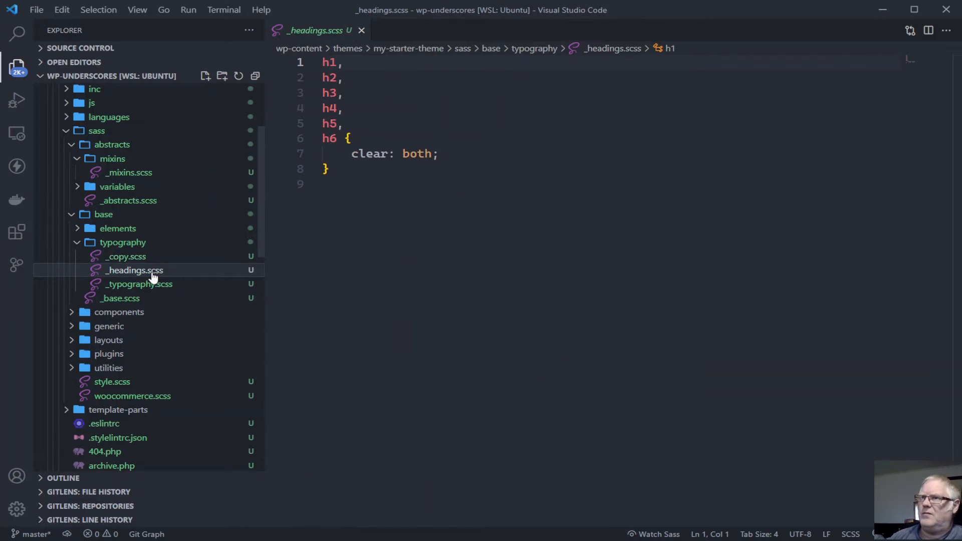
pyautogui.click(138, 284)
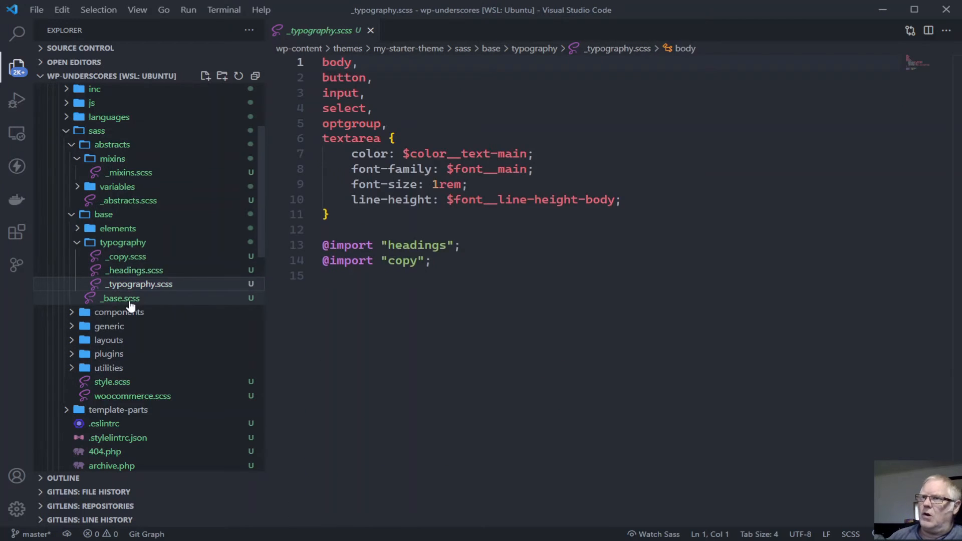
pyautogui.click(120, 297)
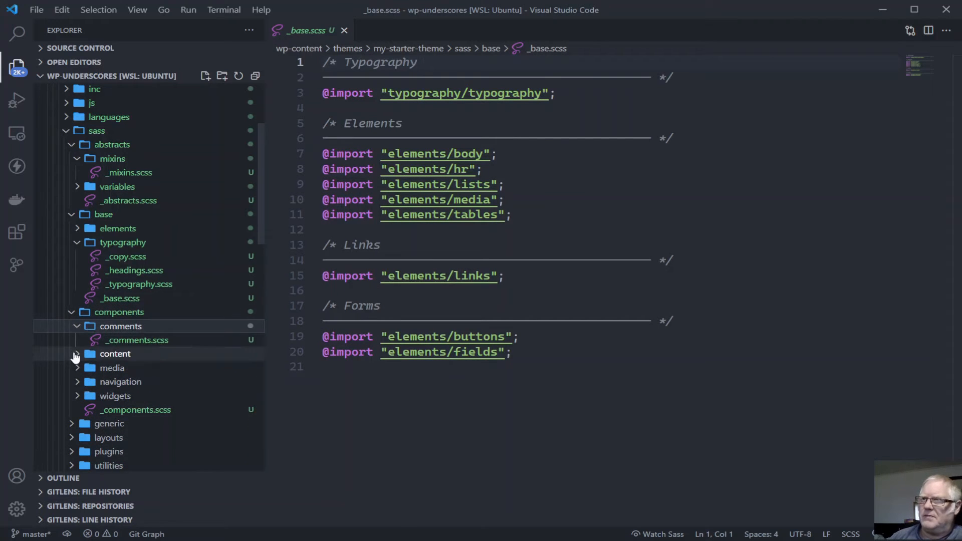
# Browse the content and media sass folders and review the _navigation.scss partial
pyautogui.click(115, 354)
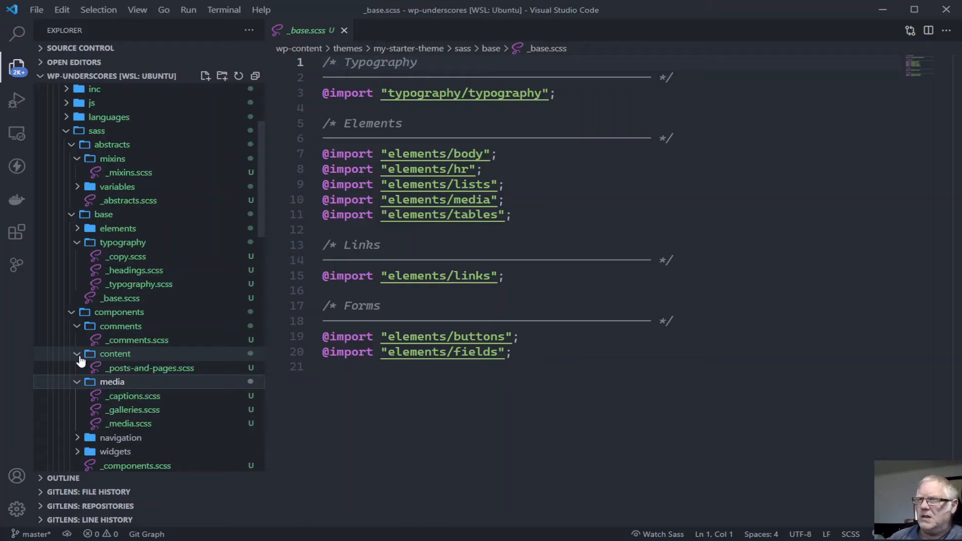
pyautogui.click(76, 354)
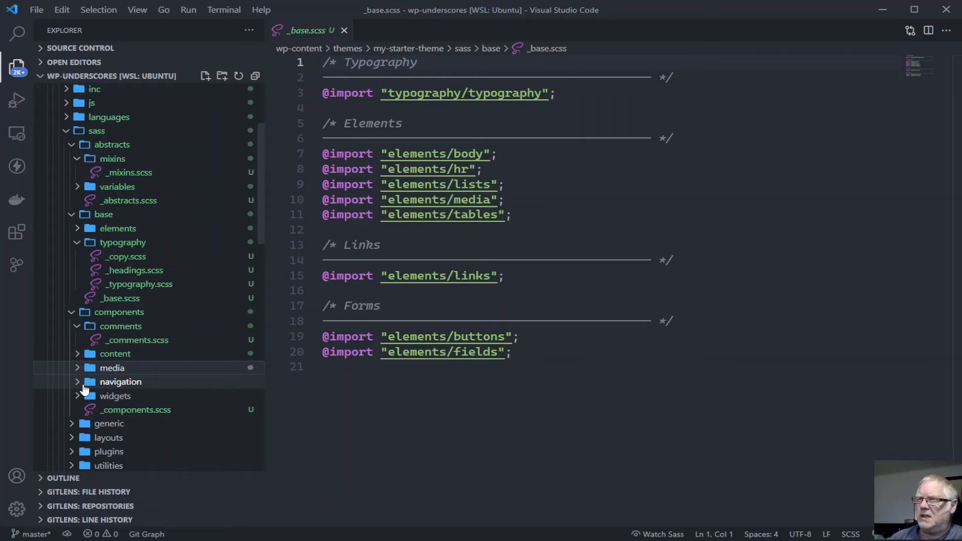
pyautogui.click(112, 368)
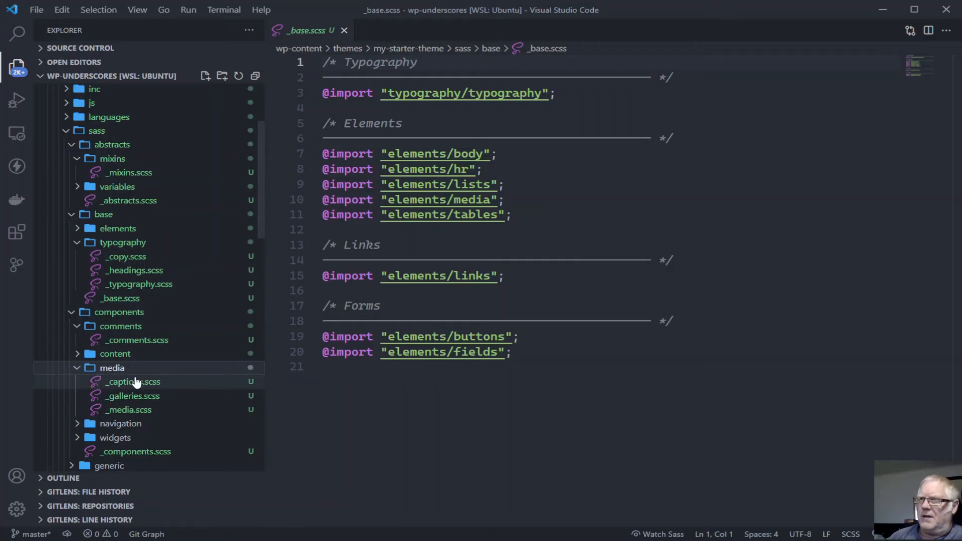
pyautogui.moveTo(140, 409)
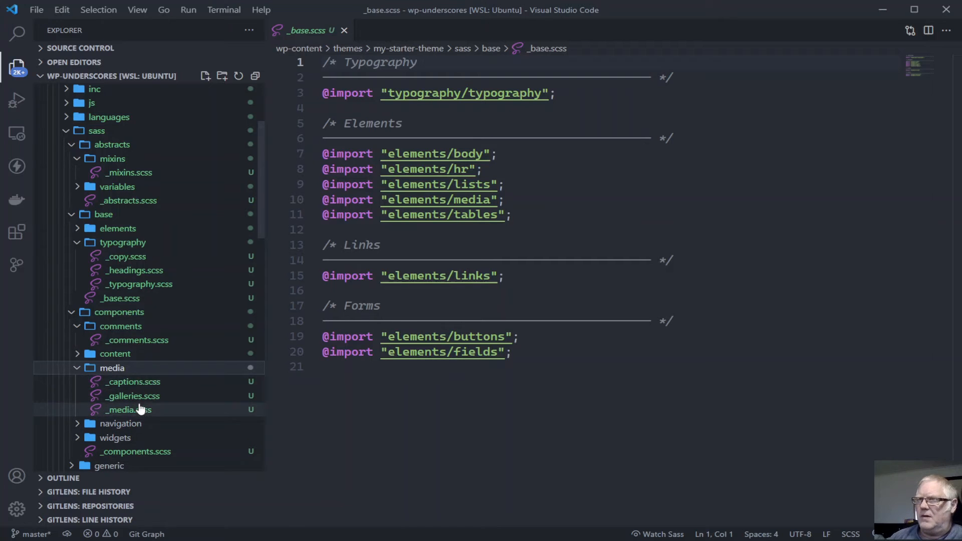
pyautogui.click(120, 423)
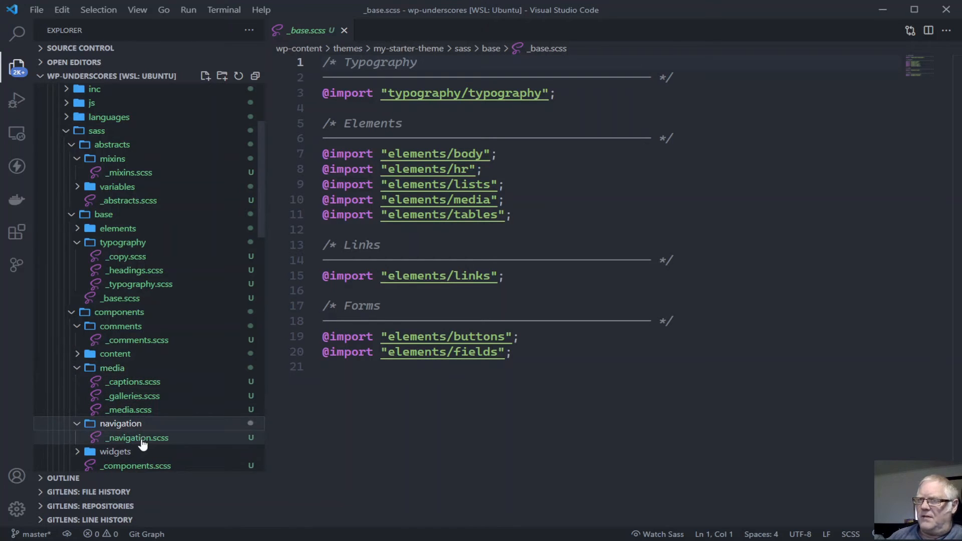
pyautogui.click(136, 438)
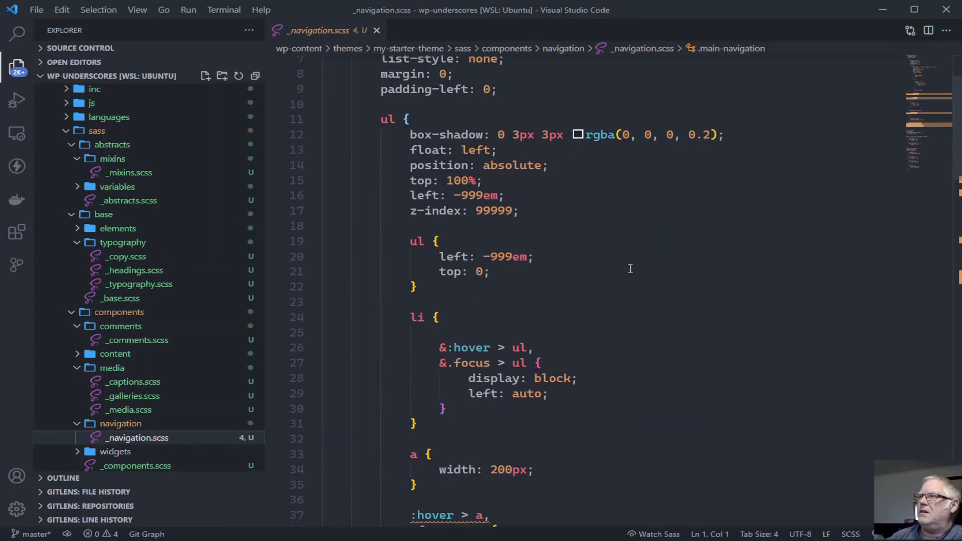
pyautogui.scroll(-3)
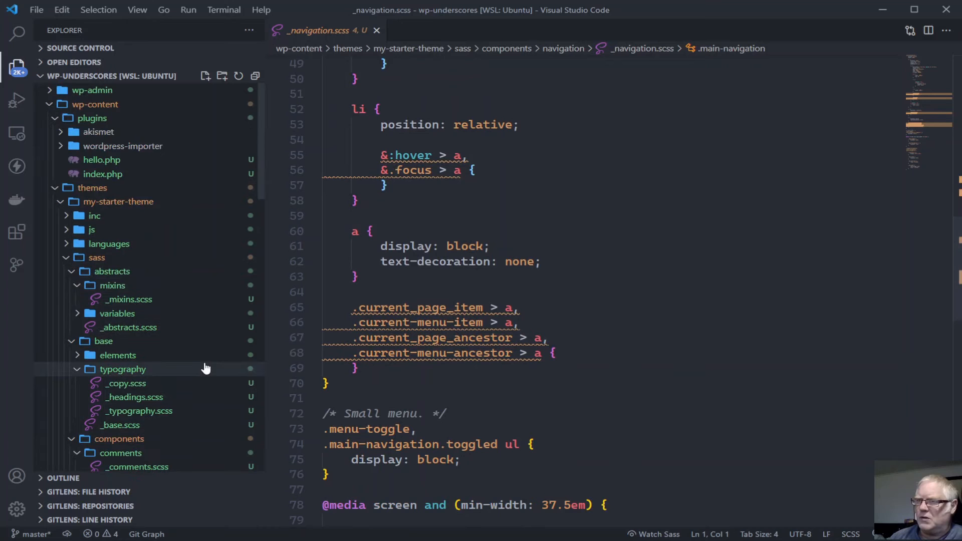
pyautogui.scroll(-3)
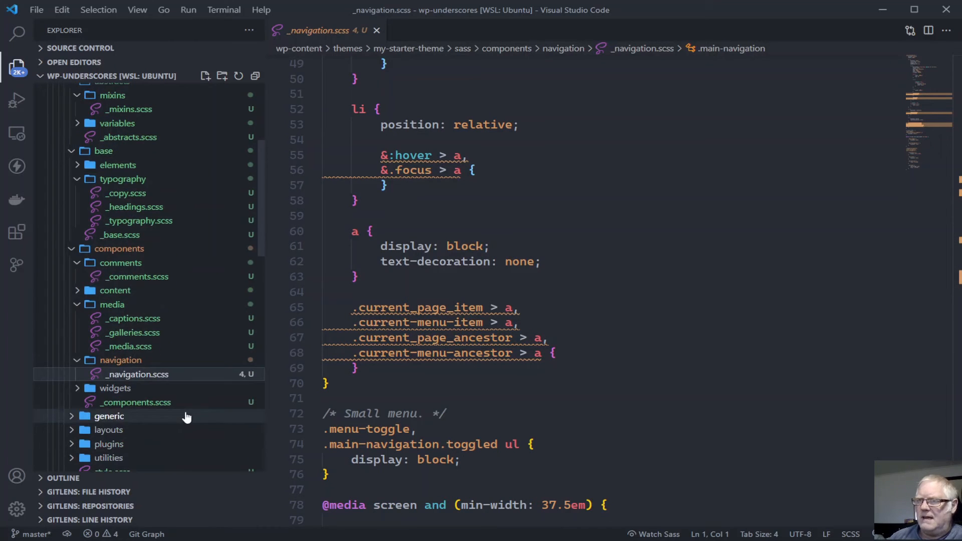
# Review _widgets.scss and _box-sizing.scss, leaving the generic _normalize.scss partial open
pyautogui.click(115, 388)
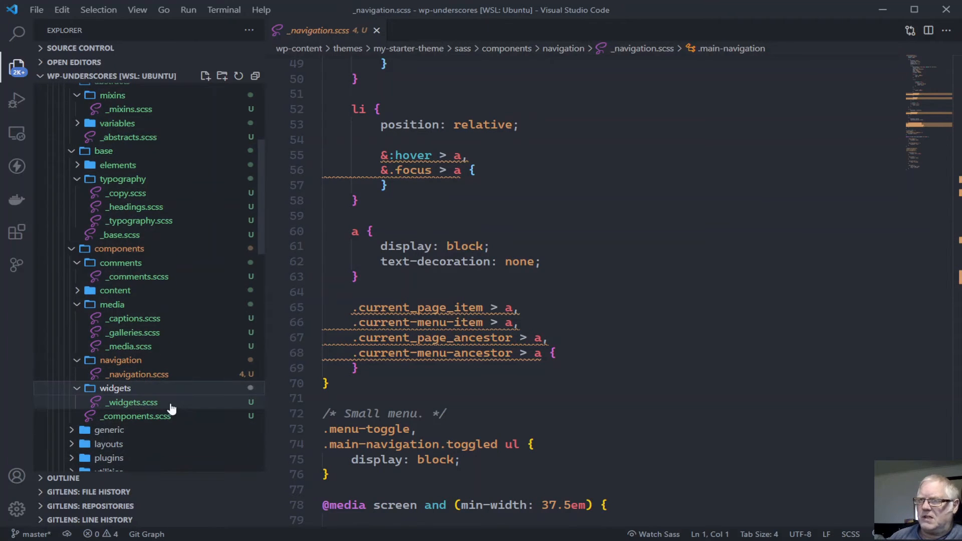
pyautogui.click(131, 402)
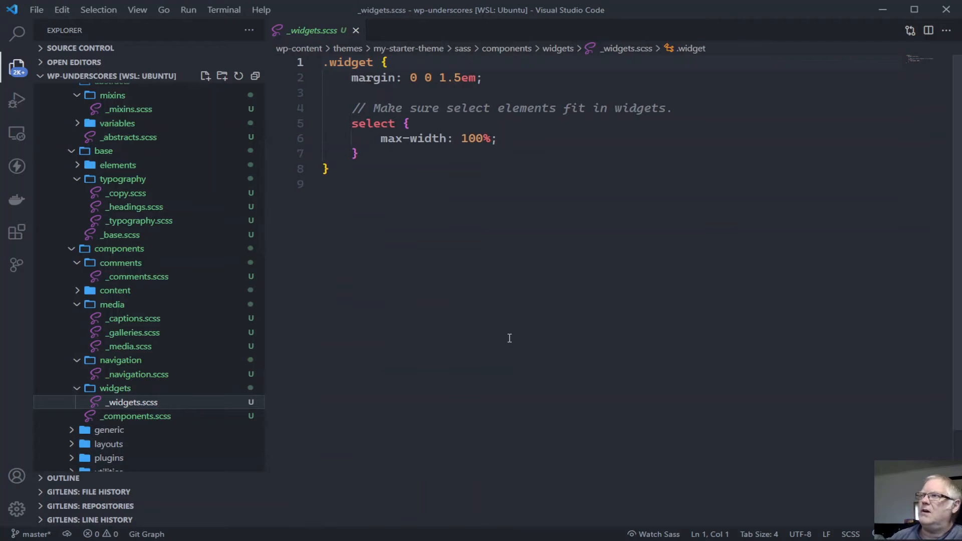
pyautogui.scroll(-3)
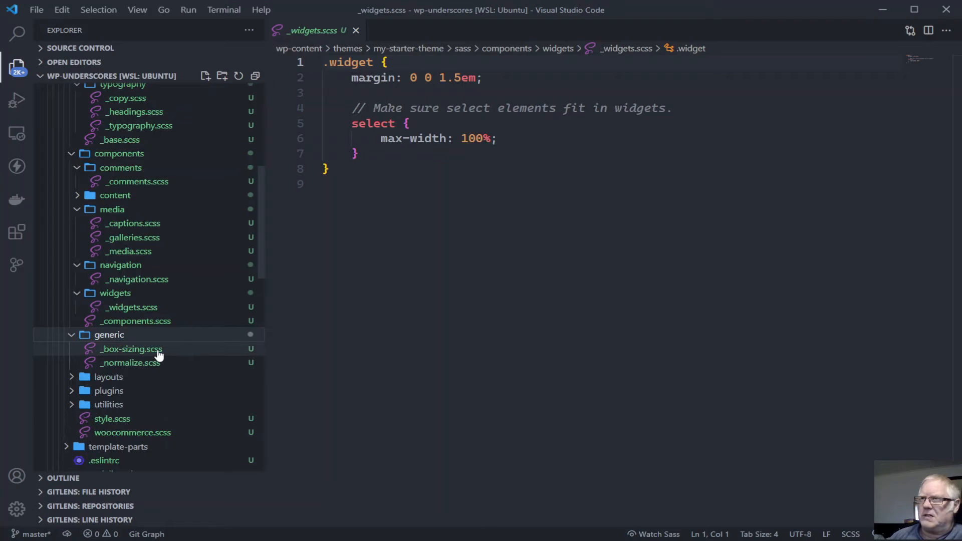
pyautogui.click(131, 348)
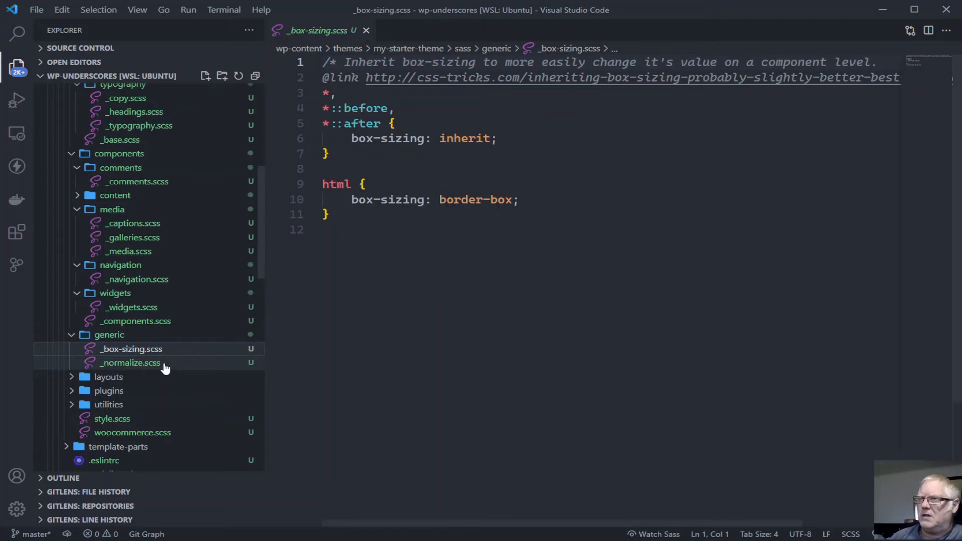
pyautogui.click(131, 363)
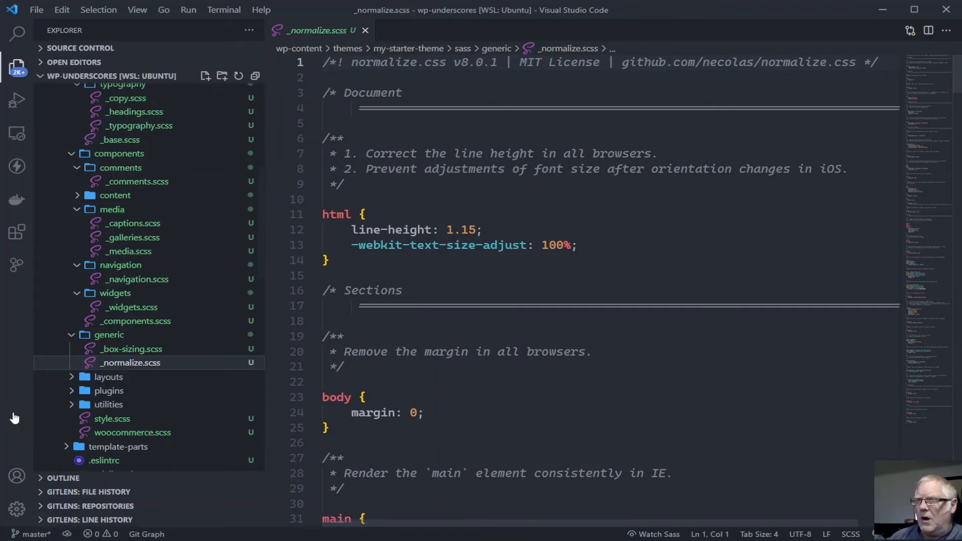
# Expand the layouts and utilities sass folders to see their partials
pyautogui.click(107, 377)
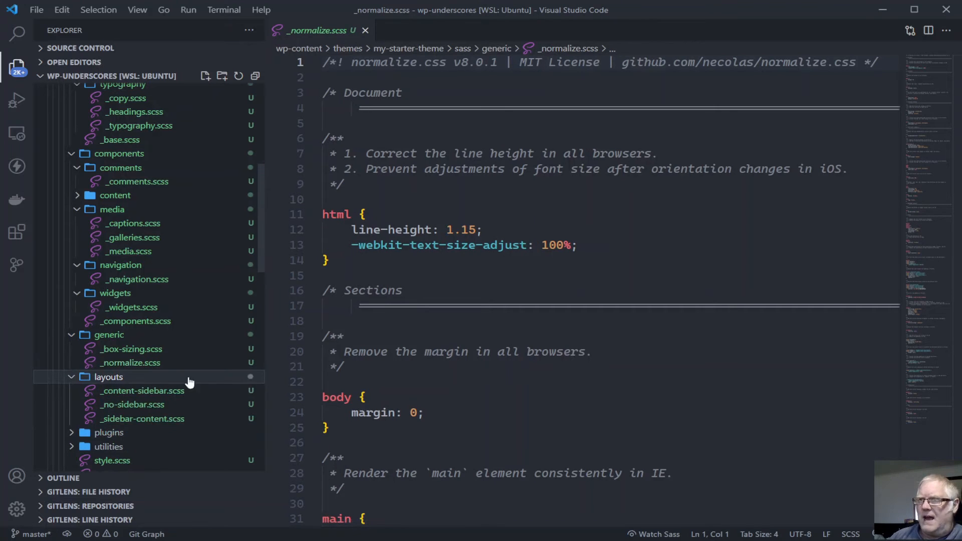
pyautogui.scroll(-3)
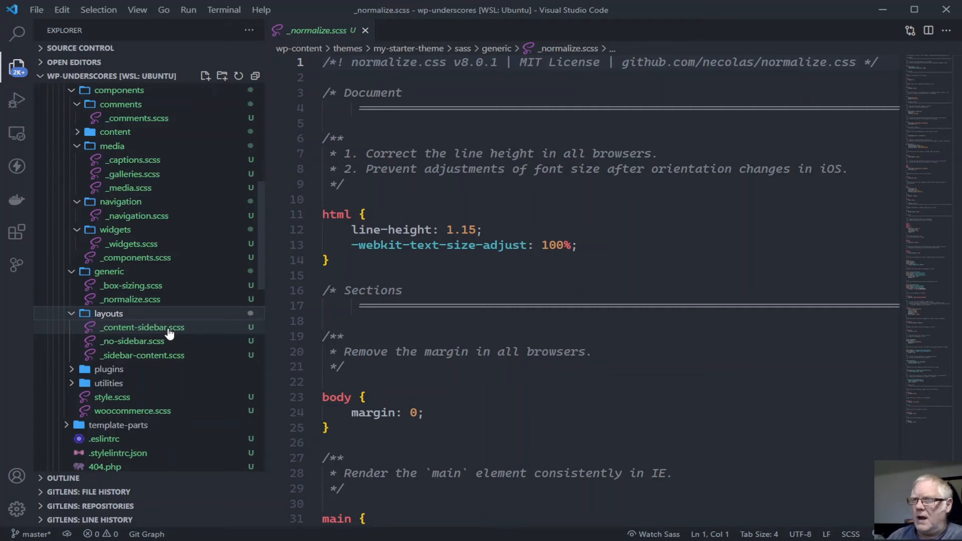
pyautogui.moveTo(118, 341)
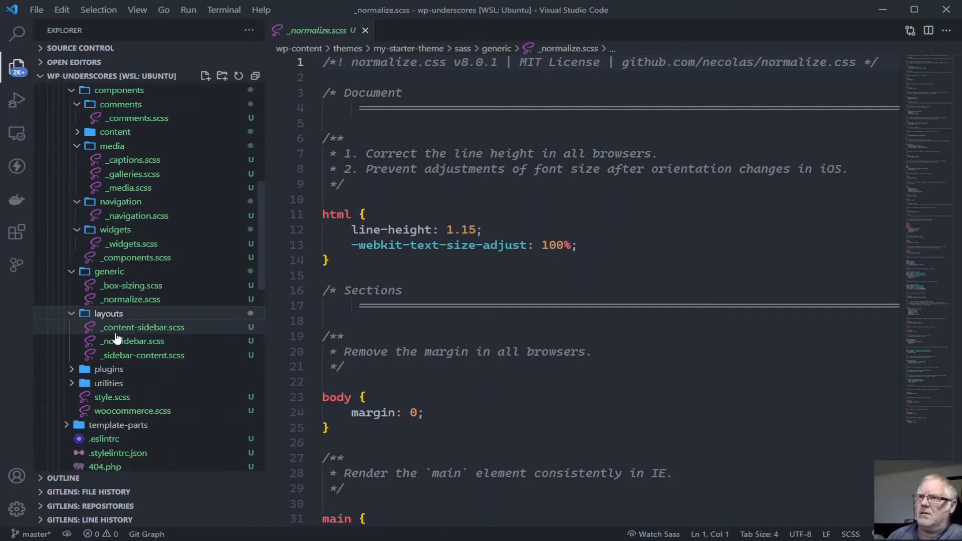
pyautogui.moveTo(116, 341)
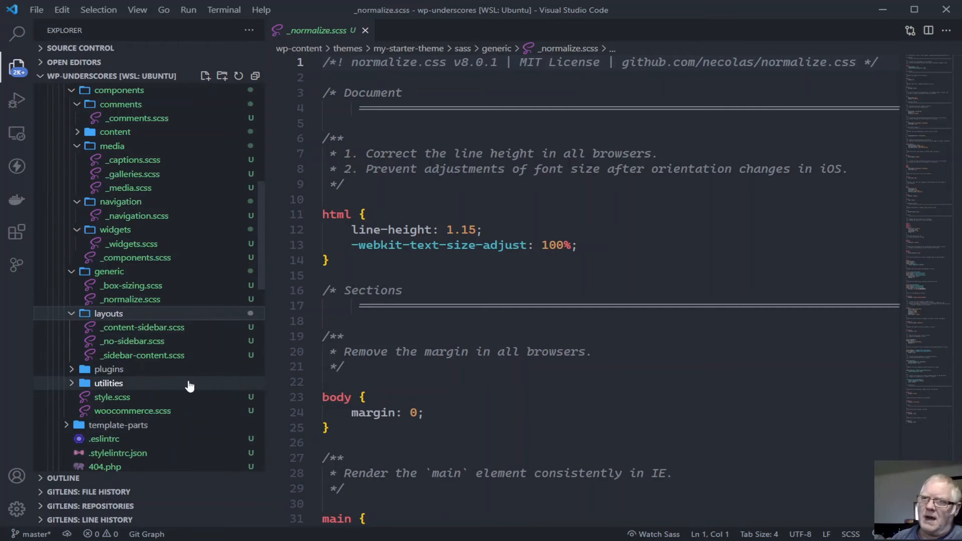
pyautogui.moveTo(95, 379)
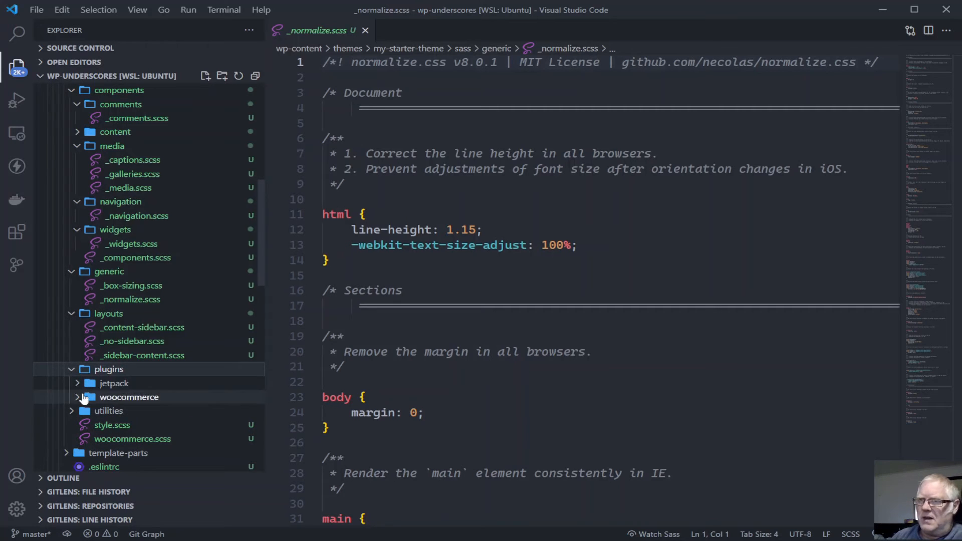
pyautogui.click(108, 411)
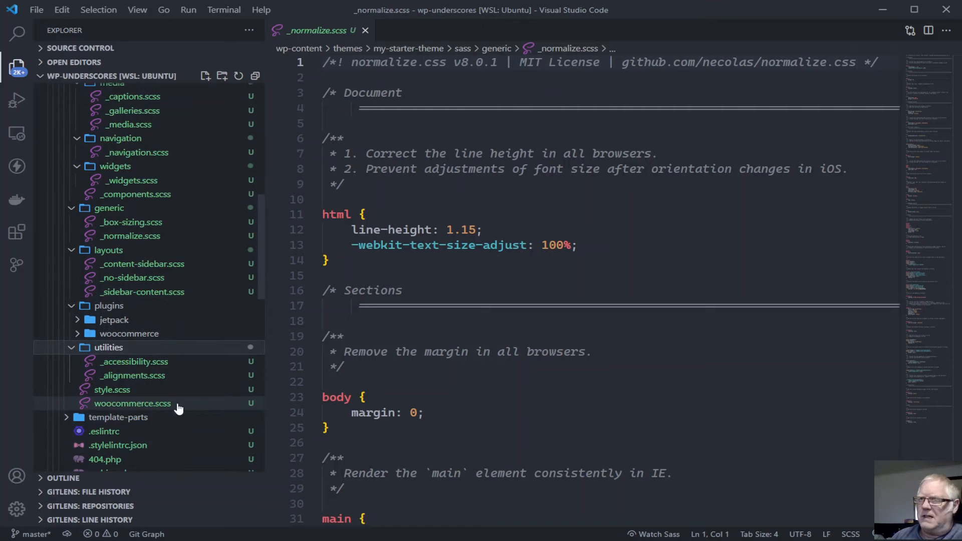
pyautogui.scroll(-3)
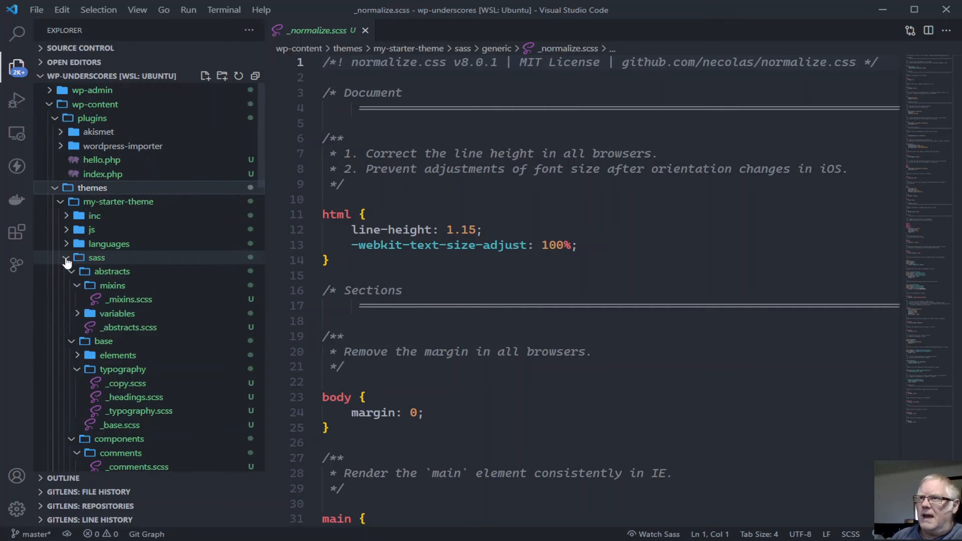
# Look through the template-parts folder's content-search.php and content.php files
pyautogui.click(66, 257)
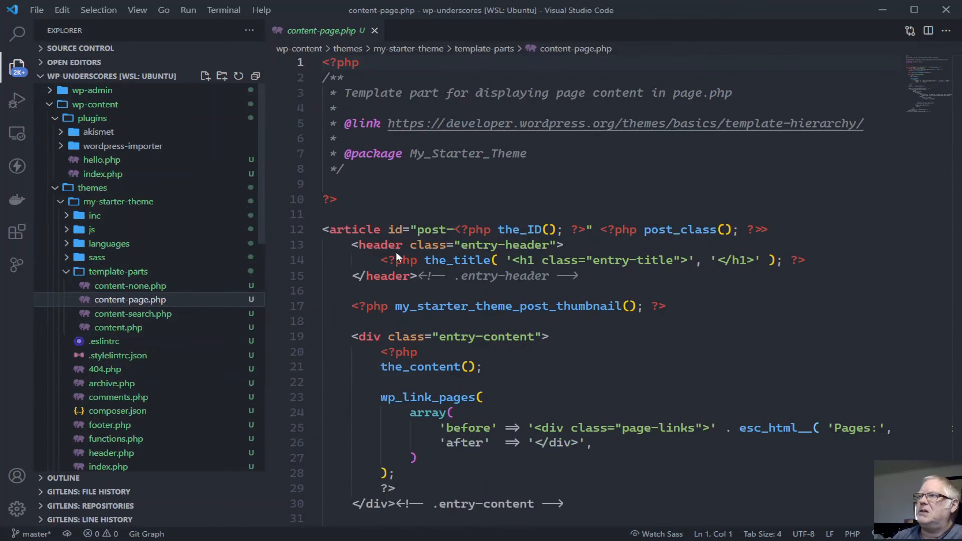
pyautogui.scroll(-3)
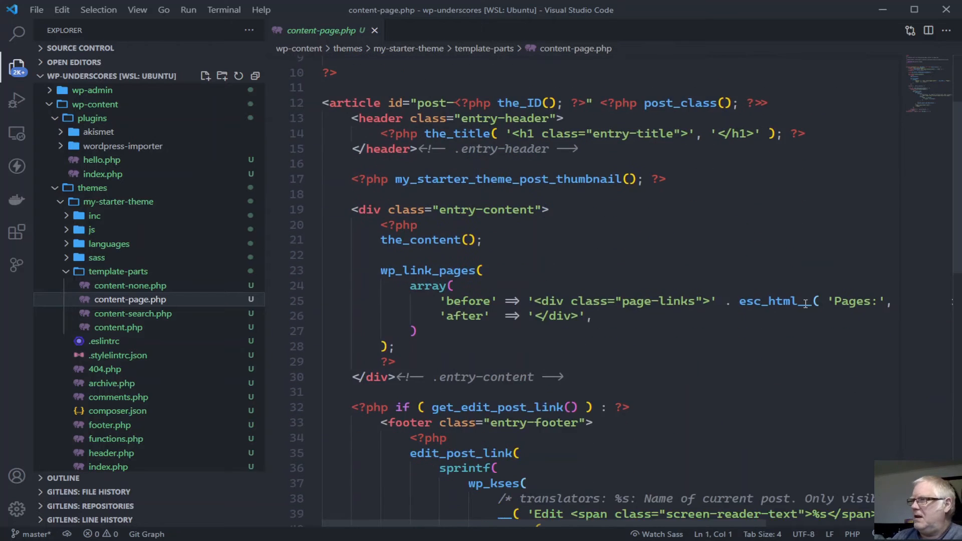
pyautogui.scroll(-3)
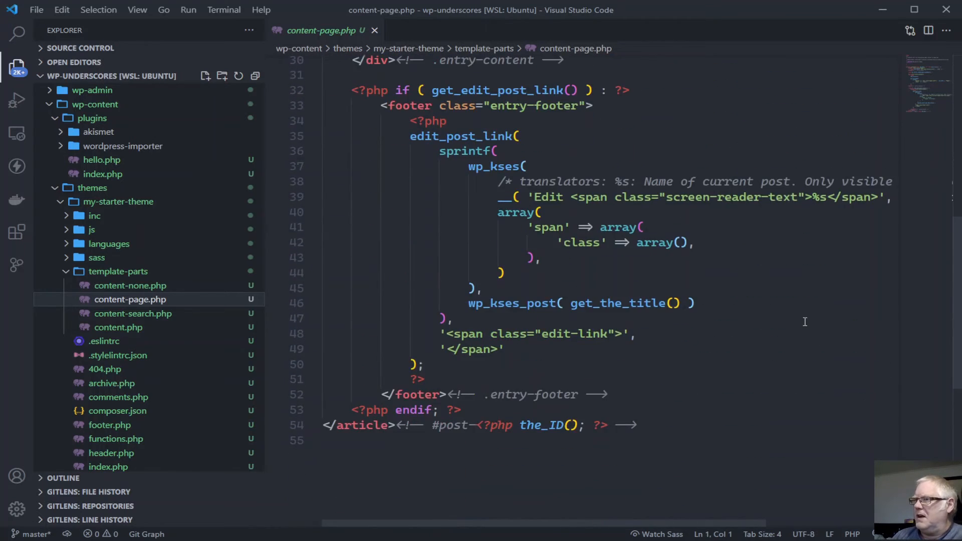
pyautogui.scroll(3)
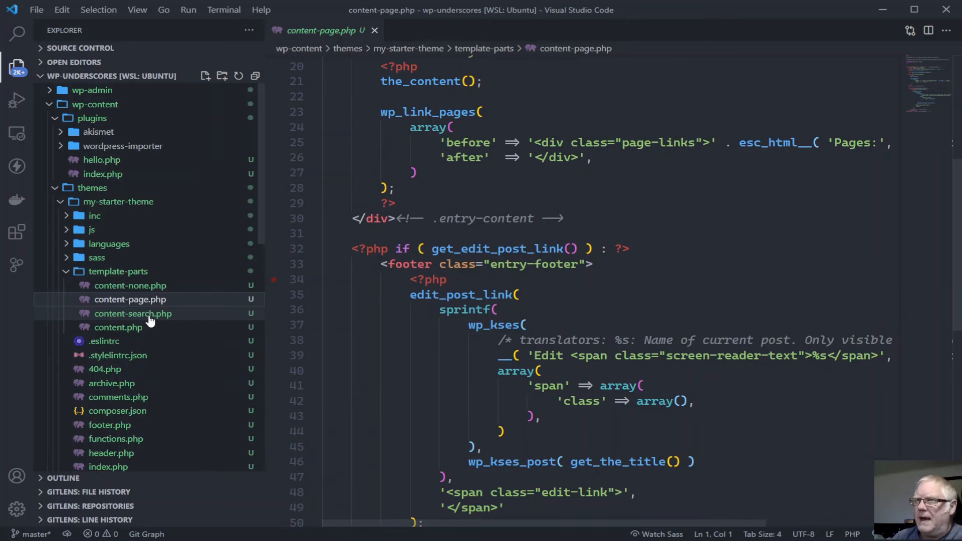
pyautogui.click(133, 314)
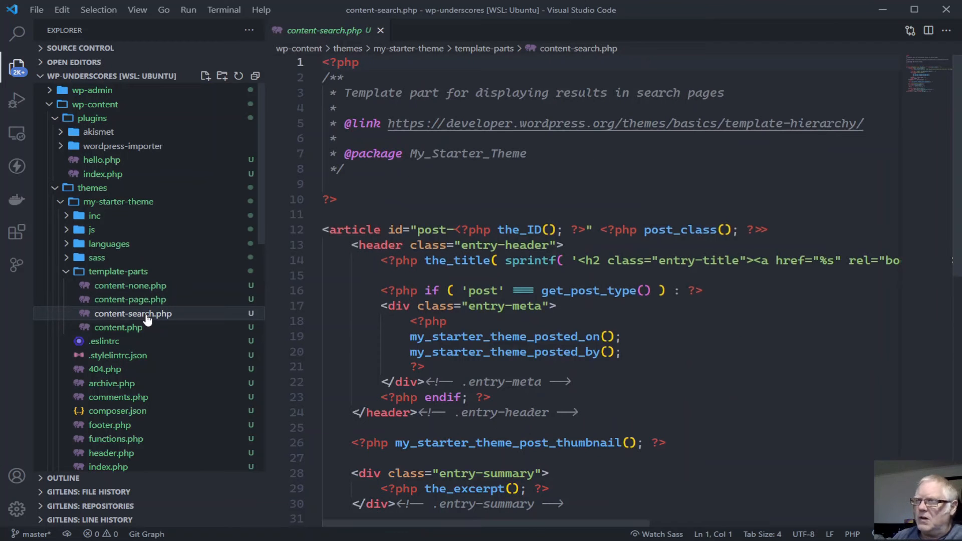
pyautogui.click(118, 326)
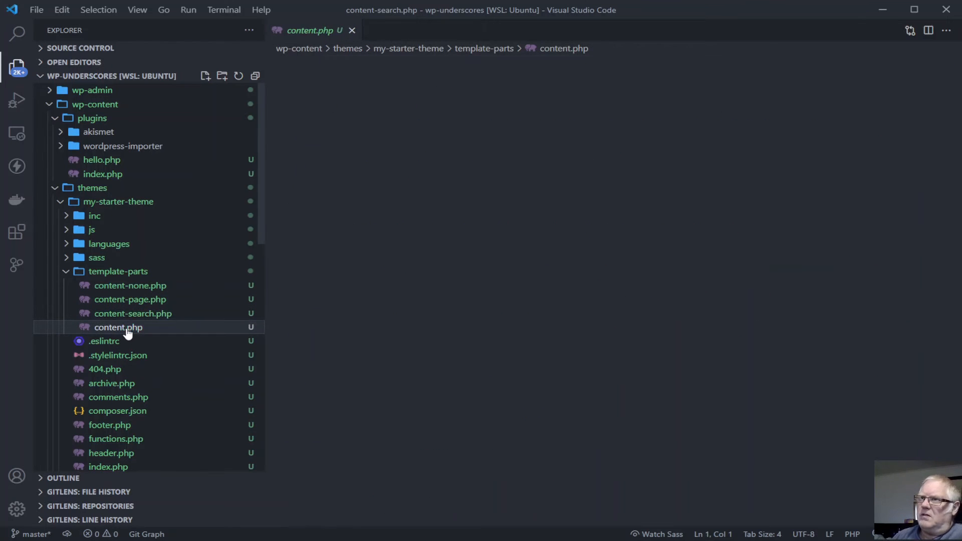
pyautogui.click(119, 326)
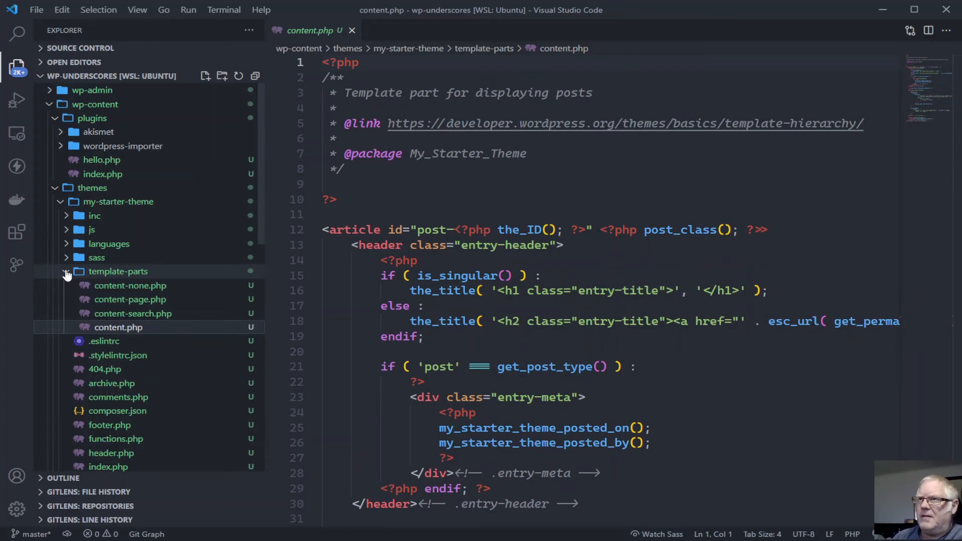
pyautogui.click(66, 271)
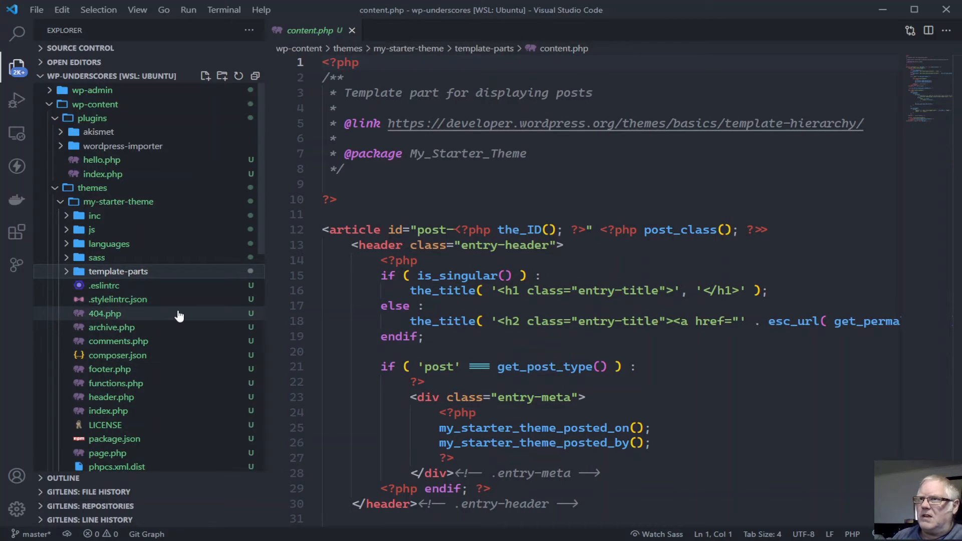
# Review the theme's functions.php from top to bottom
pyautogui.scroll(-3)
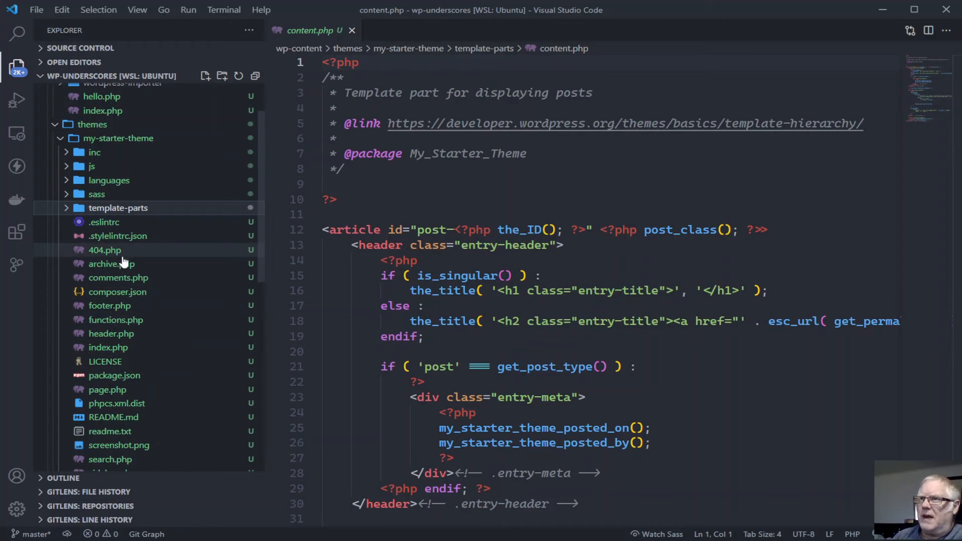
pyautogui.moveTo(197, 292)
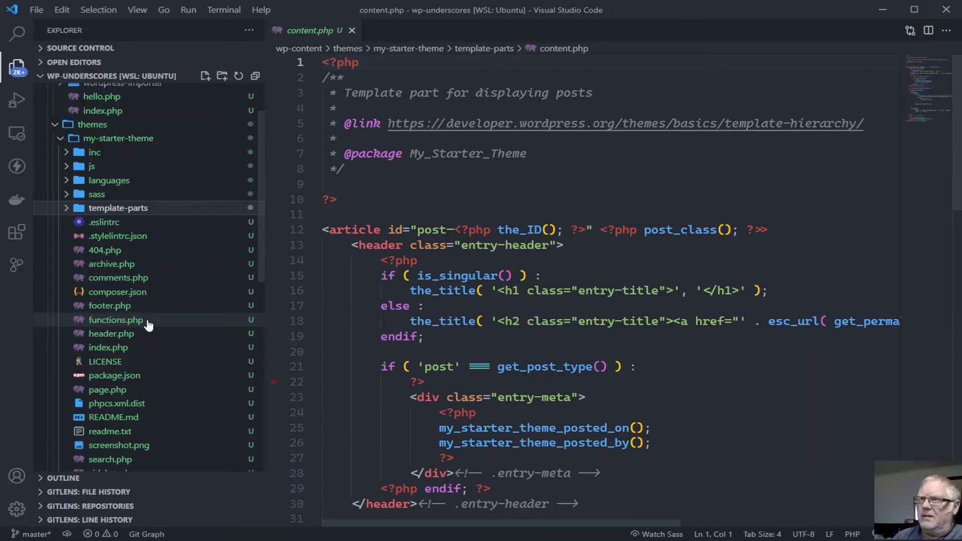
pyautogui.click(115, 320)
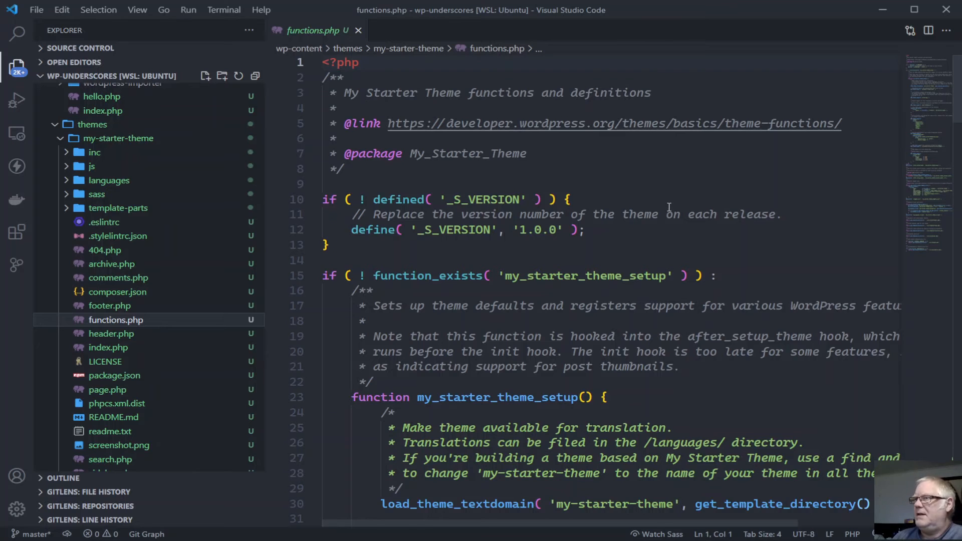
pyautogui.scroll(-3)
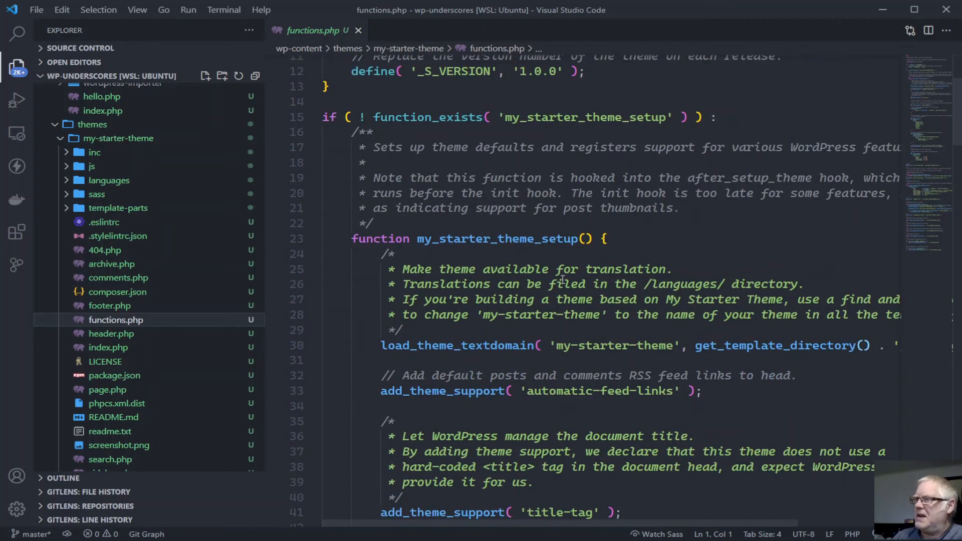
pyautogui.scroll(-3)
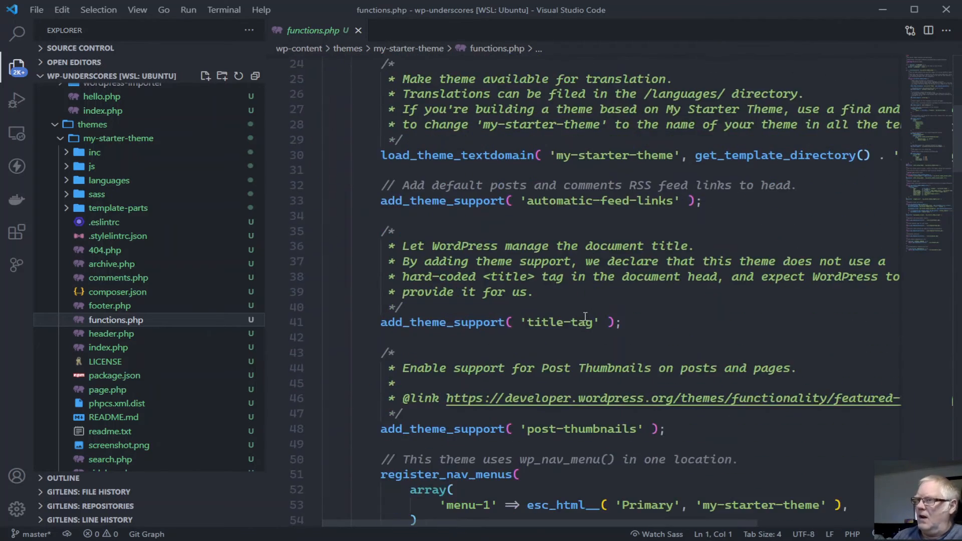
pyautogui.scroll(-3)
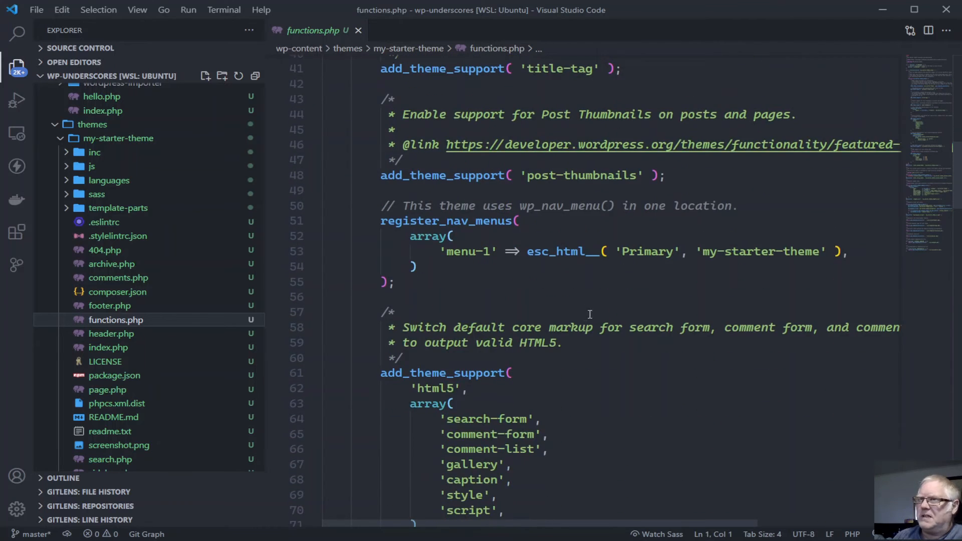
pyautogui.scroll(-3)
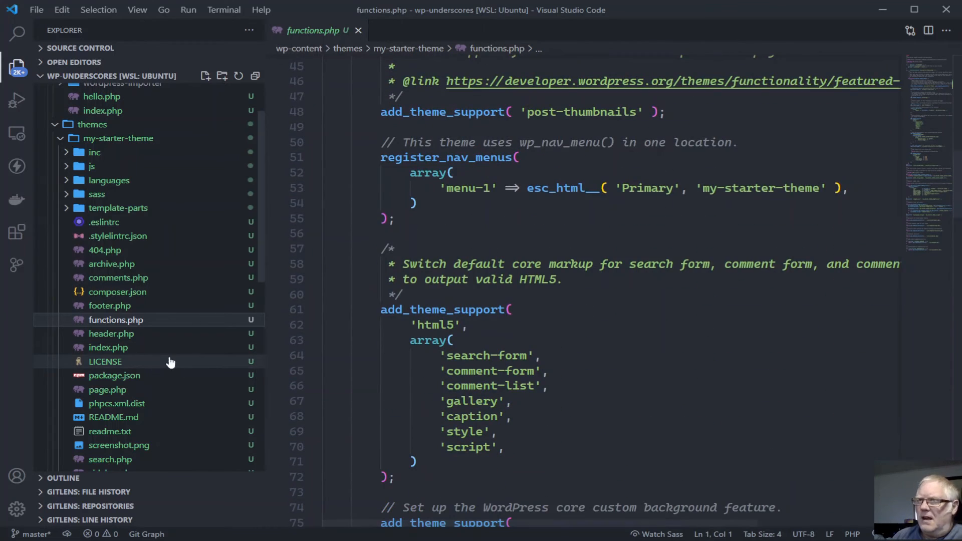
pyautogui.moveTo(110, 332)
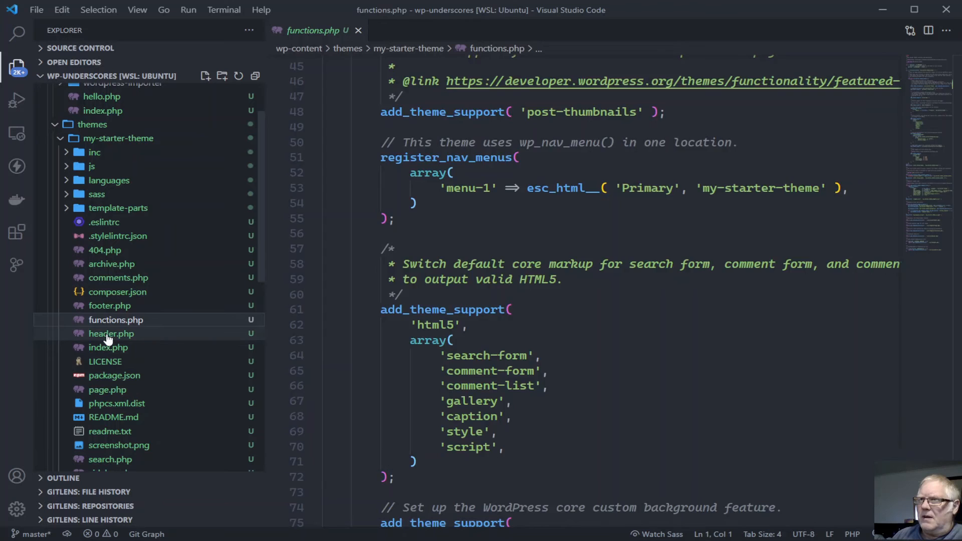
# View index.php and page.php, then style.css with the My Starter Theme header
pyautogui.click(108, 348)
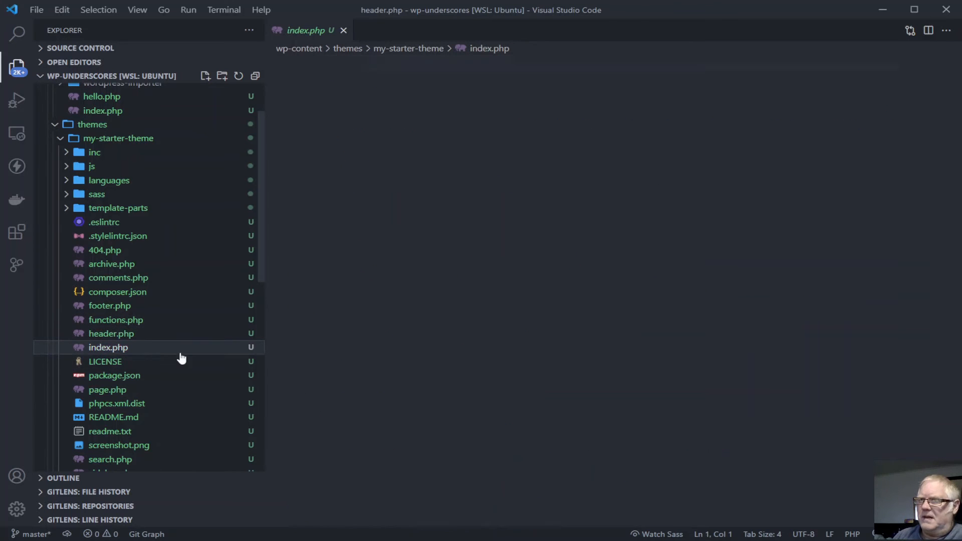
pyautogui.click(107, 389)
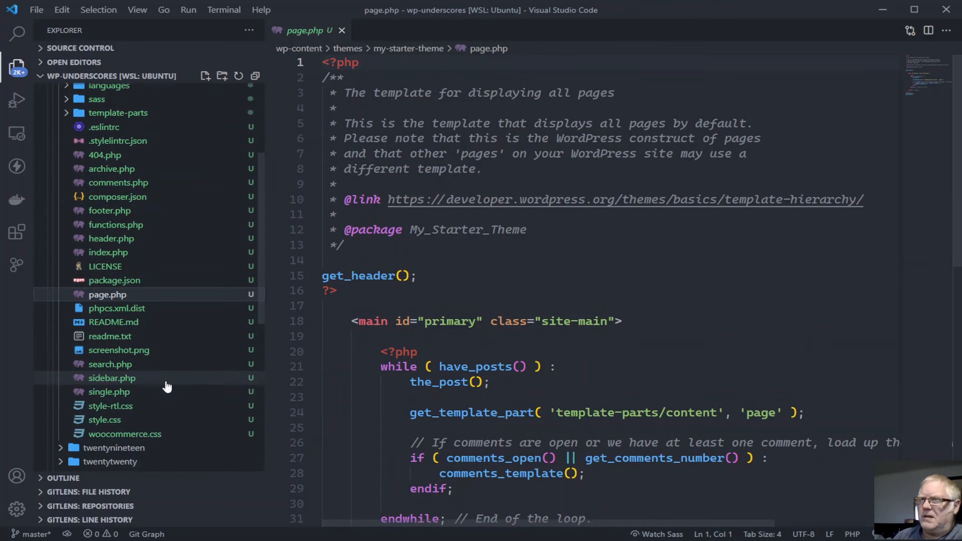
pyautogui.click(104, 420)
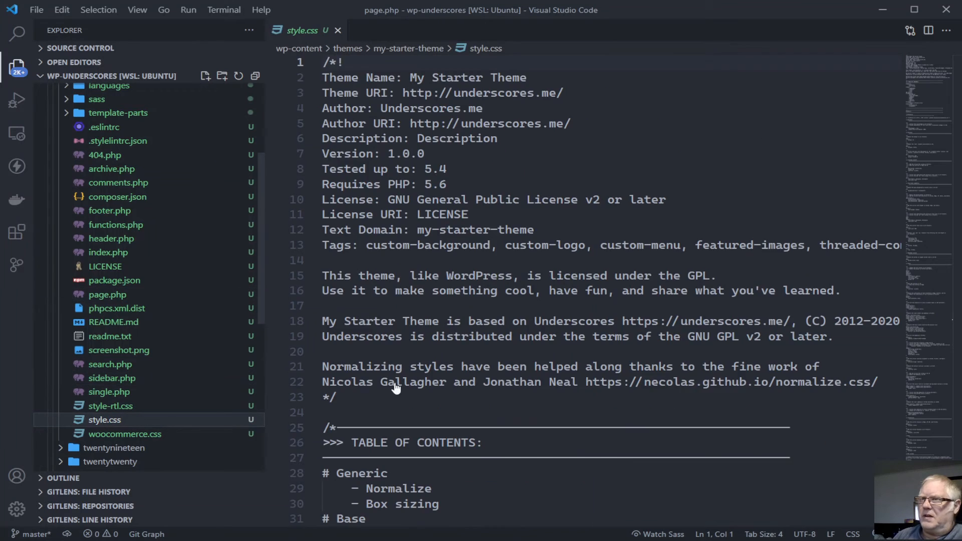
pyautogui.scroll(-3)
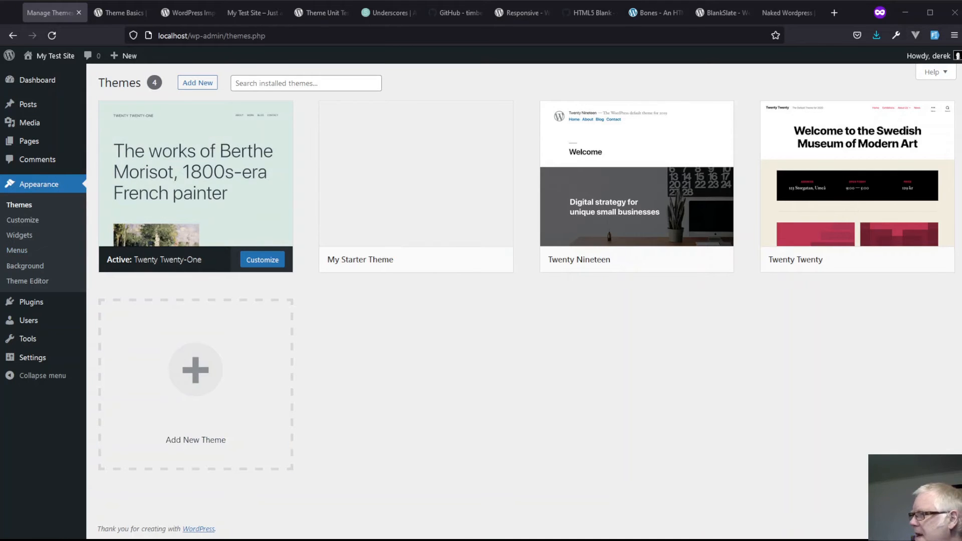
pyautogui.moveTo(416, 178)
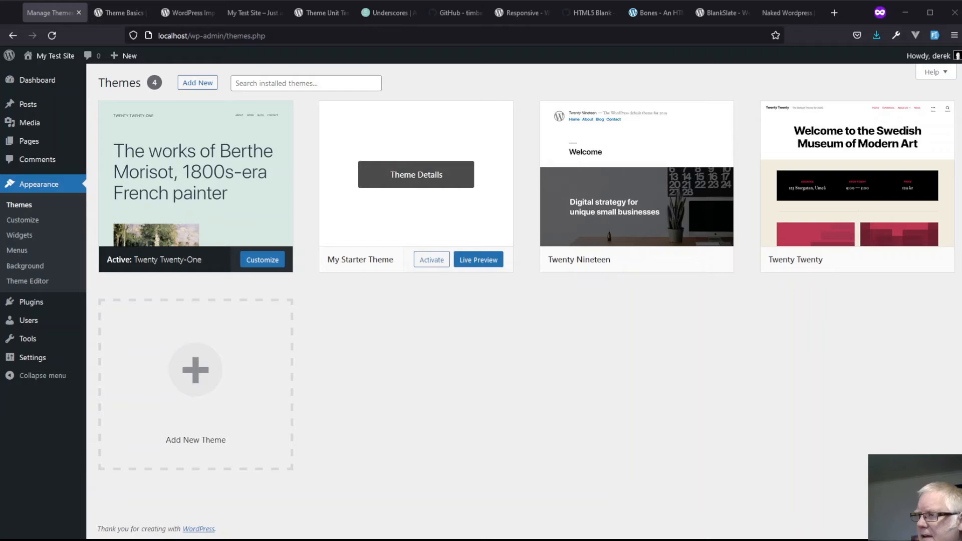
# Activate My Starter Theme on the Themes page and visit the site's front end
pyautogui.click(431, 258)
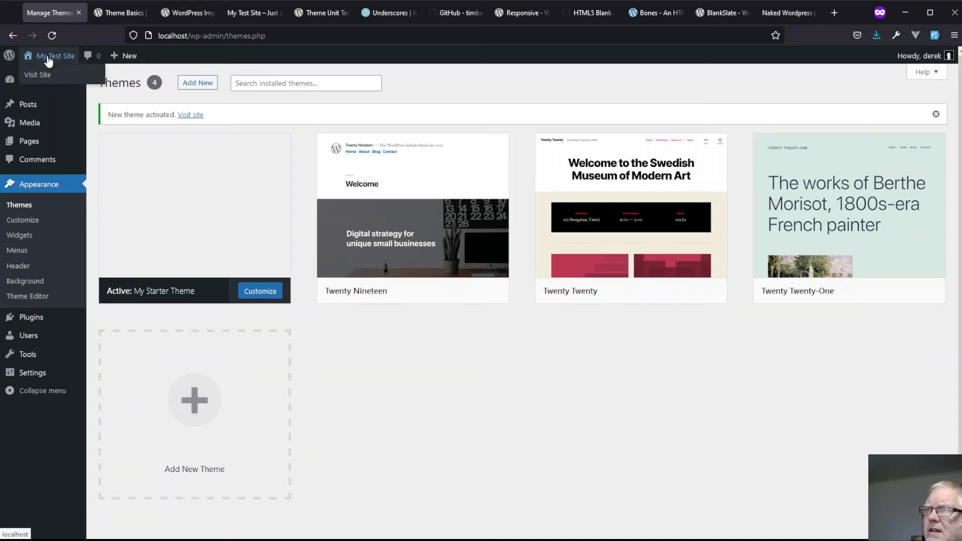
pyautogui.click(37, 74)
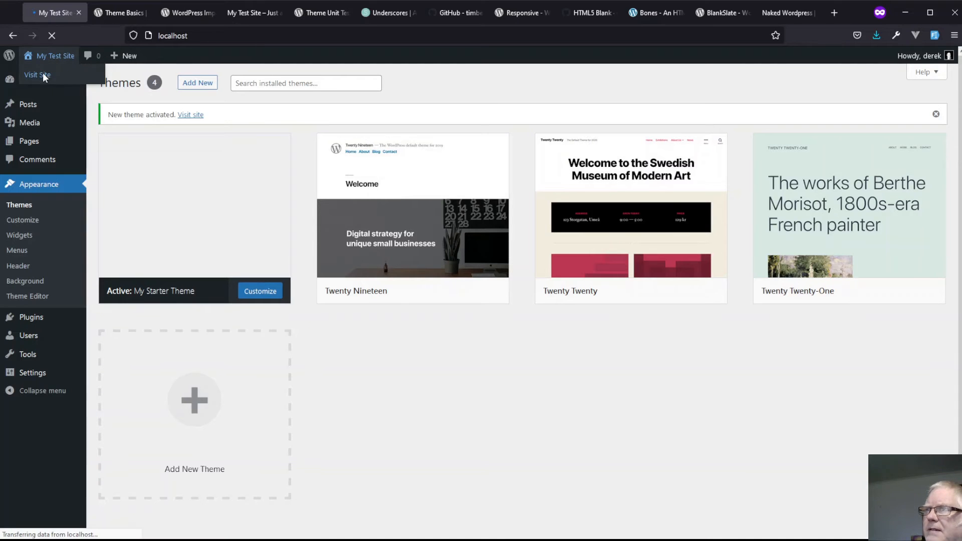
pyautogui.click(37, 74)
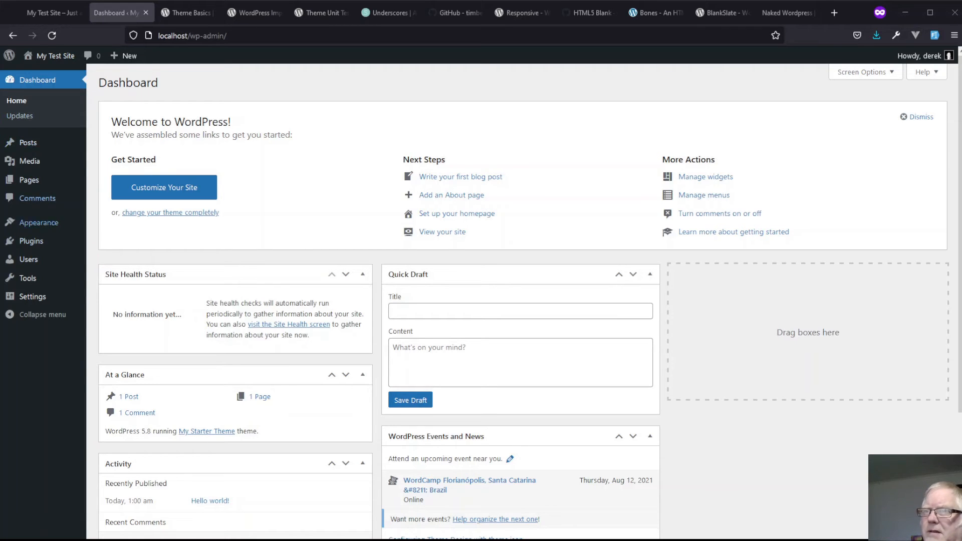
# From Tools > Import, run the WordPress importer to reach its upload screen
pyautogui.click(27, 277)
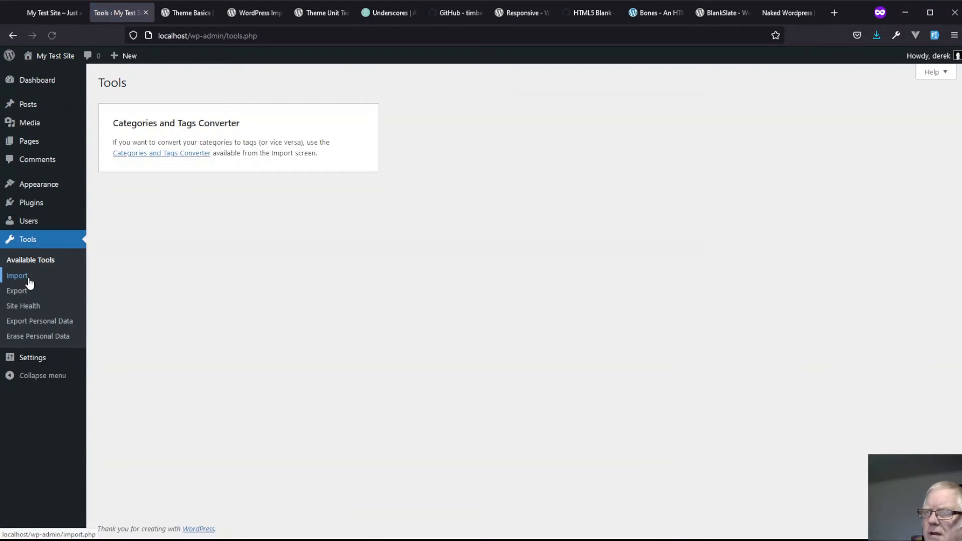
pyautogui.moveTo(48, 270)
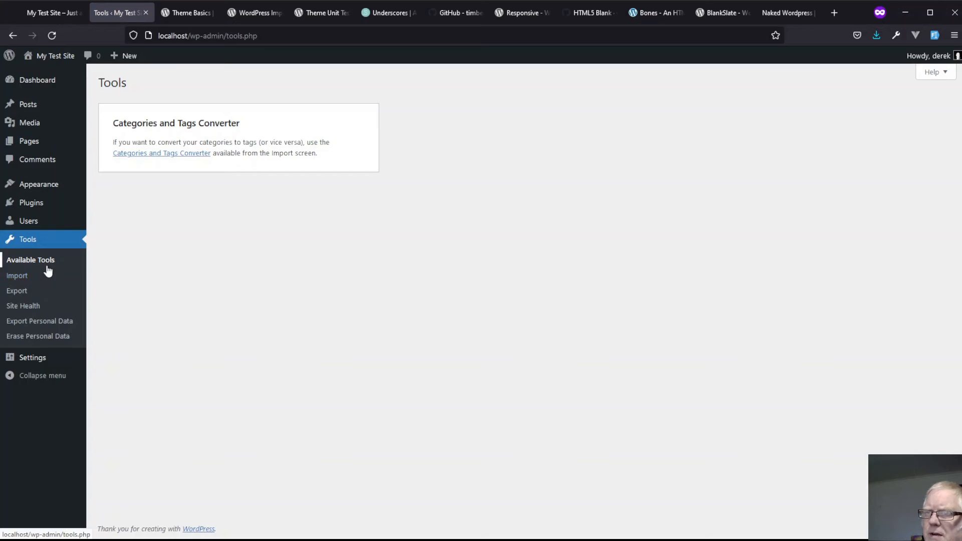
pyautogui.click(17, 276)
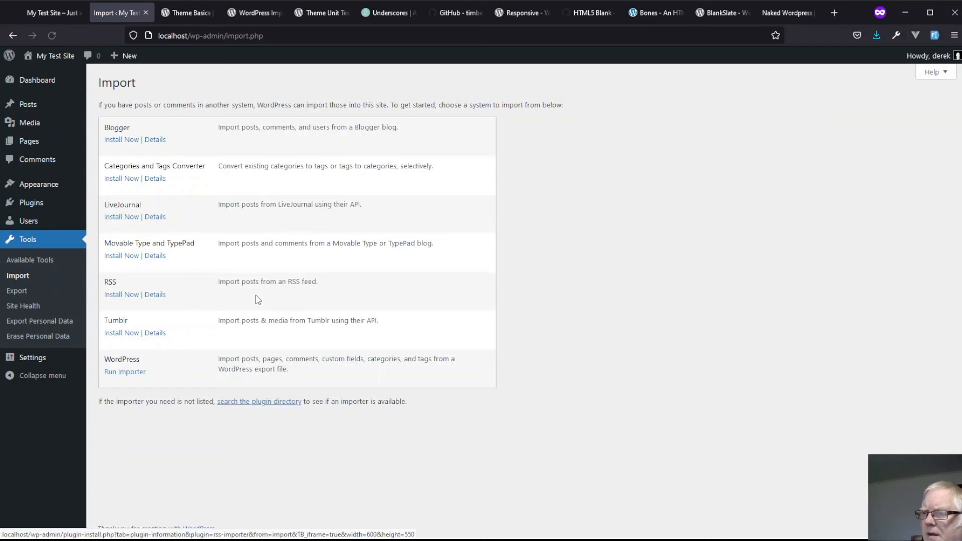
pyautogui.moveTo(134, 447)
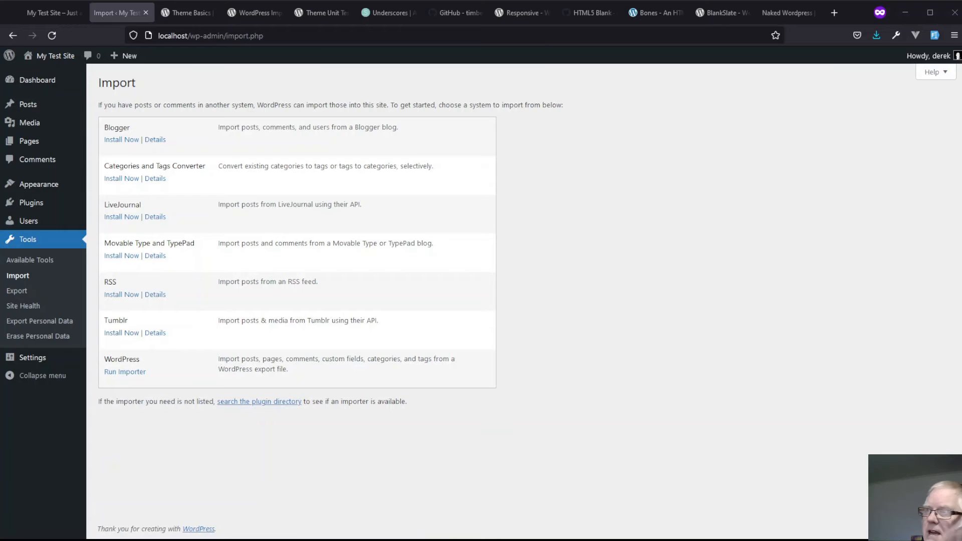
pyautogui.moveTo(124, 371)
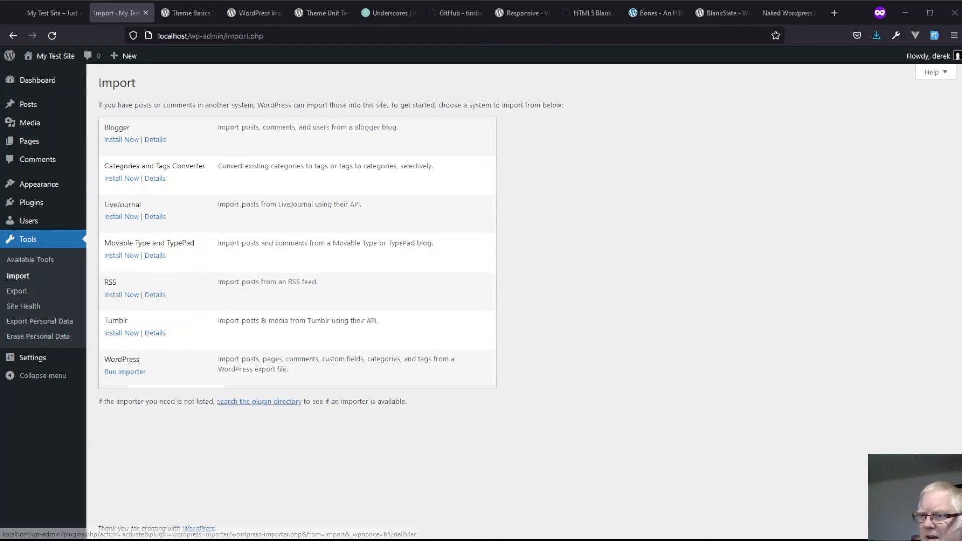
pyautogui.click(124, 371)
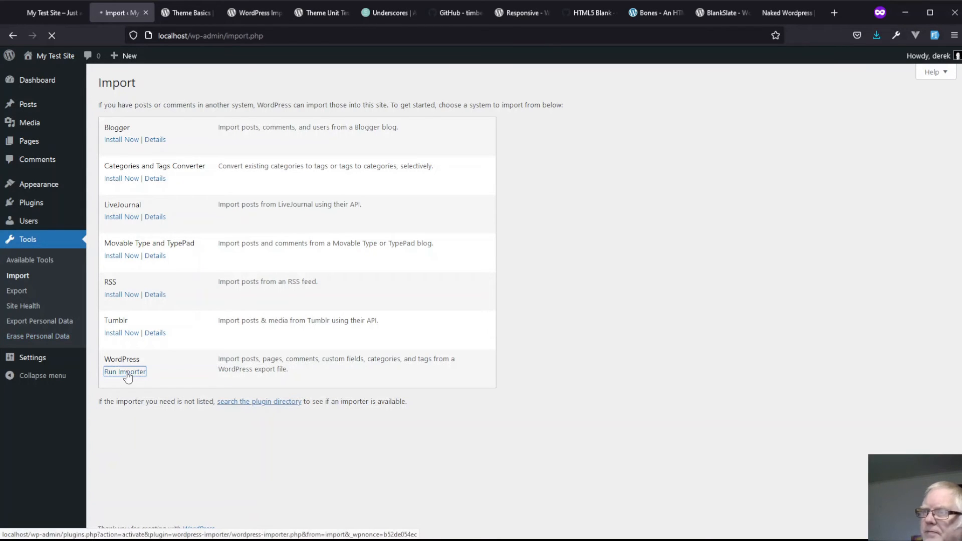
pyautogui.click(124, 372)
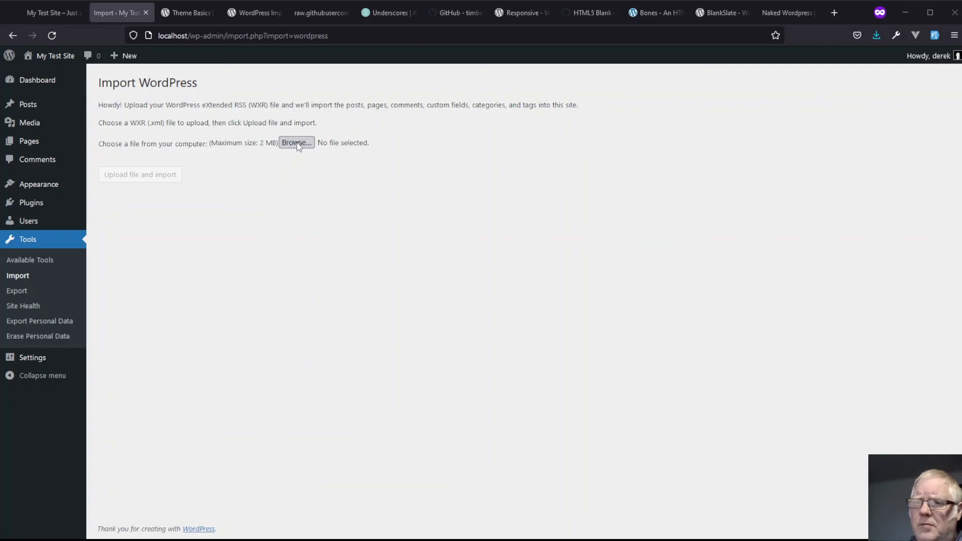
pyautogui.moveTo(45, 139)
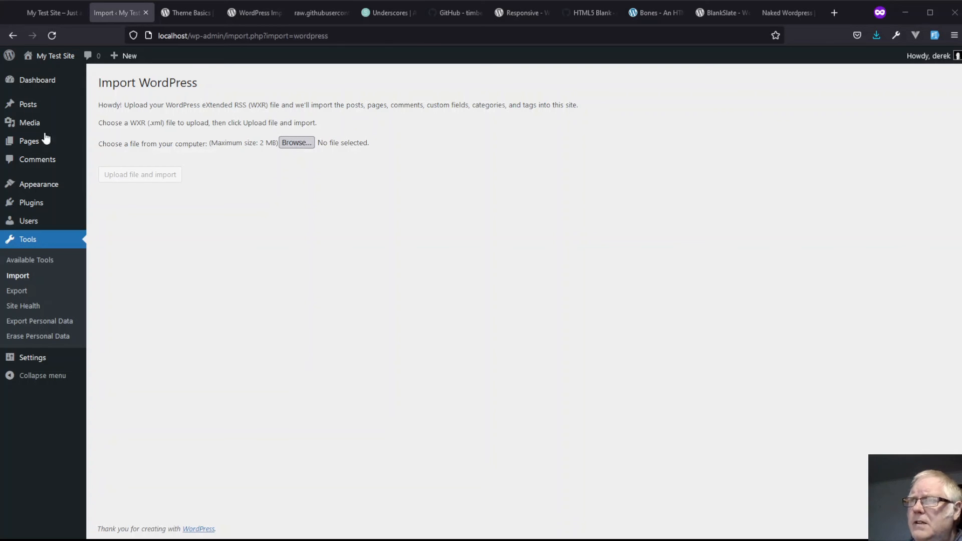
pyautogui.moveTo(49, 101)
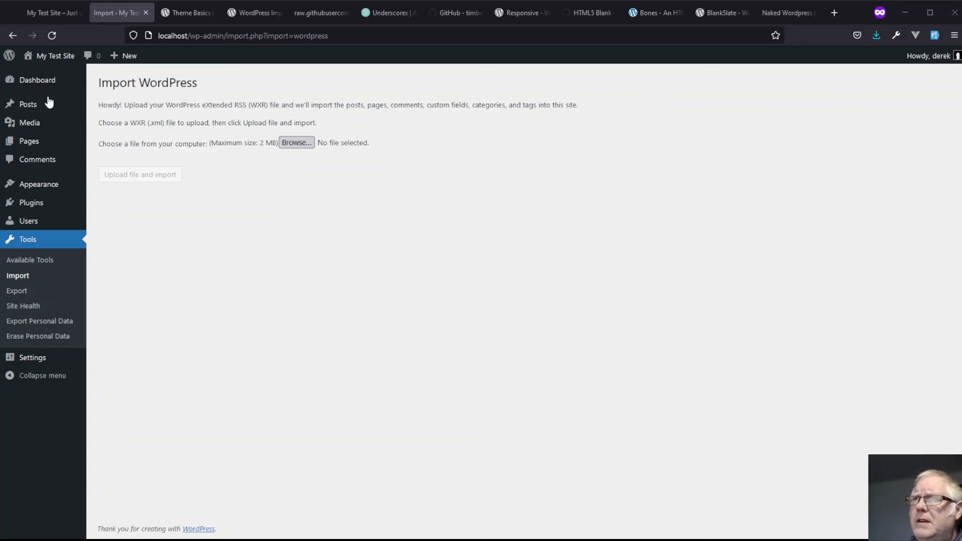
pyautogui.moveTo(145, 104)
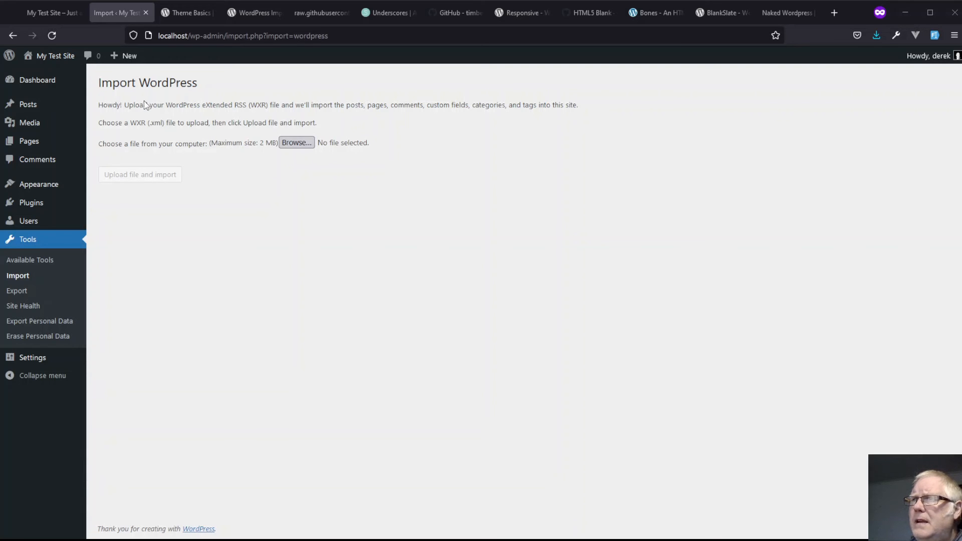
pyautogui.moveTo(119, 104)
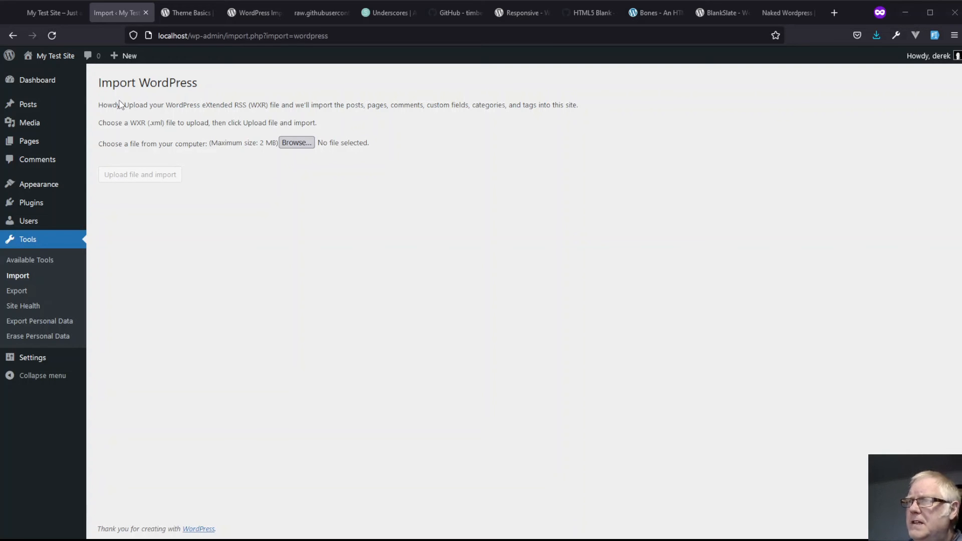
pyautogui.moveTo(332, 248)
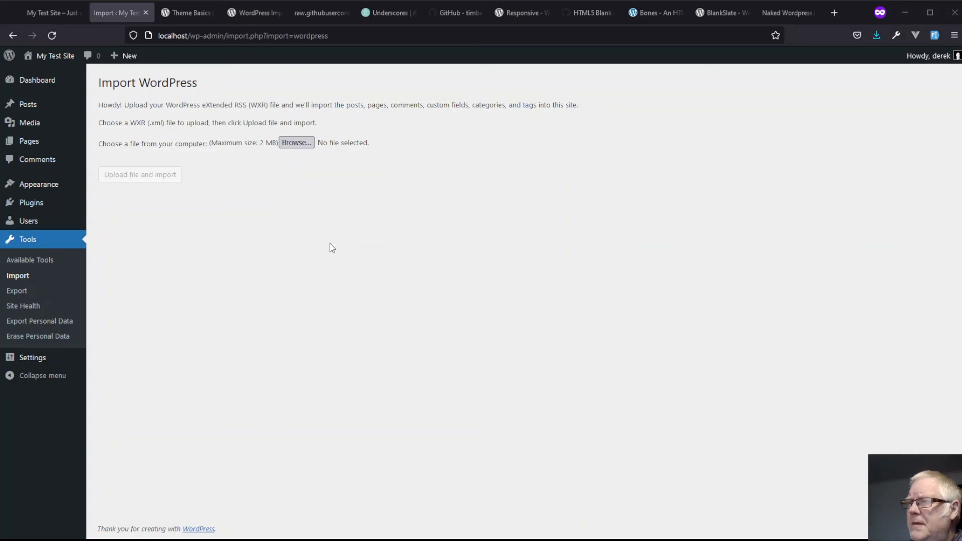
# Select themeunittestdata.wordpress.xml and upload it for import
pyautogui.click(296, 142)
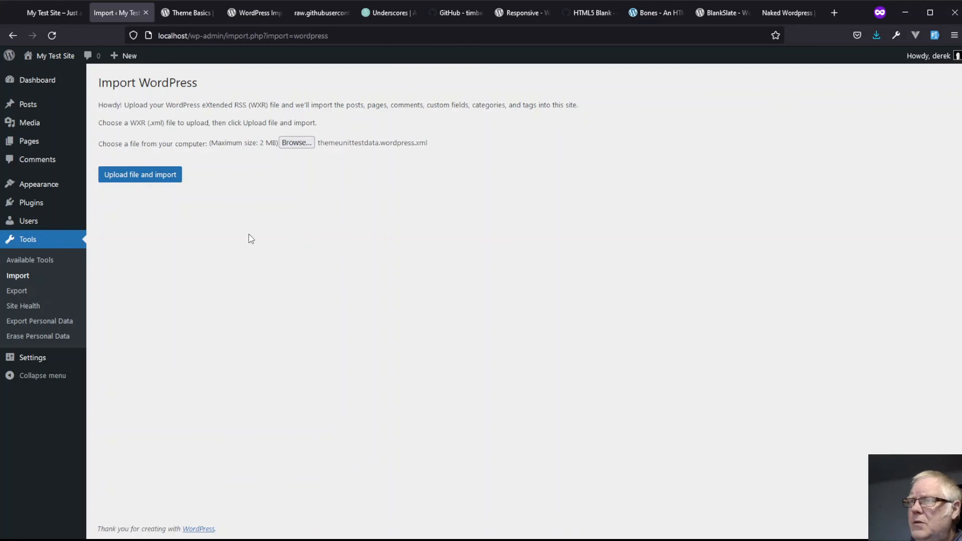
pyautogui.moveTo(490, 149)
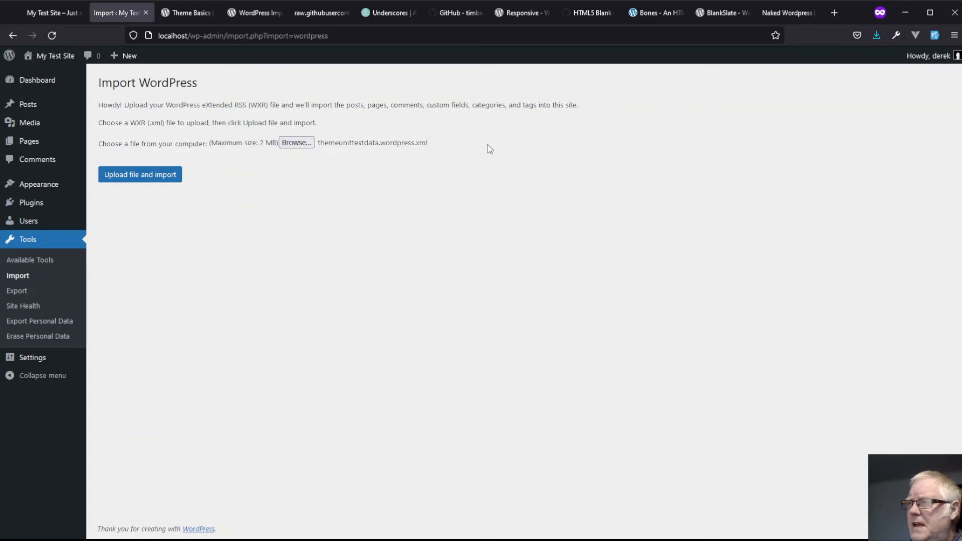
pyautogui.click(139, 174)
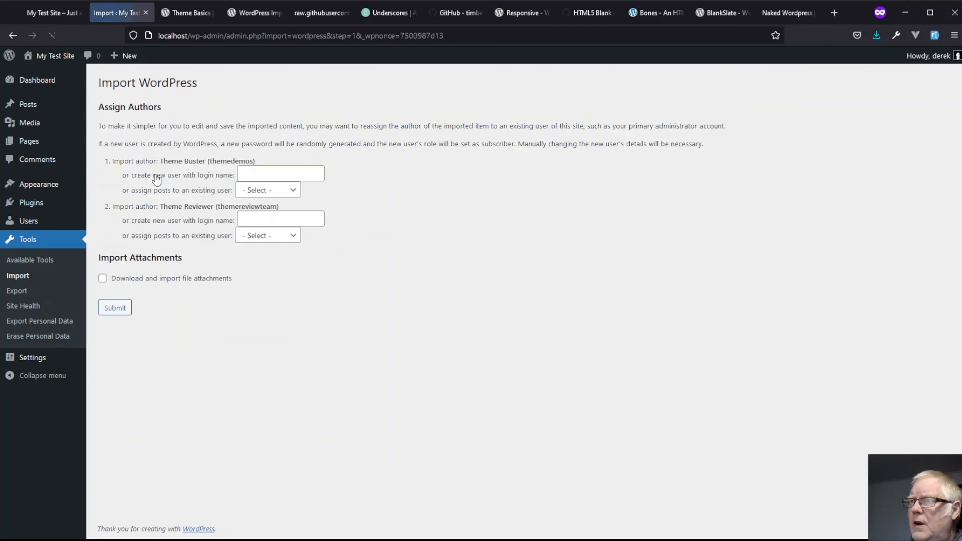
pyautogui.moveTo(177, 254)
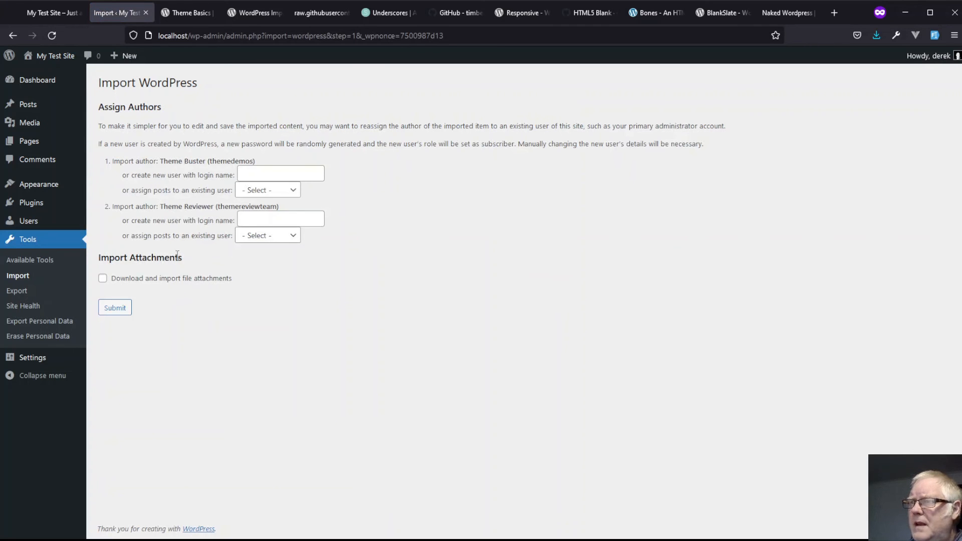
pyautogui.moveTo(223, 192)
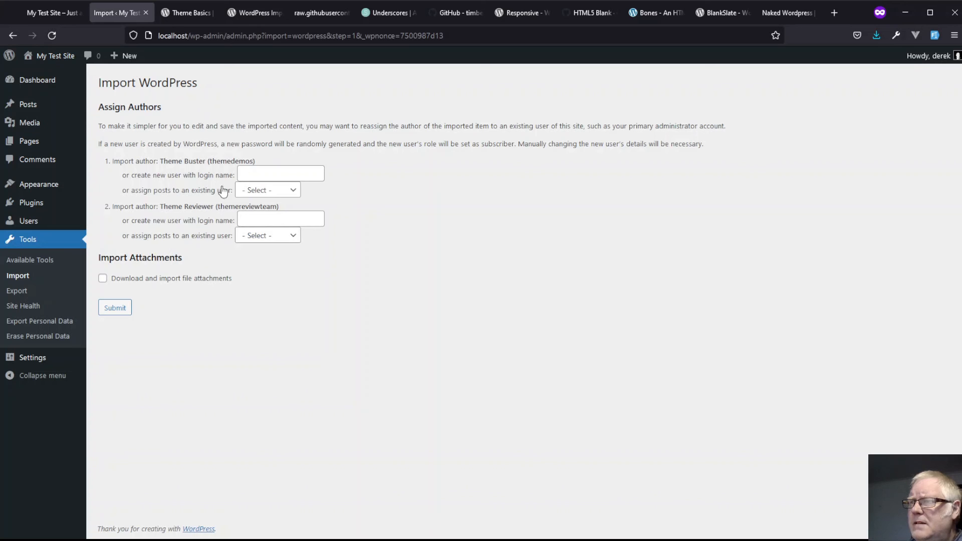
pyautogui.moveTo(102, 285)
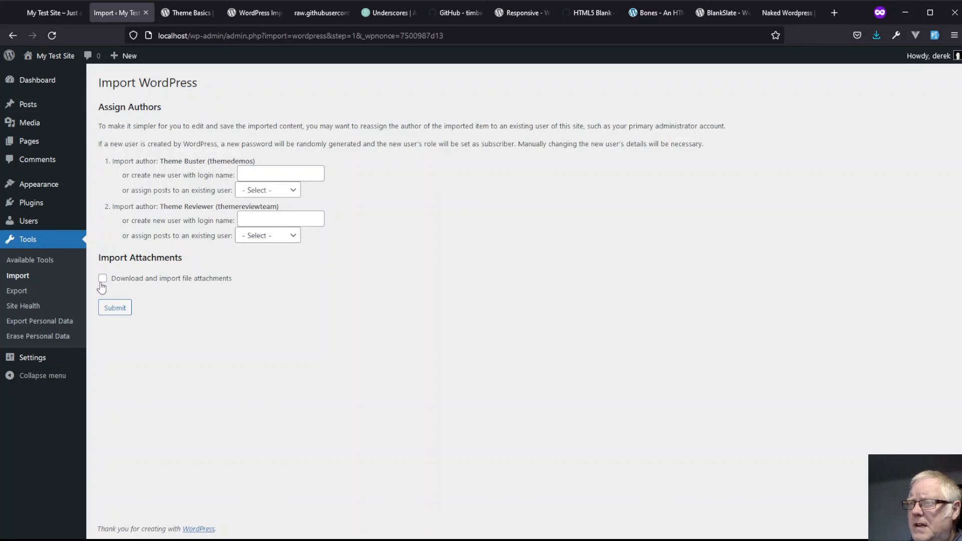
# Submit the import with file attachment downloading enabled and switch to the My Test Site tab
pyautogui.click(102, 278)
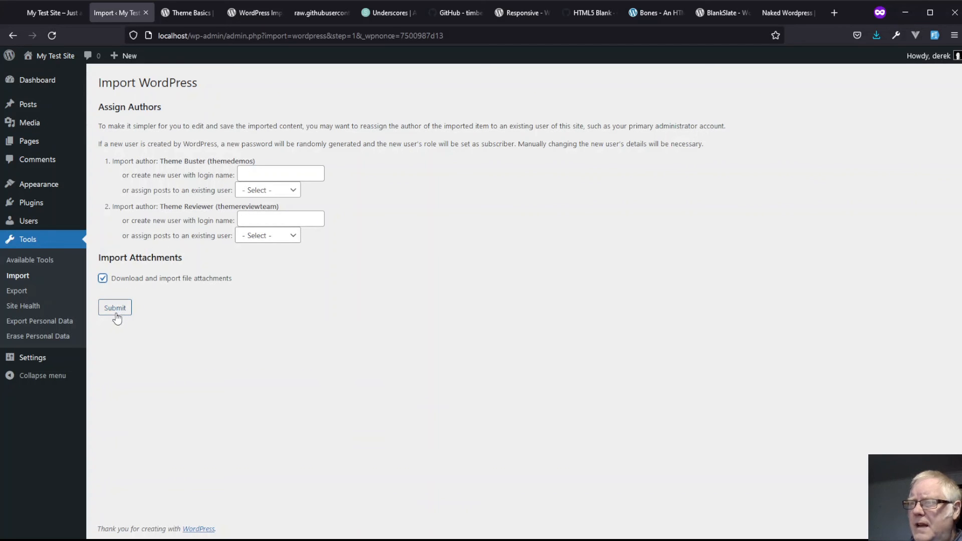
pyautogui.click(114, 307)
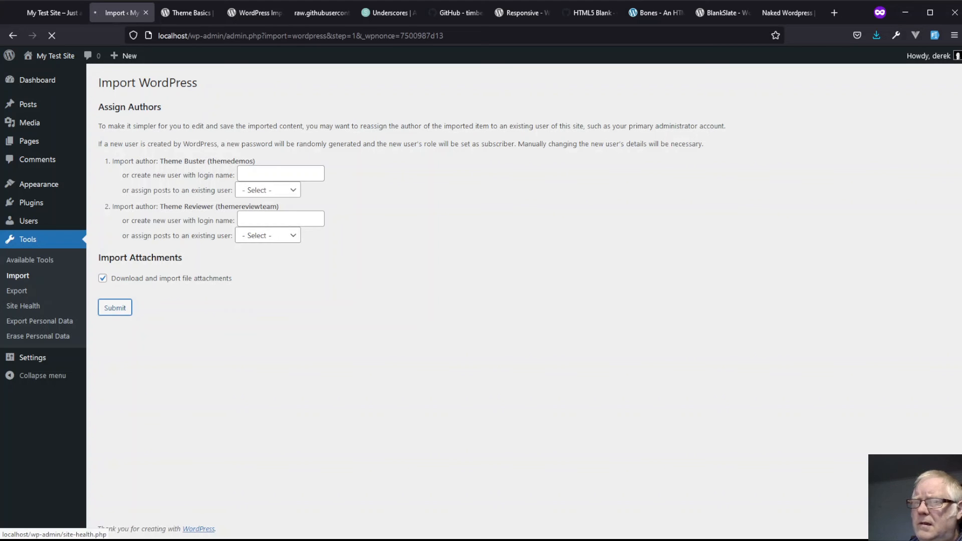
pyautogui.click(114, 308)
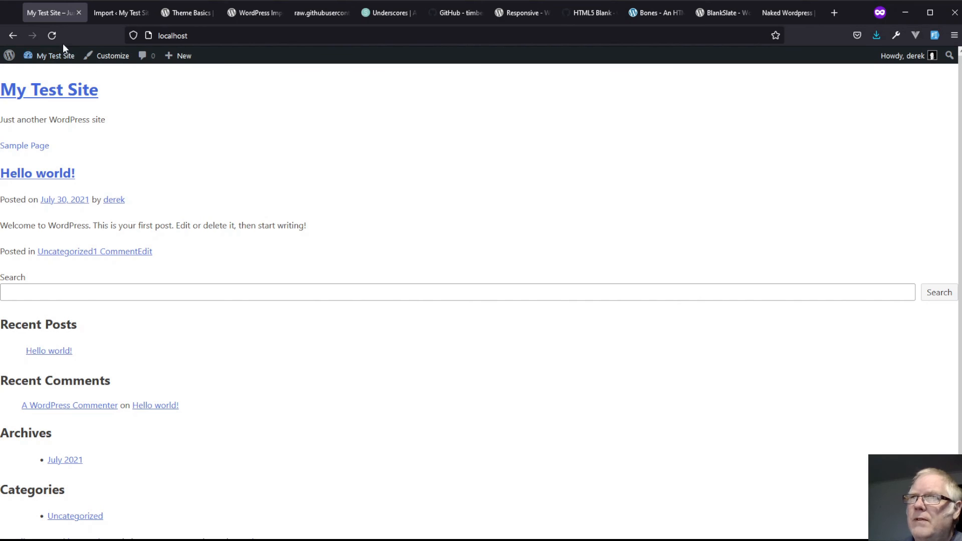
# Reload the front page and scroll through the imported sticky post, block demos and galleries
pyautogui.click(51, 36)
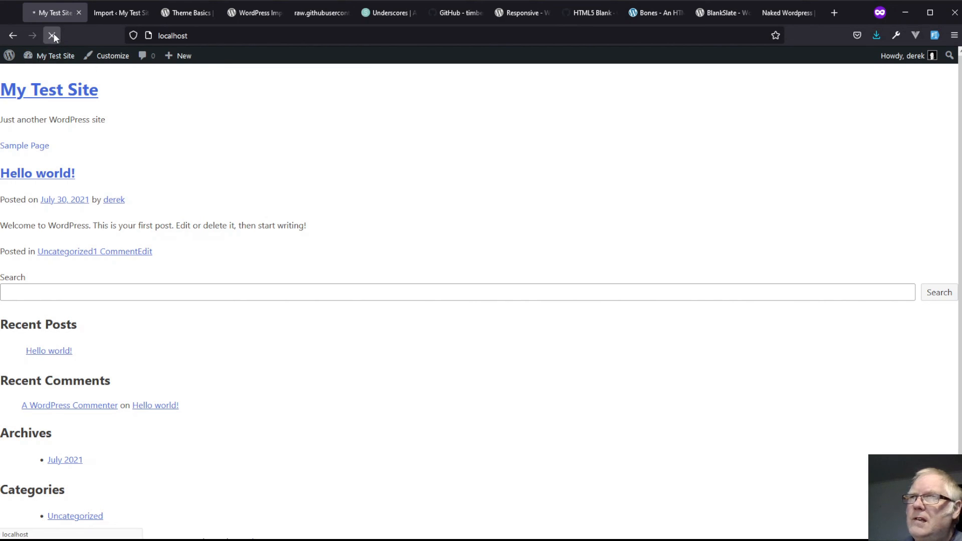
pyautogui.click(53, 35)
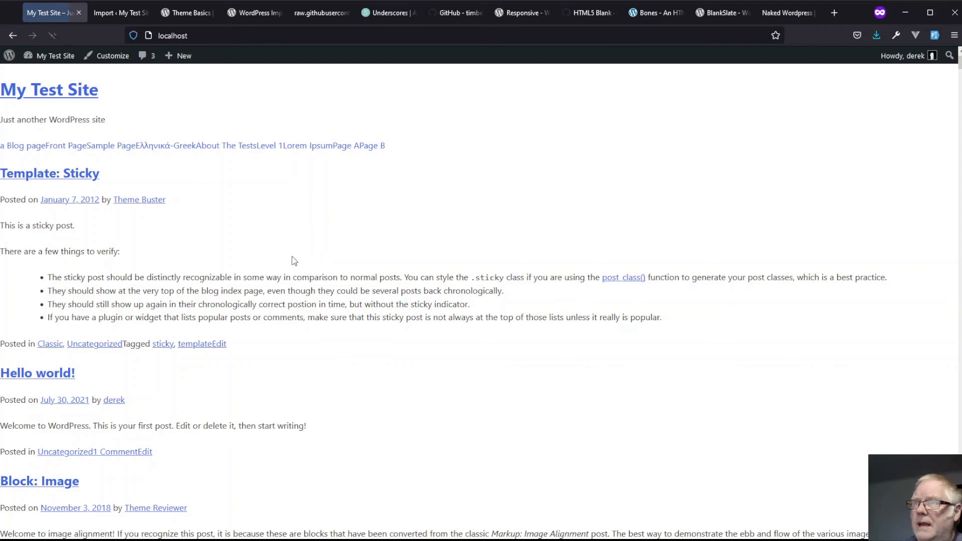
pyautogui.moveTo(224, 145)
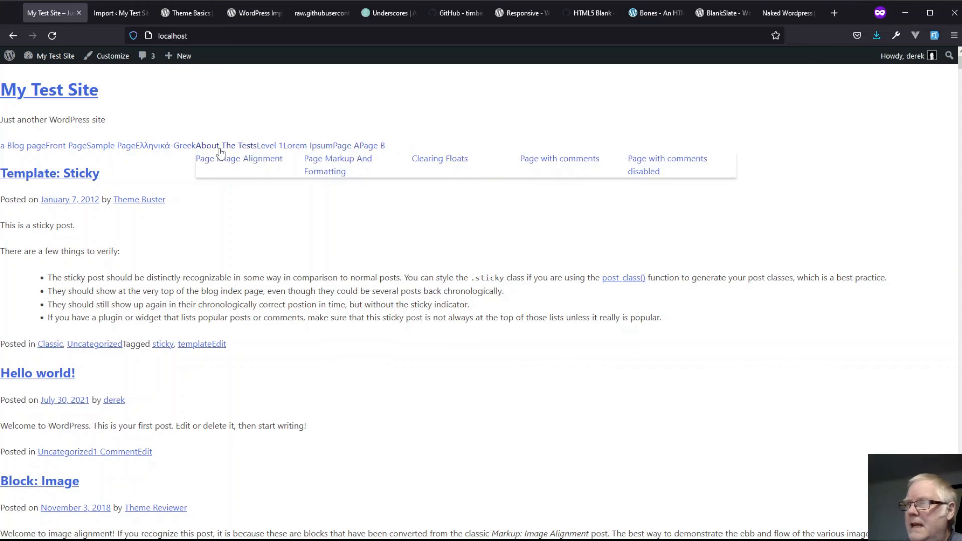
pyautogui.moveTo(314, 158)
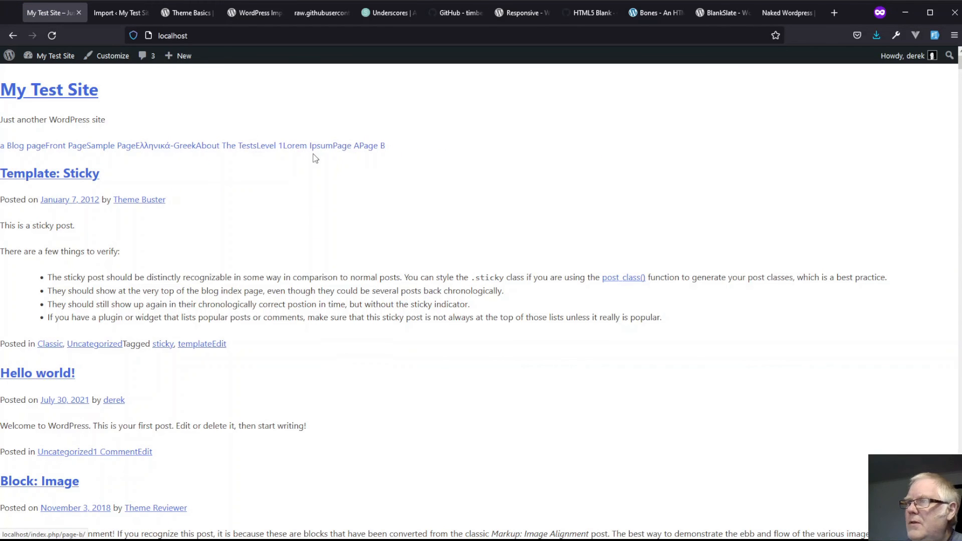
pyautogui.scroll(-3)
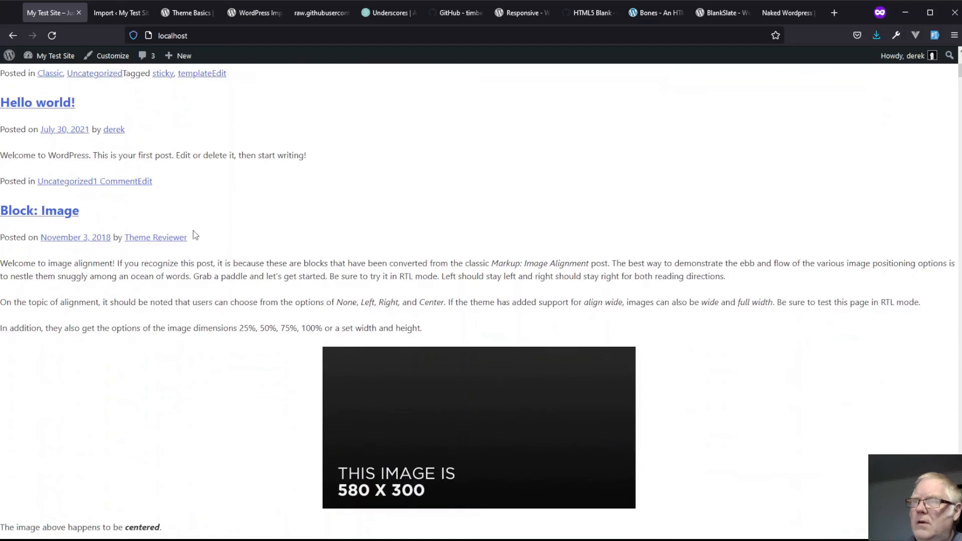
pyautogui.scroll(-3)
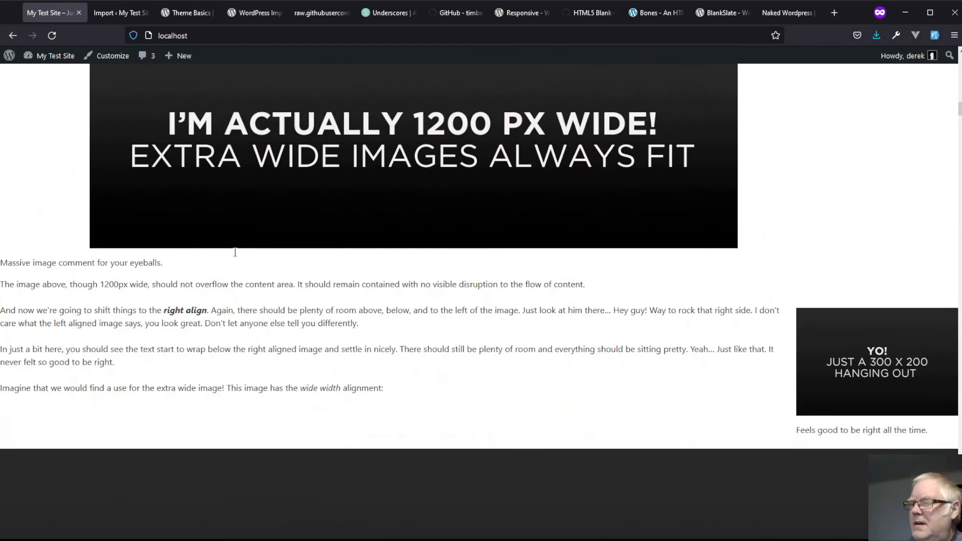
pyautogui.scroll(-3)
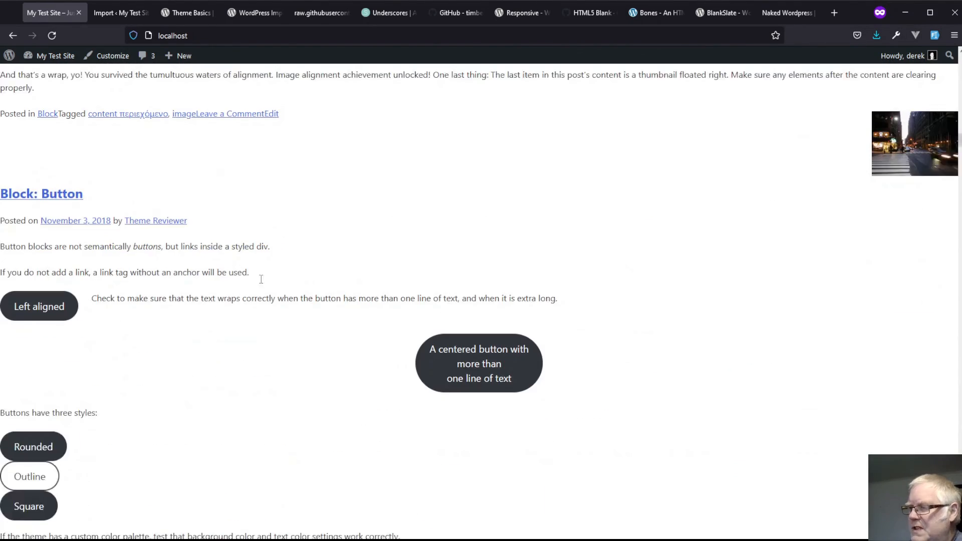
pyautogui.scroll(-3)
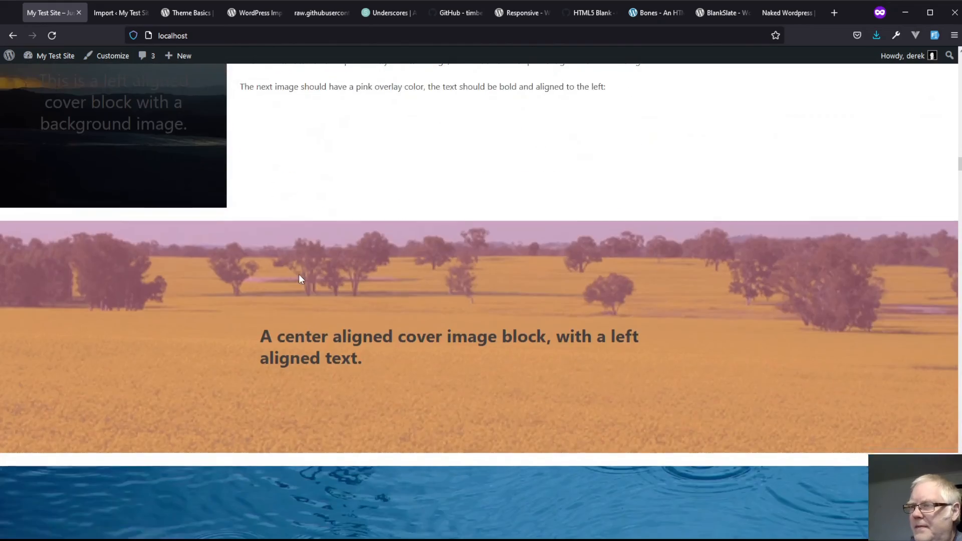
pyautogui.scroll(-3)
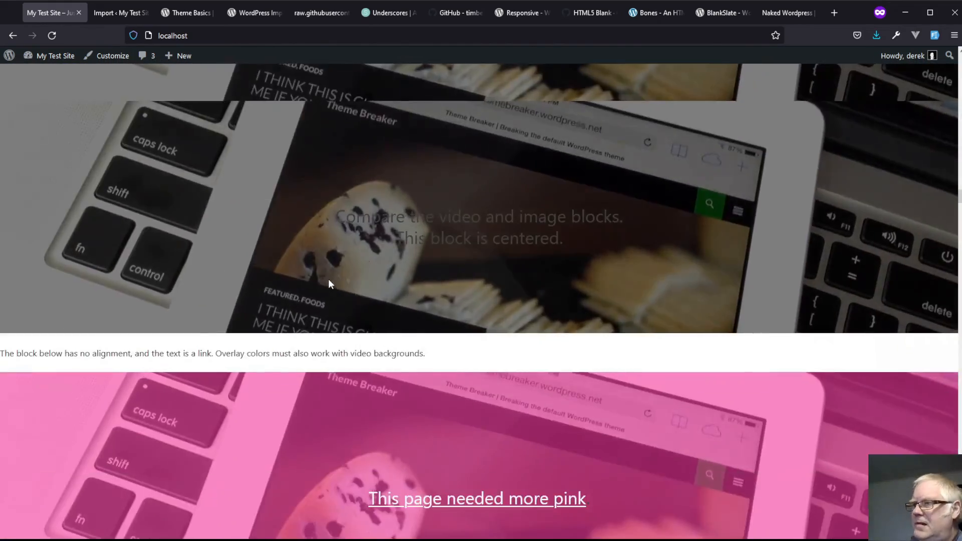
pyautogui.scroll(-3)
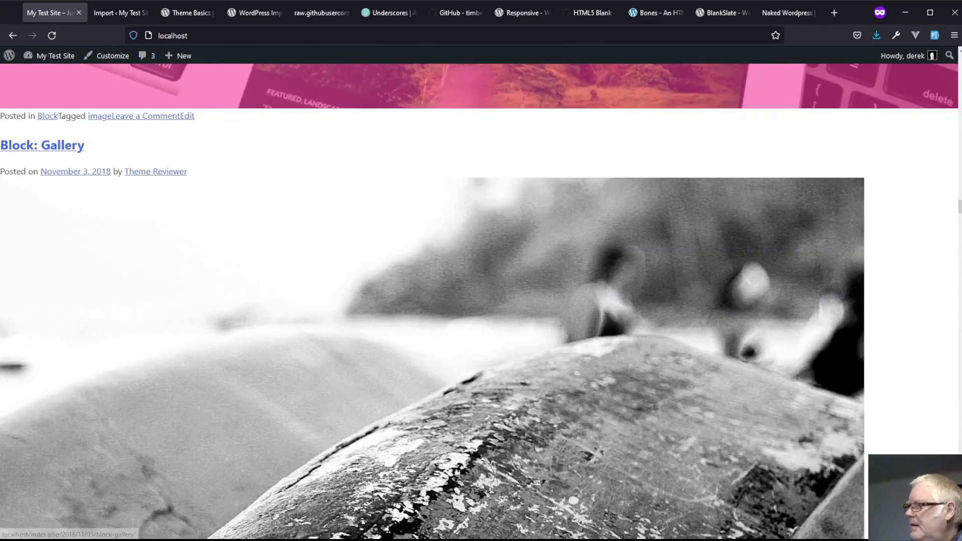
pyautogui.scroll(-3)
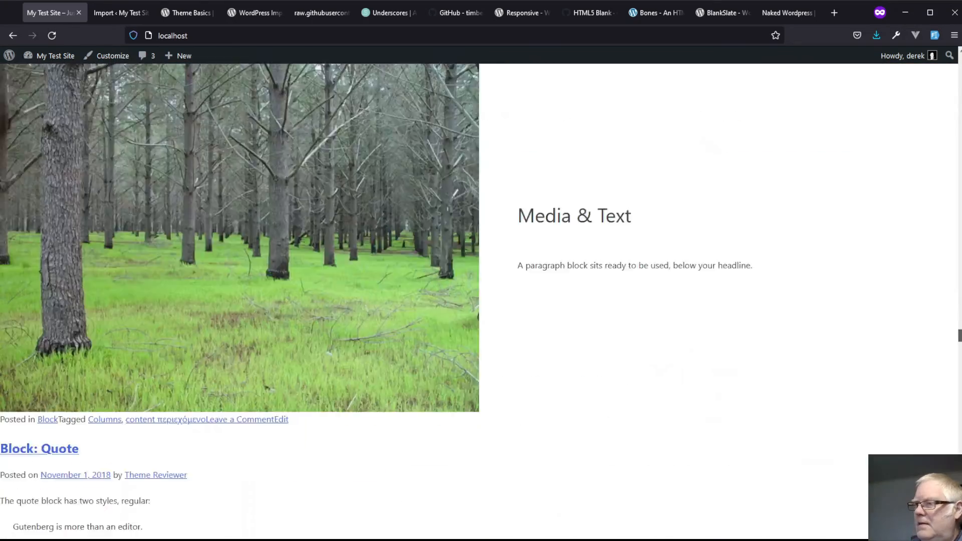
pyautogui.scroll(-3)
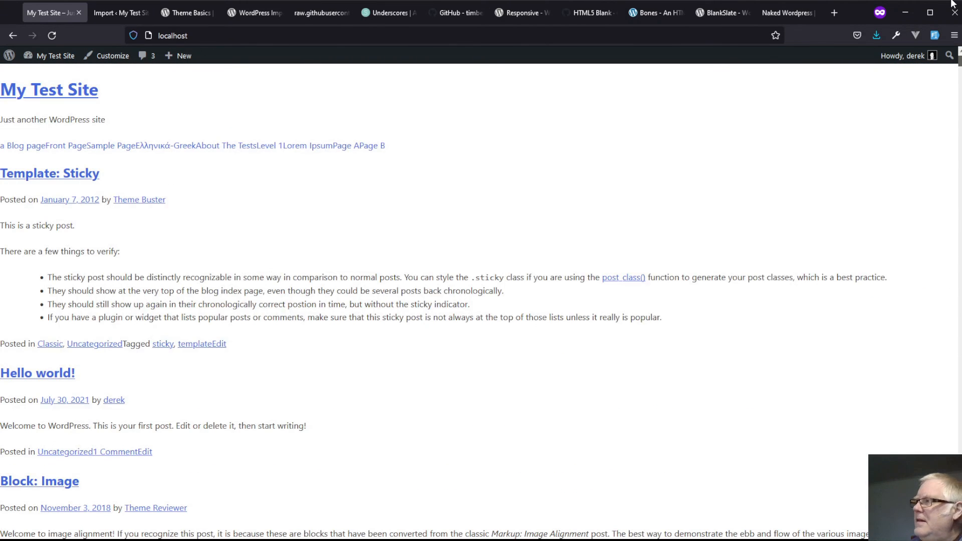
pyautogui.moveTo(744, 179)
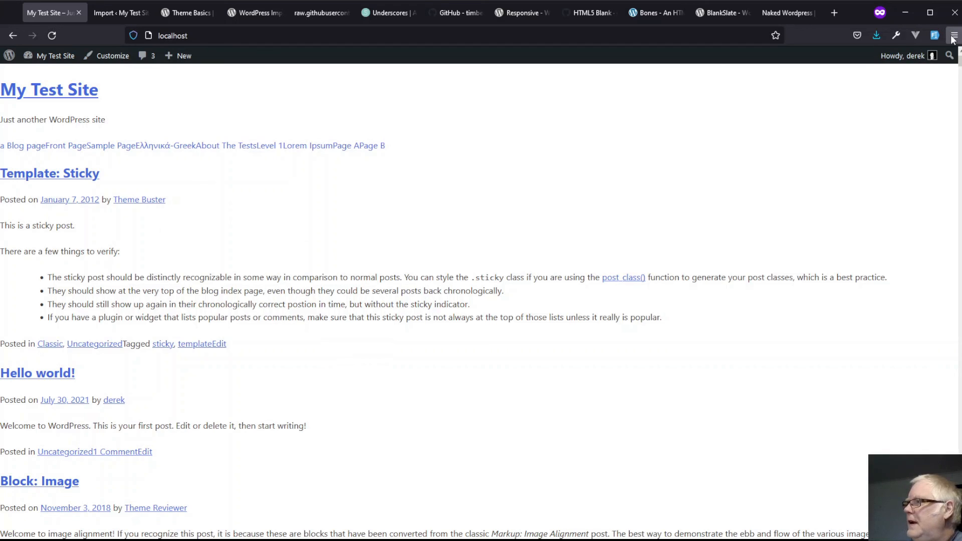
pyautogui.moveTo(857, 102)
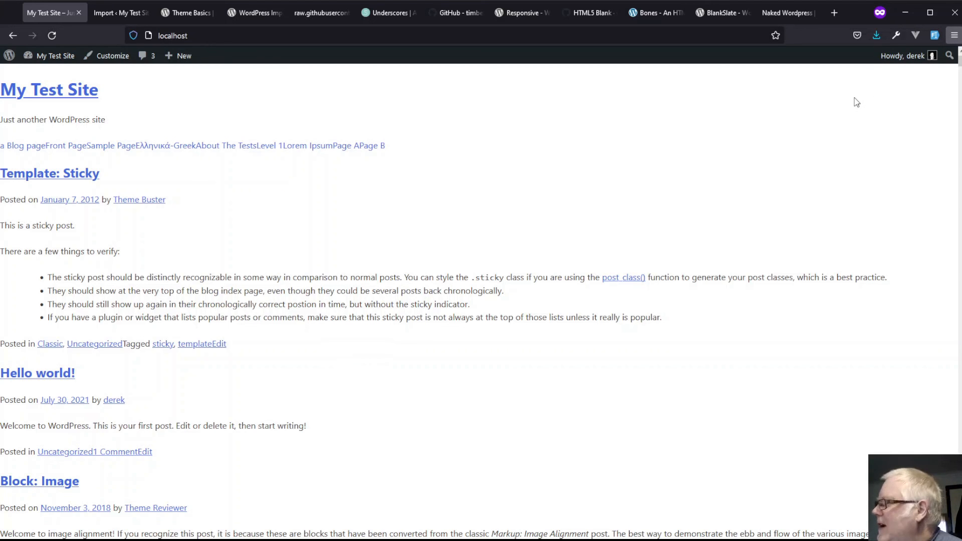
pyautogui.moveTo(885, 308)
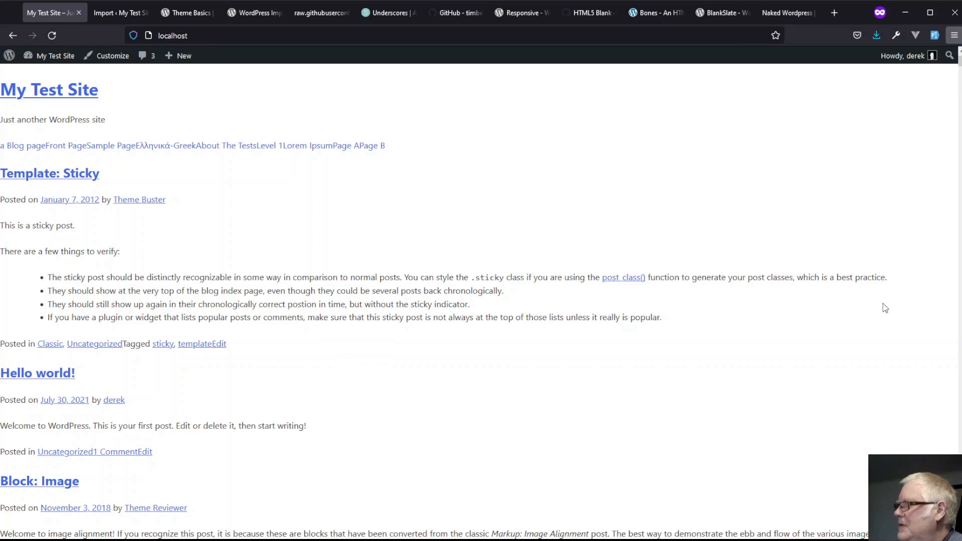
pyautogui.moveTo(869, 163)
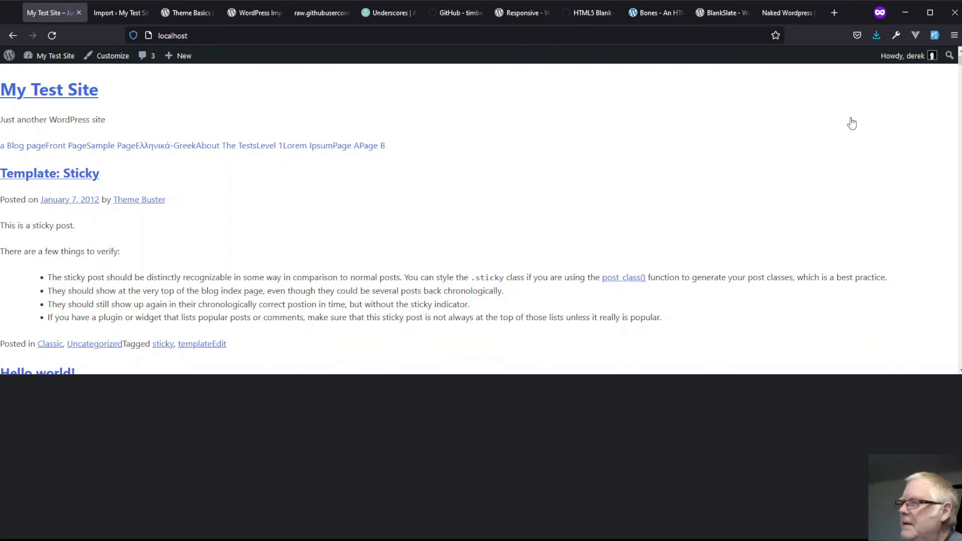
# Enter Responsive Design Mode at 320 × 480 and toggle the Primary Menu open and closed
pyautogui.press('F12')
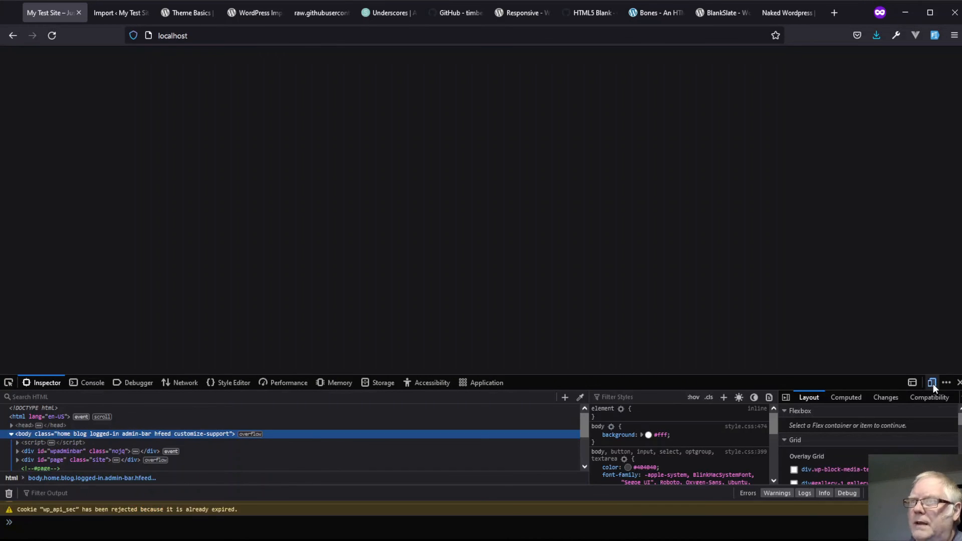
pyautogui.click(931, 382)
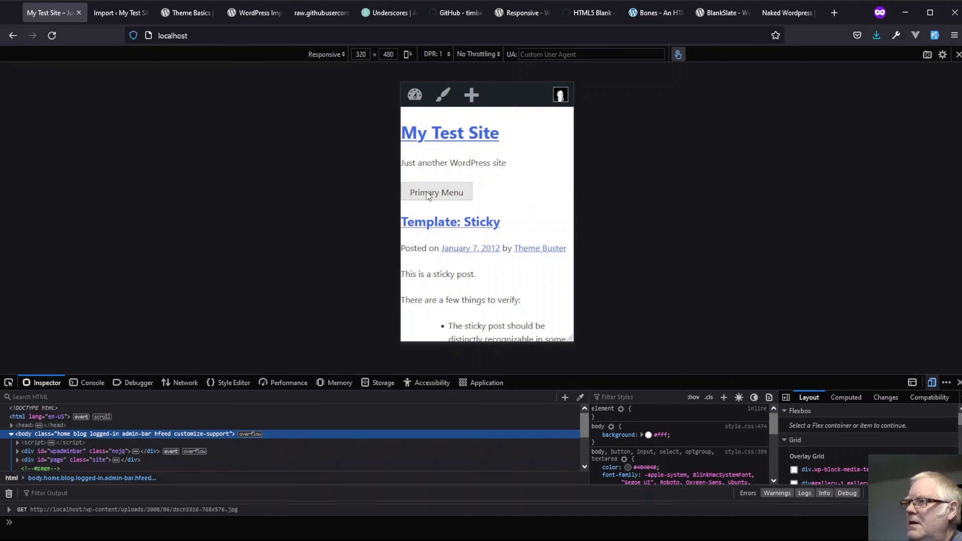
pyautogui.moveTo(482, 197)
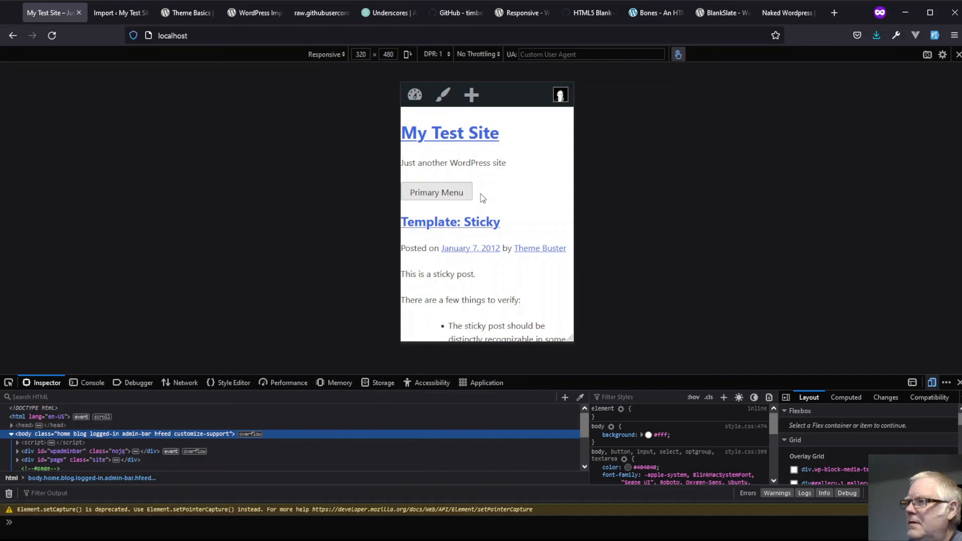
pyautogui.click(436, 192)
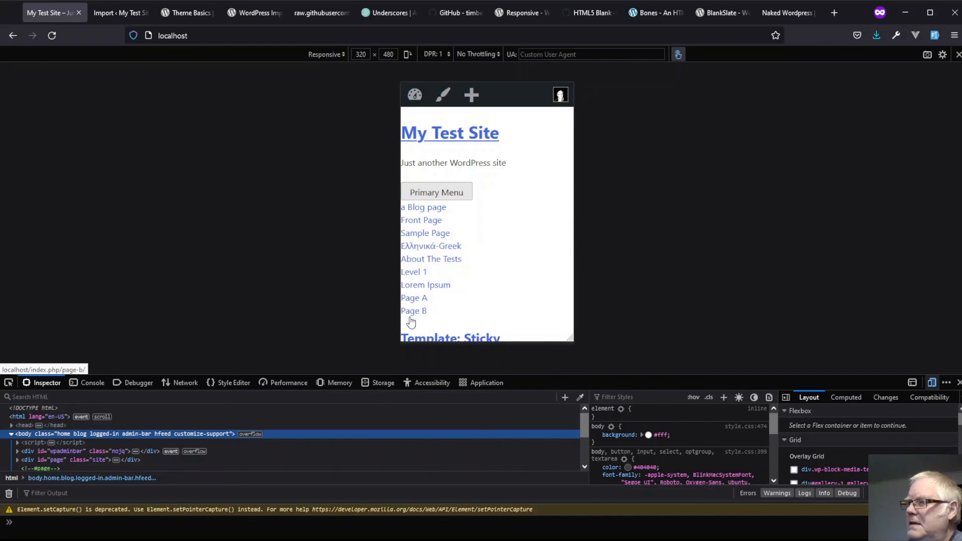
pyautogui.click(436, 192)
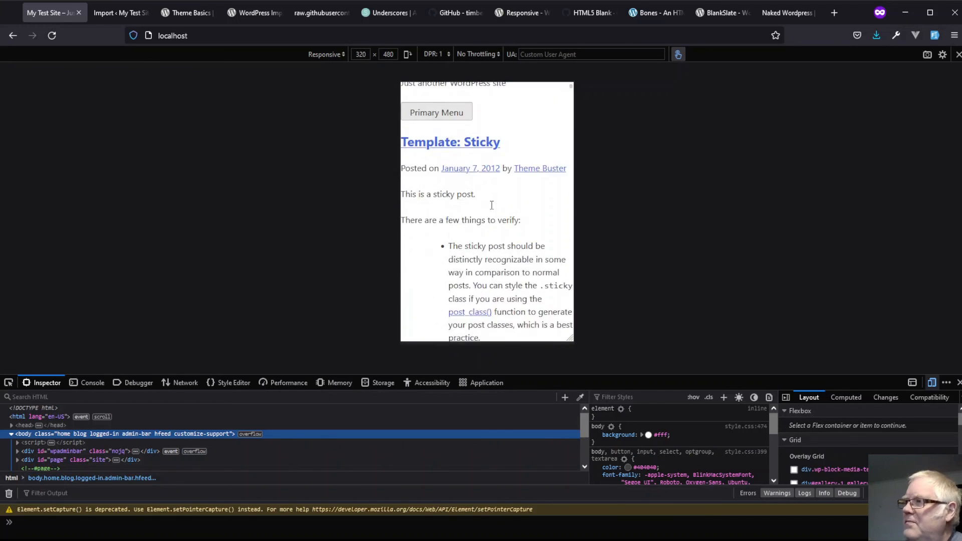
# Scroll through the mobile-width front page down to the button block demos and back
pyautogui.scroll(-3)
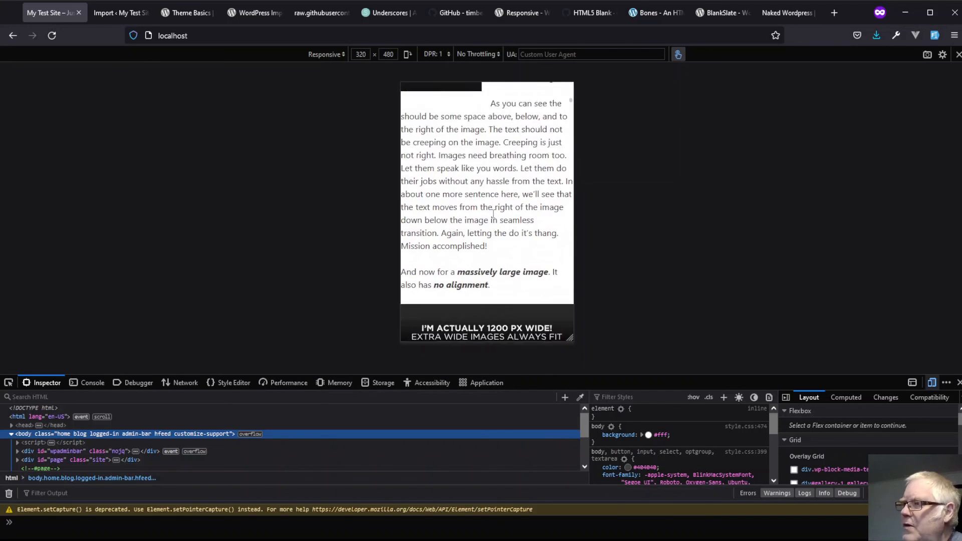
pyautogui.scroll(-3)
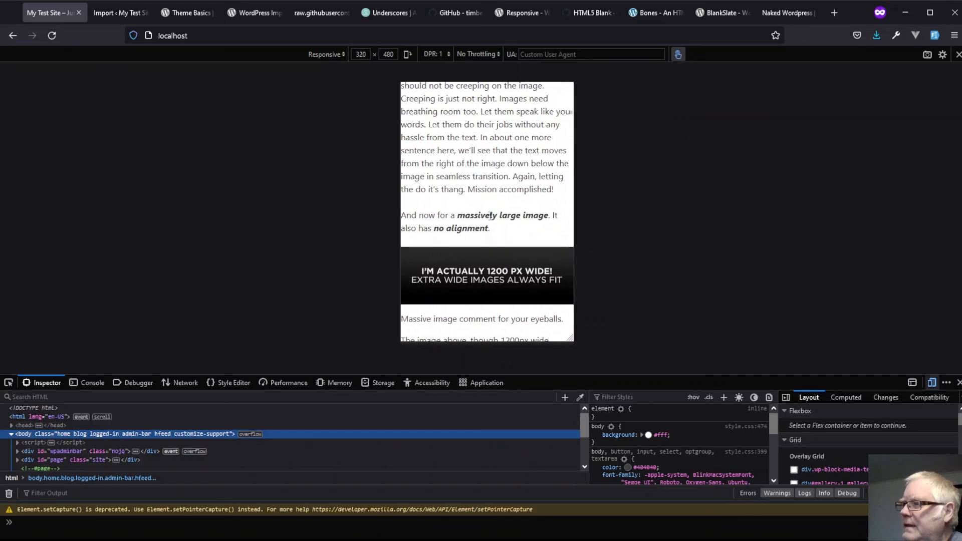
pyautogui.scroll(-3)
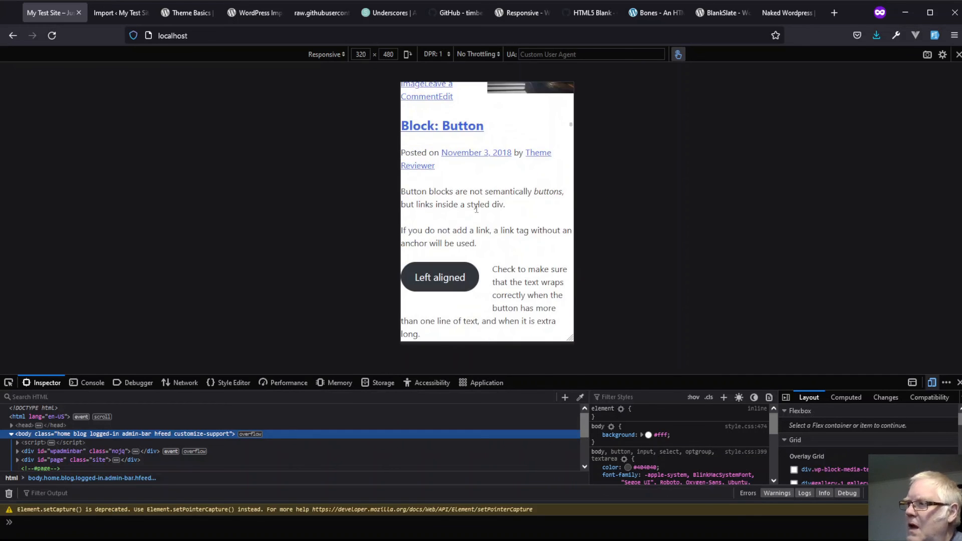
pyautogui.scroll(-3)
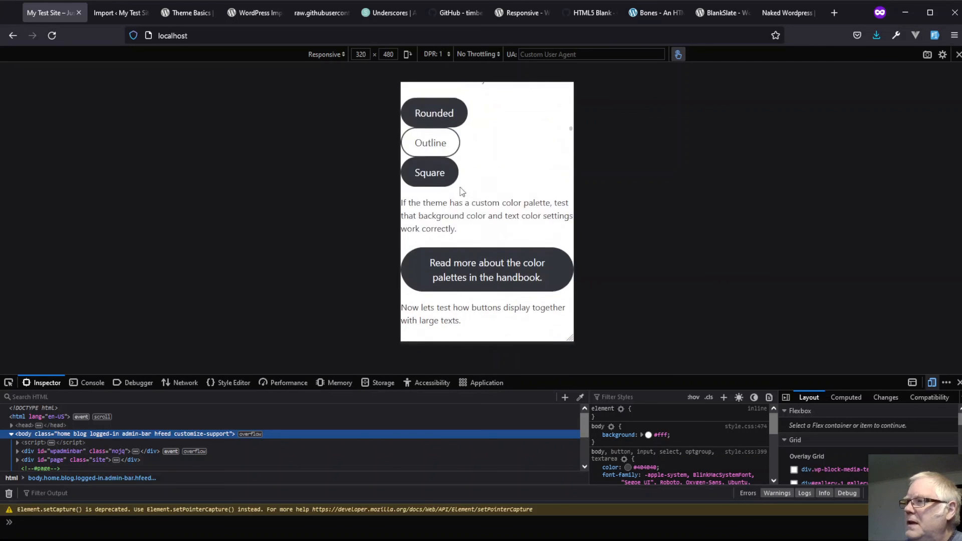
pyautogui.scroll(3)
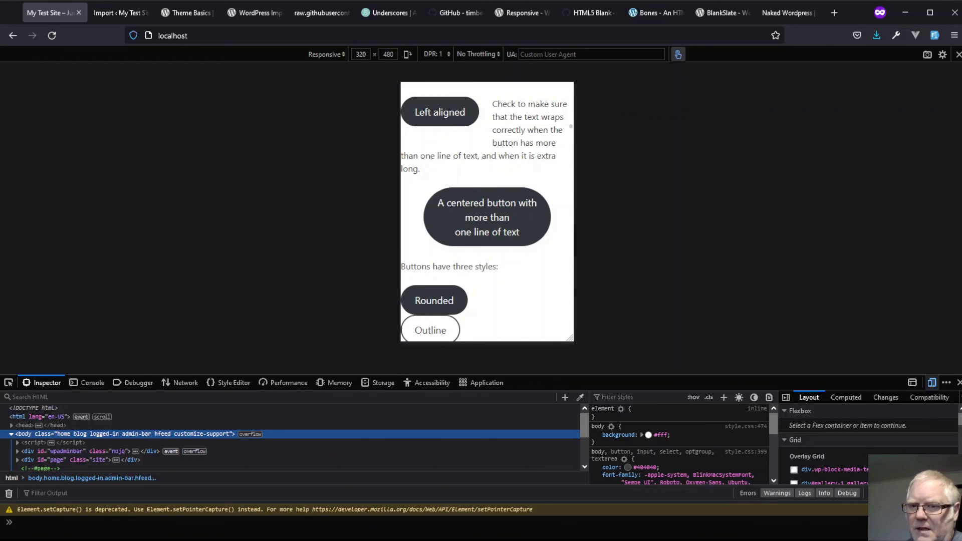